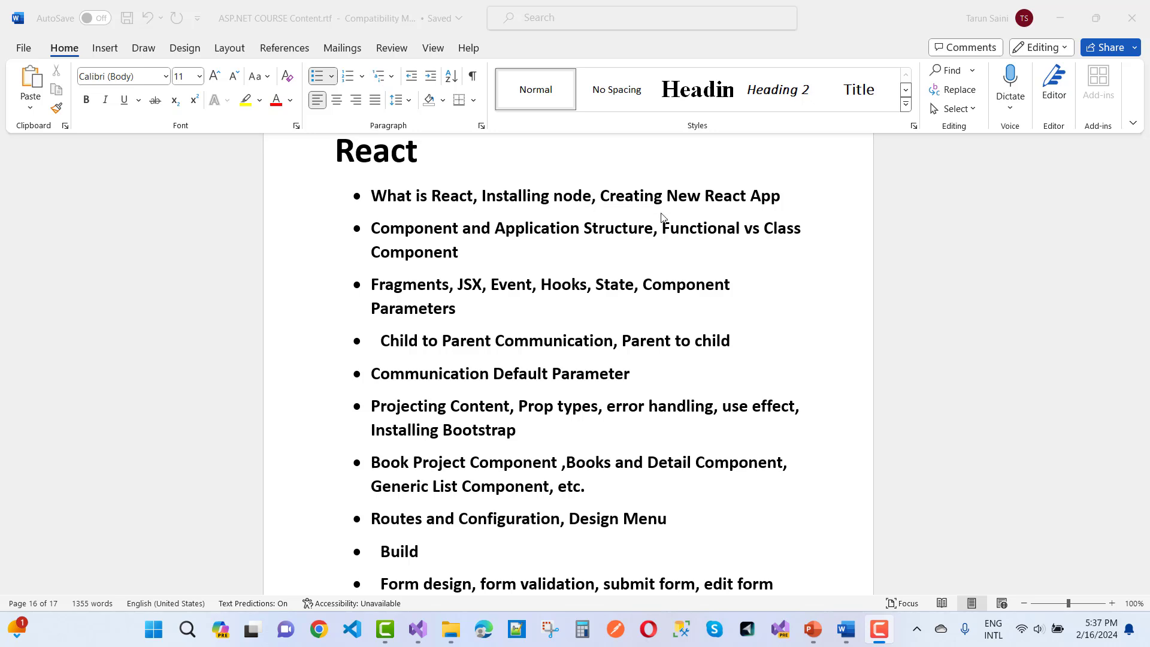
pyautogui.moveTo(420, 246)
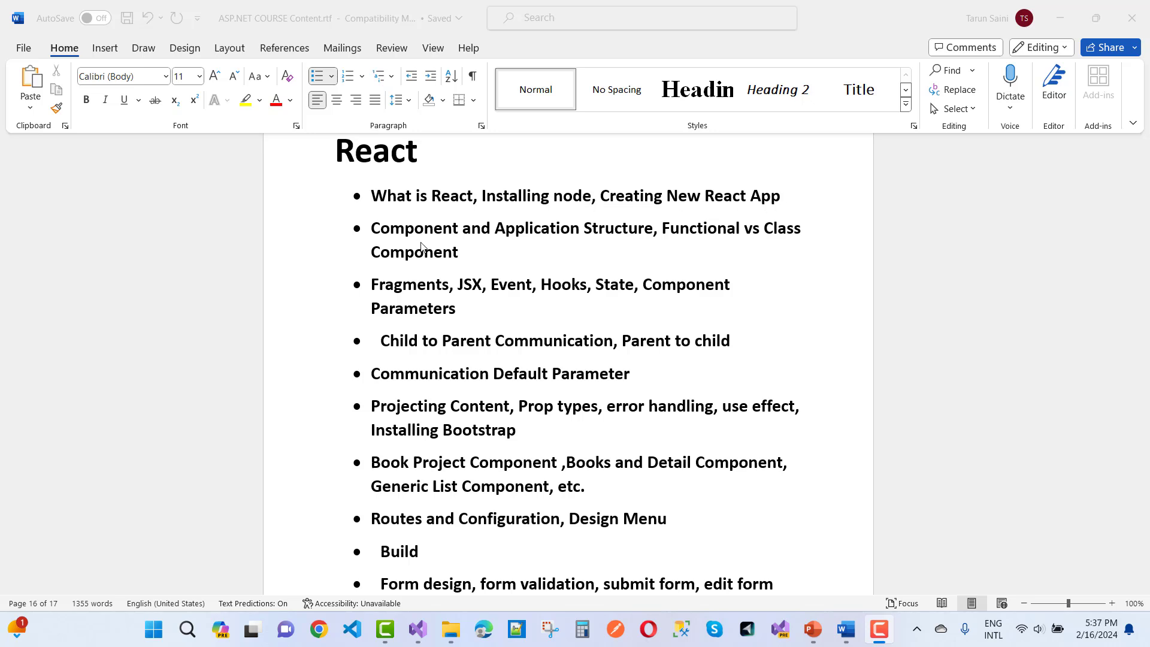
pyautogui.moveTo(583, 247)
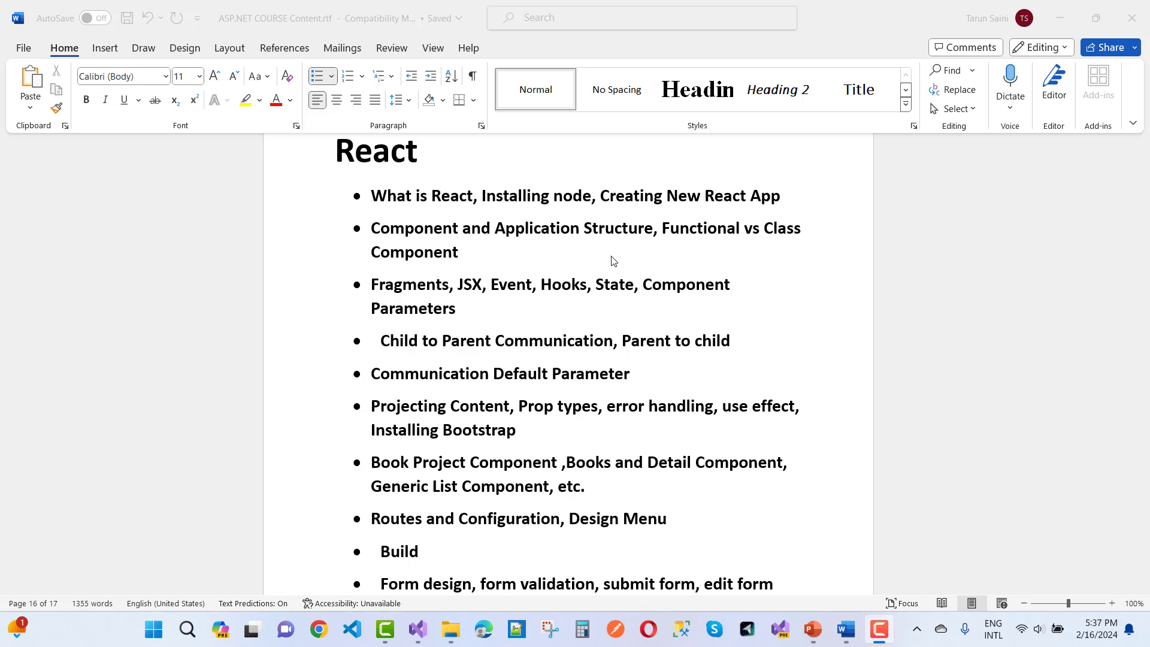
# Step: Scroll through the React topics to the final bullet, 'Roles and Claim, Identity Configuration'
pyautogui.scroll(-3)
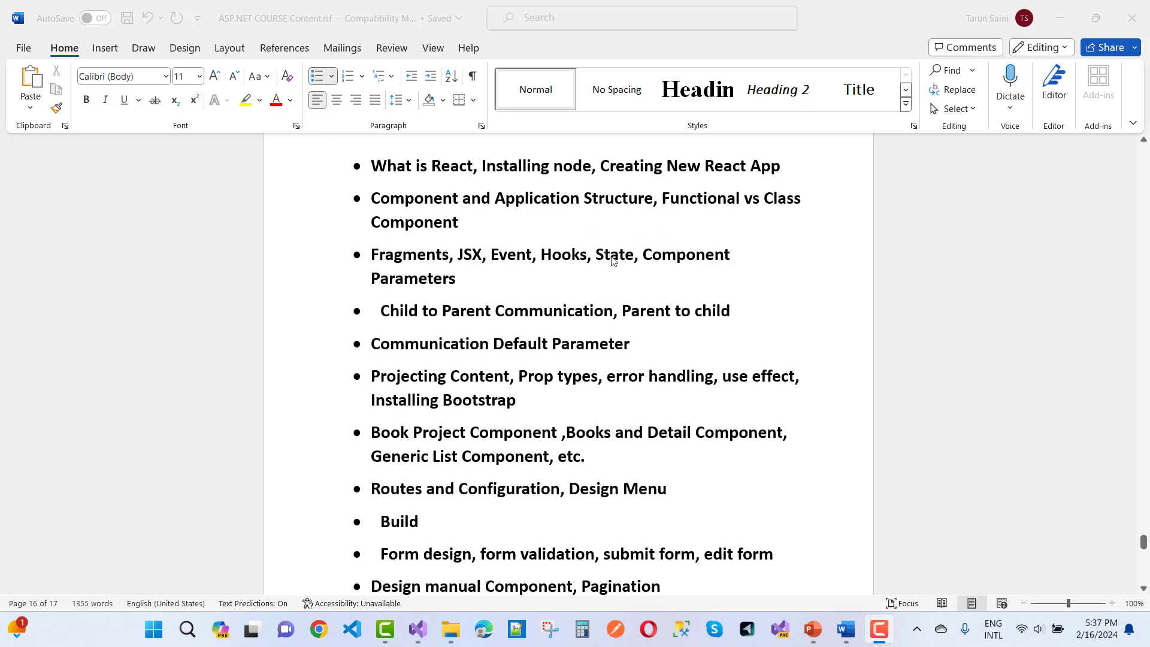
pyautogui.moveTo(695, 301)
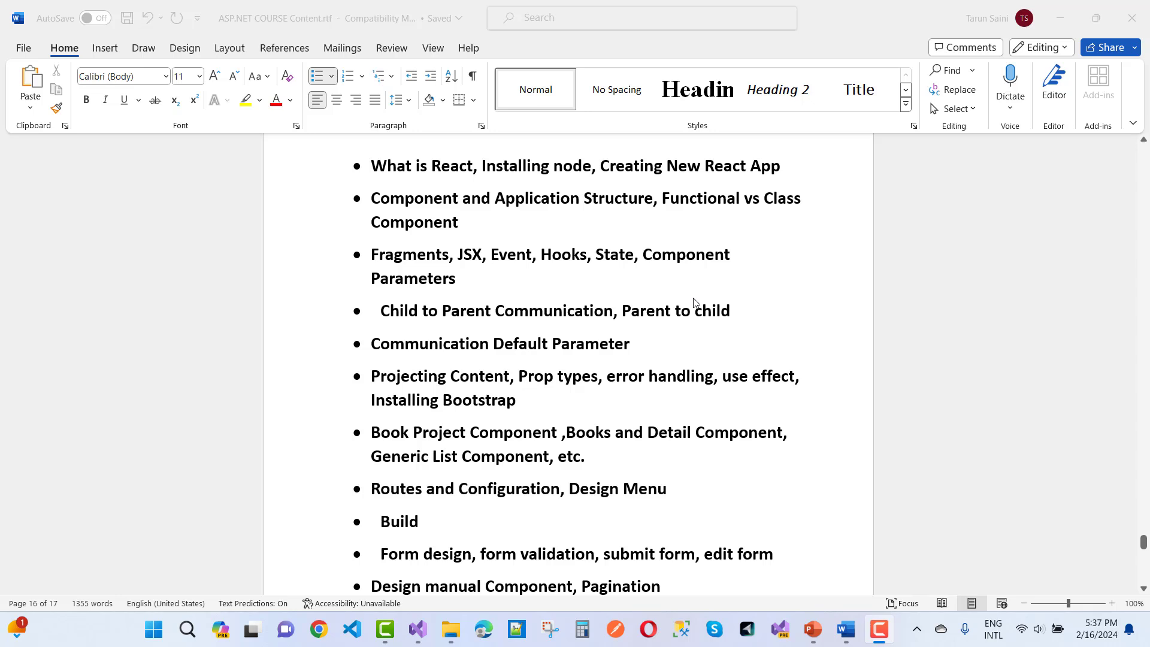
pyautogui.scroll(-3)
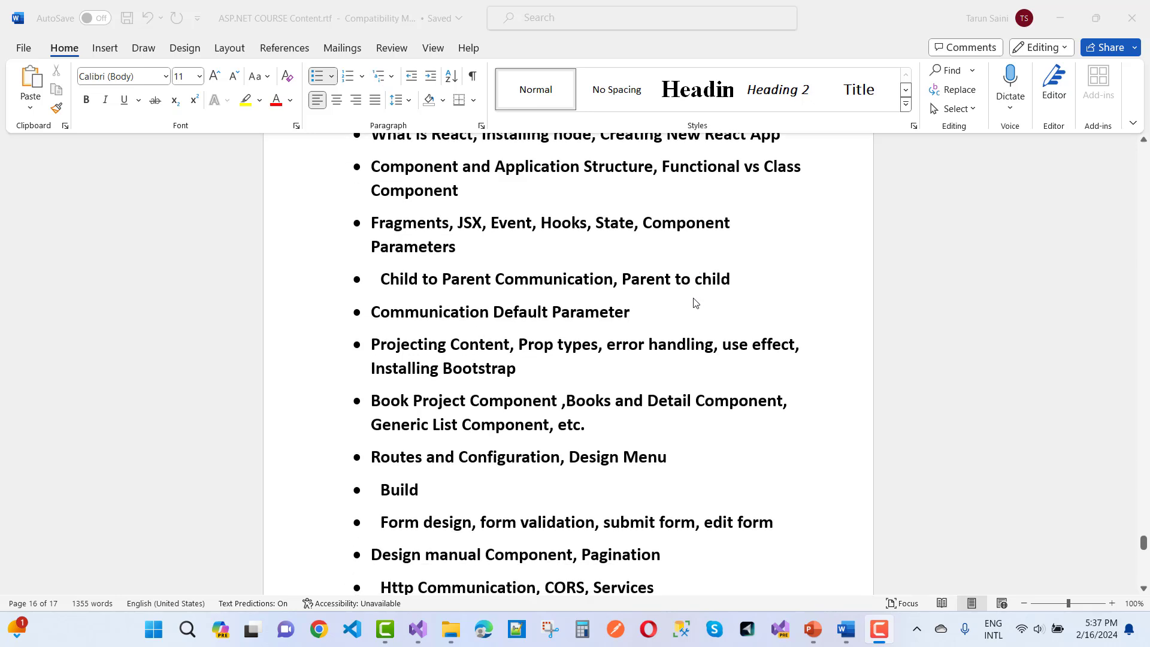
pyautogui.scroll(-3)
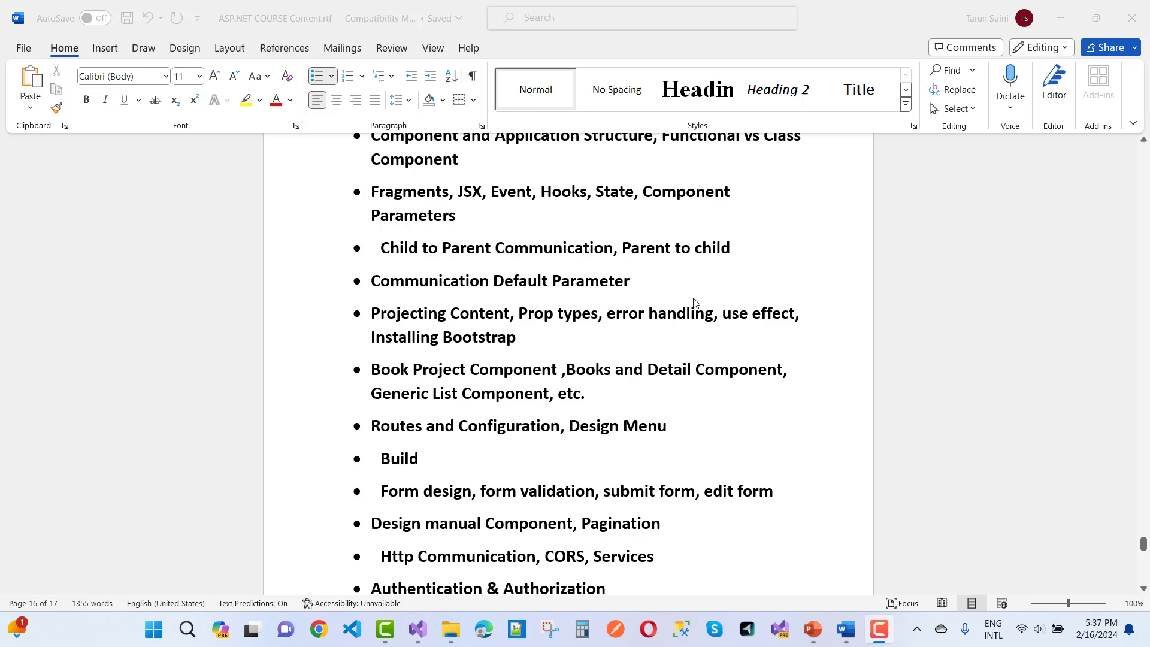
pyautogui.scroll(-3)
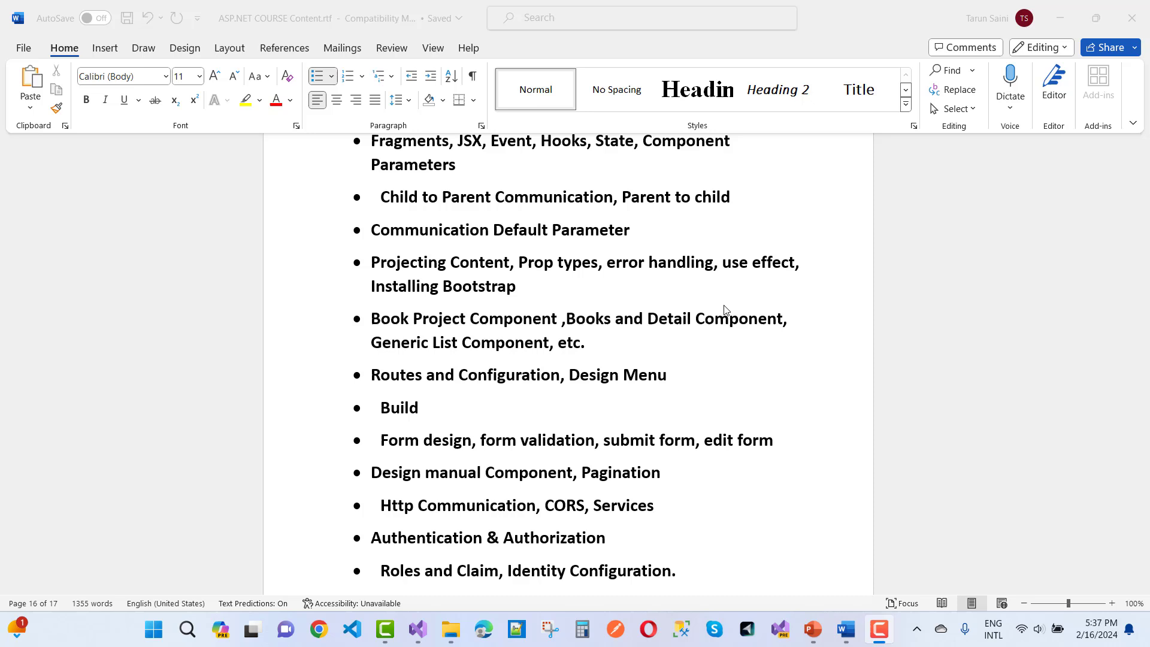
pyautogui.scroll(-3)
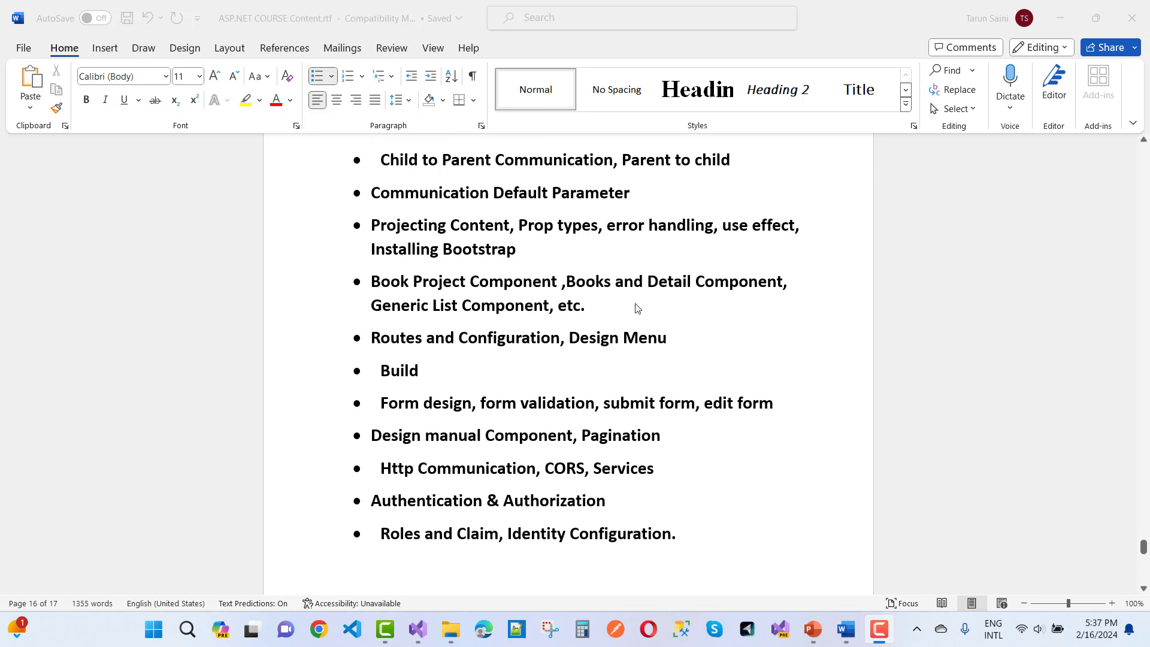
pyautogui.moveTo(721, 293)
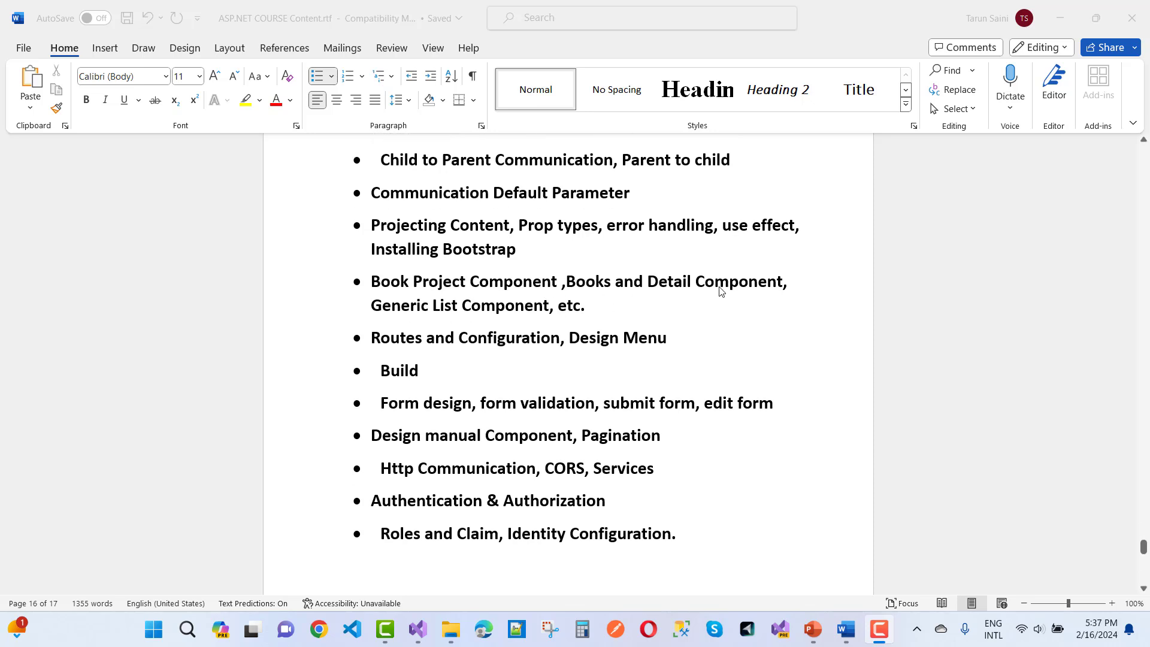
pyautogui.moveTo(668, 305)
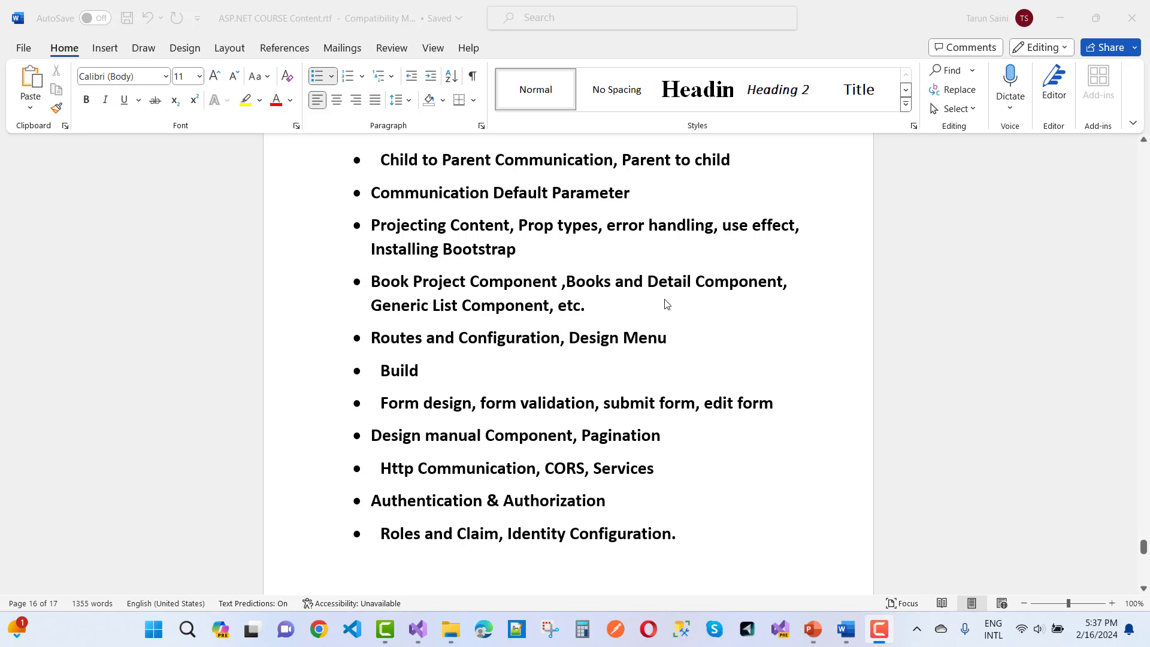
pyautogui.moveTo(693, 351)
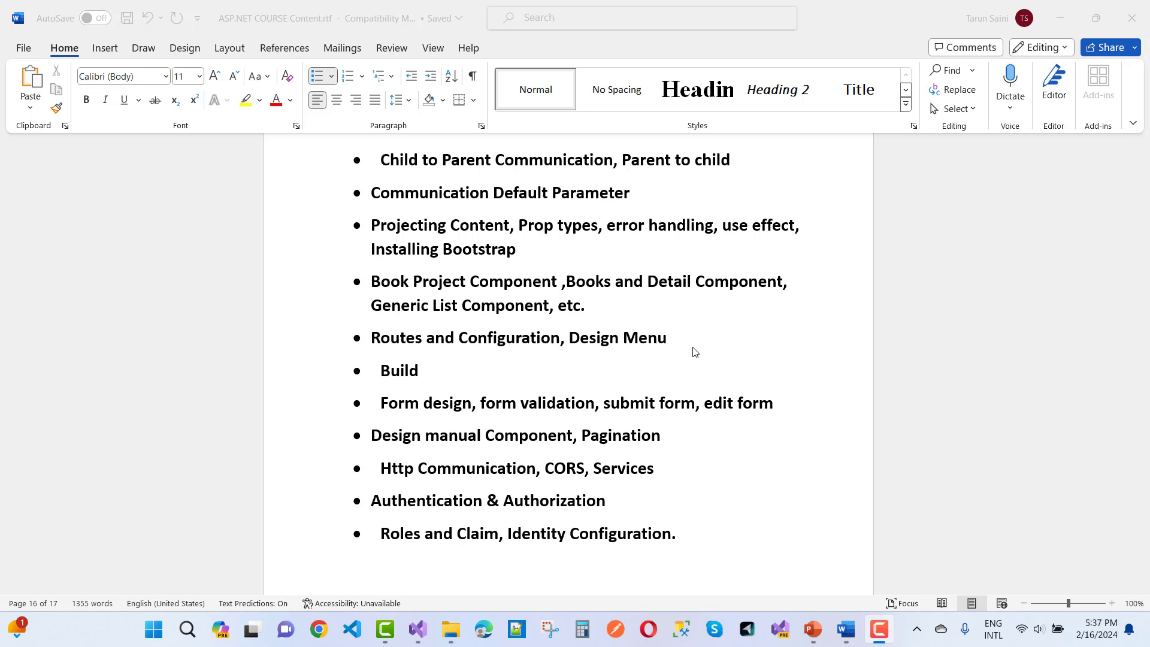
pyautogui.scroll(-3)
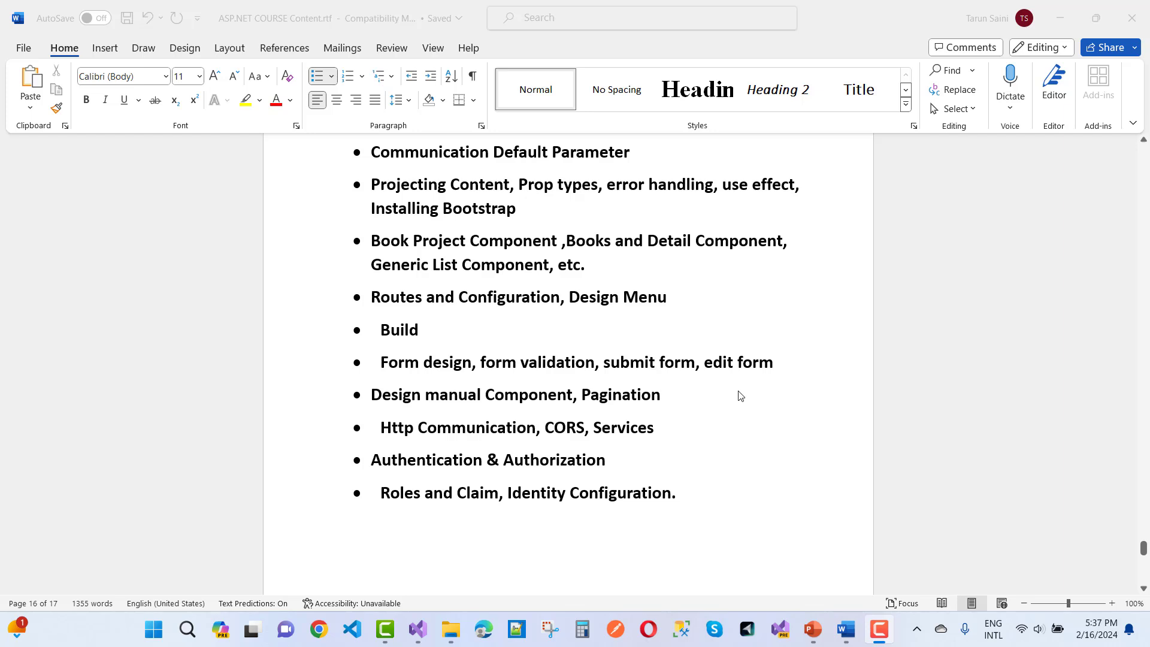
pyautogui.moveTo(682, 377)
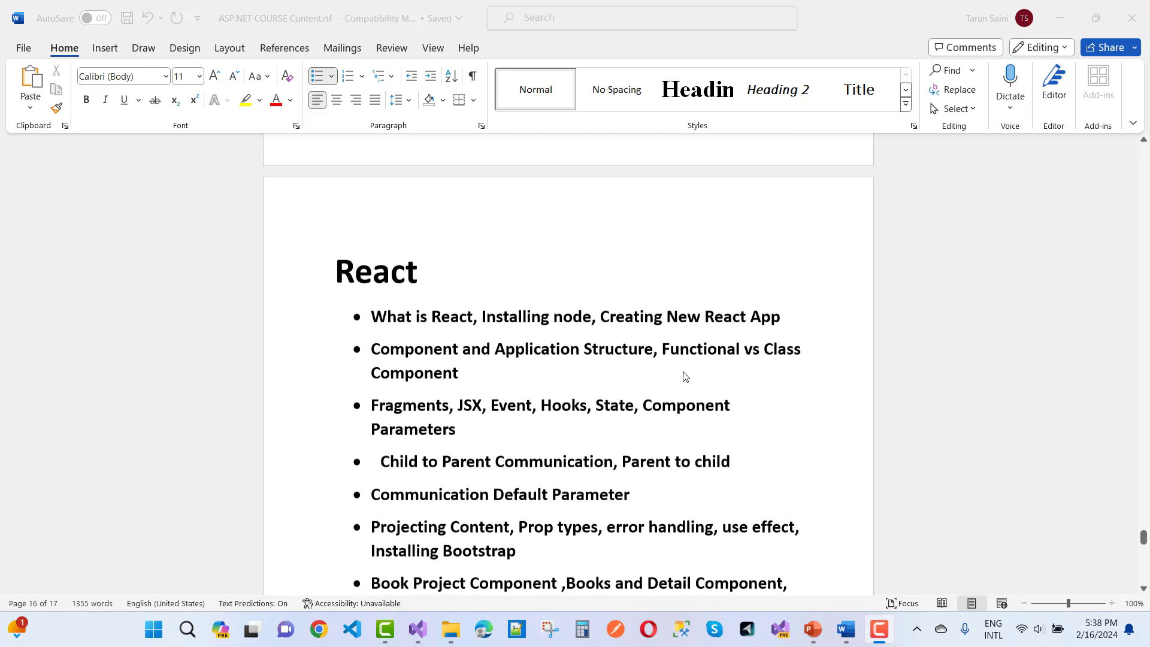
pyautogui.scroll(-3)
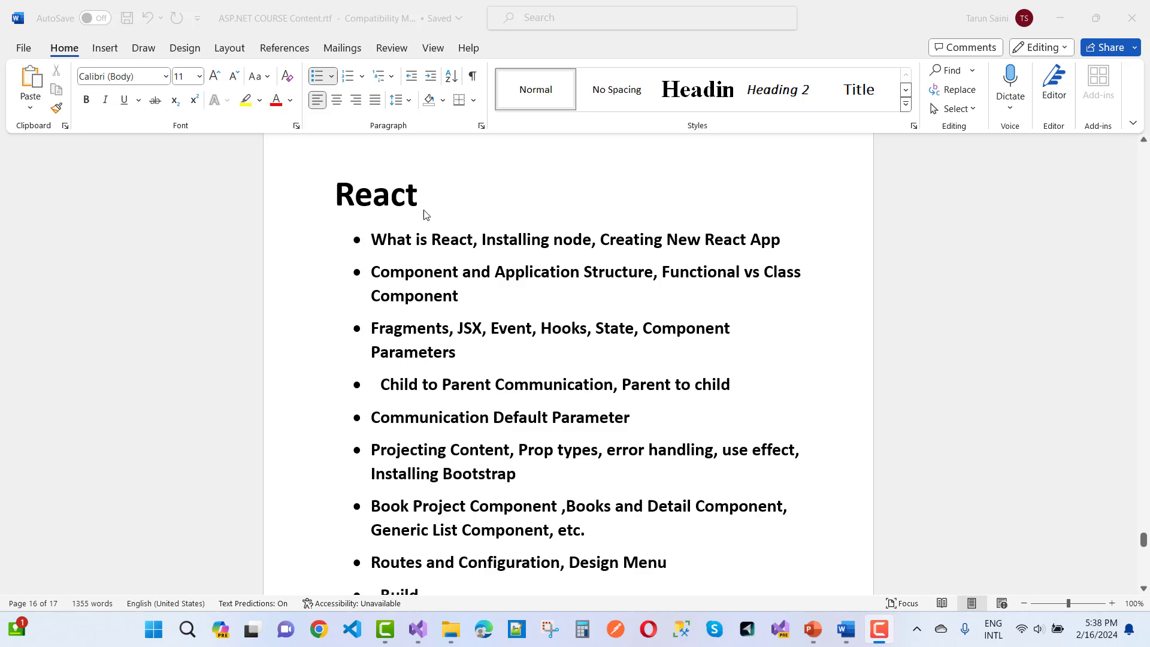
pyautogui.moveTo(513, 273)
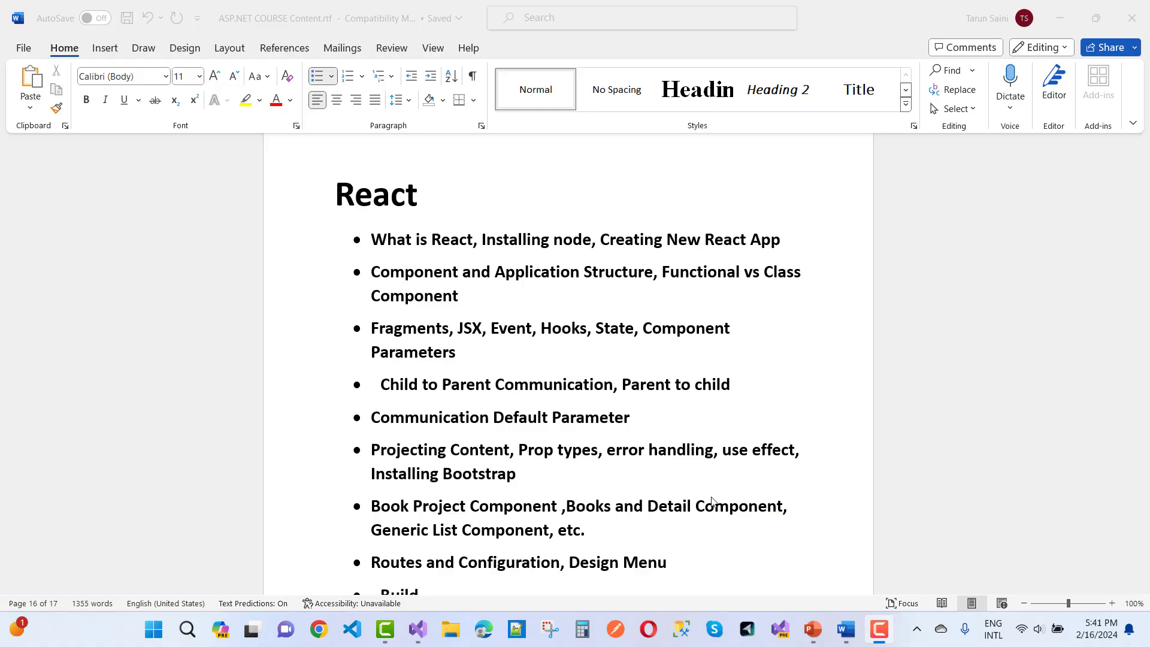
pyautogui.moveTo(727, 473)
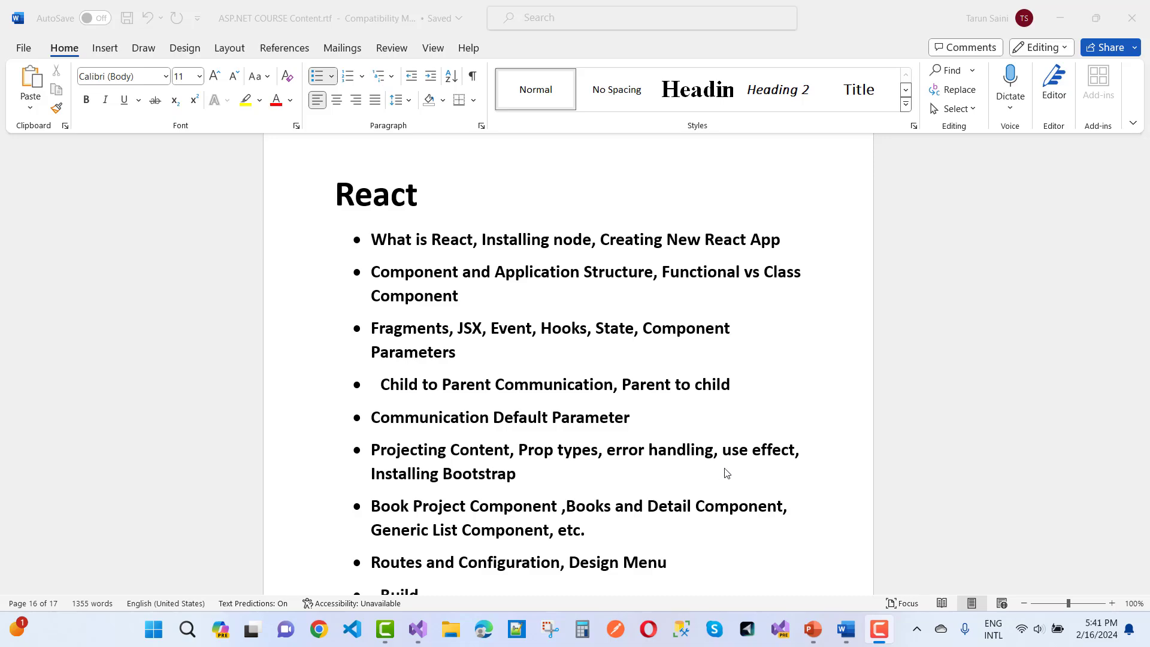
pyautogui.scroll(-3)
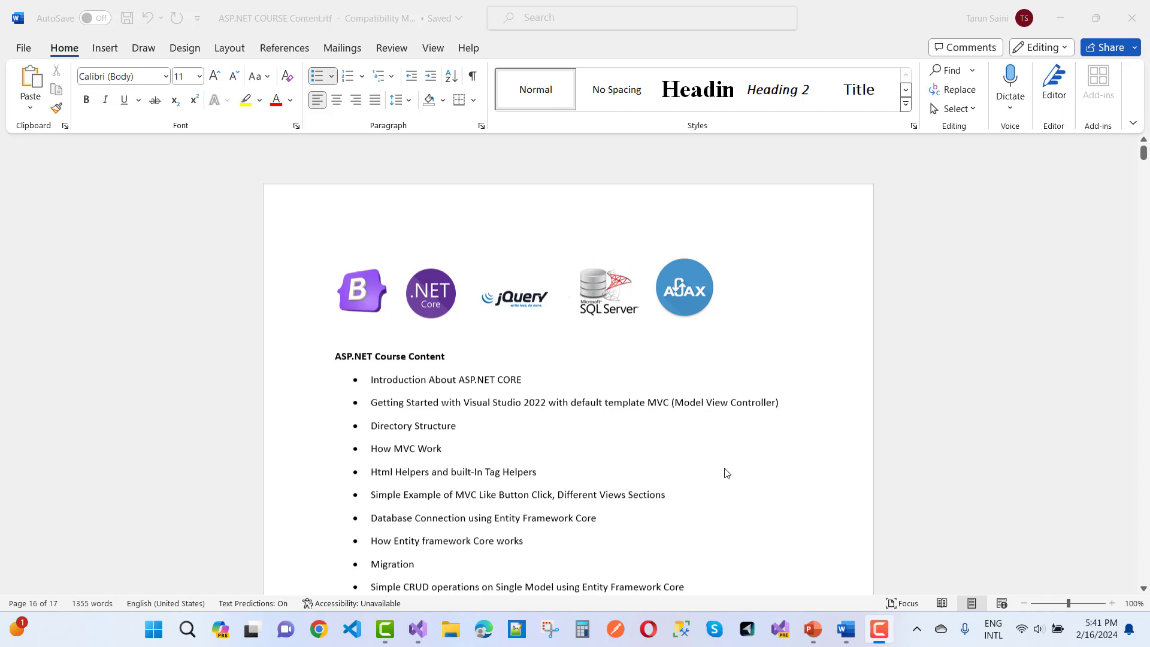
# Step: Scroll through the ASP.NET Course Content and Relationships topic lists from page 1
pyautogui.scroll(-3)
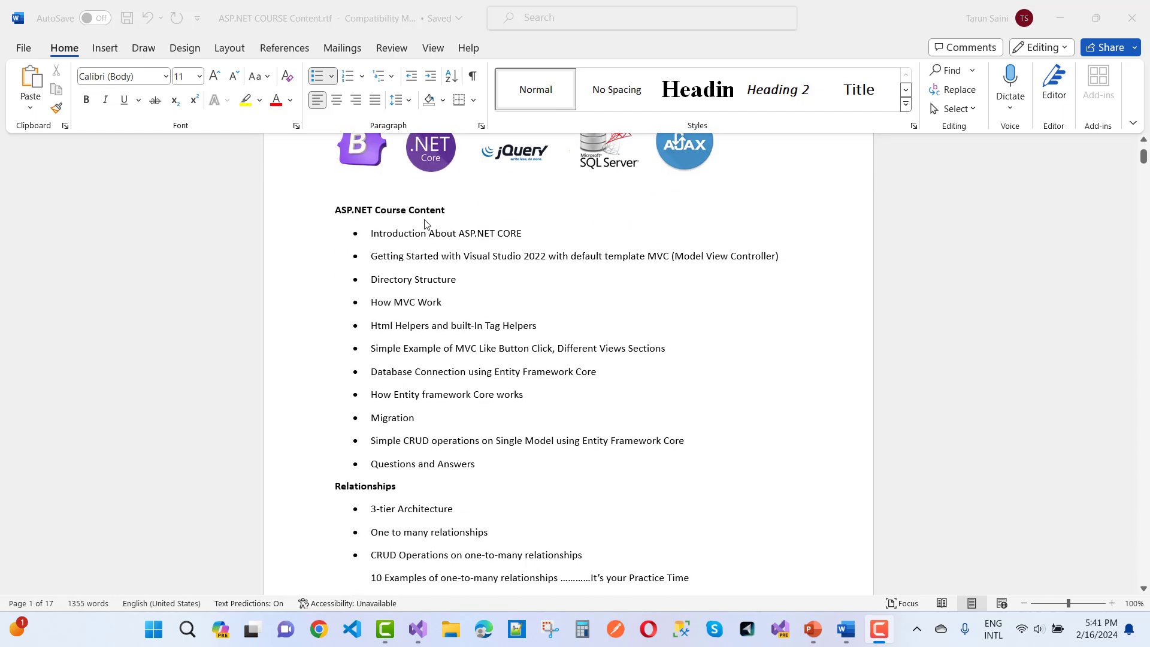
pyautogui.moveTo(453, 285)
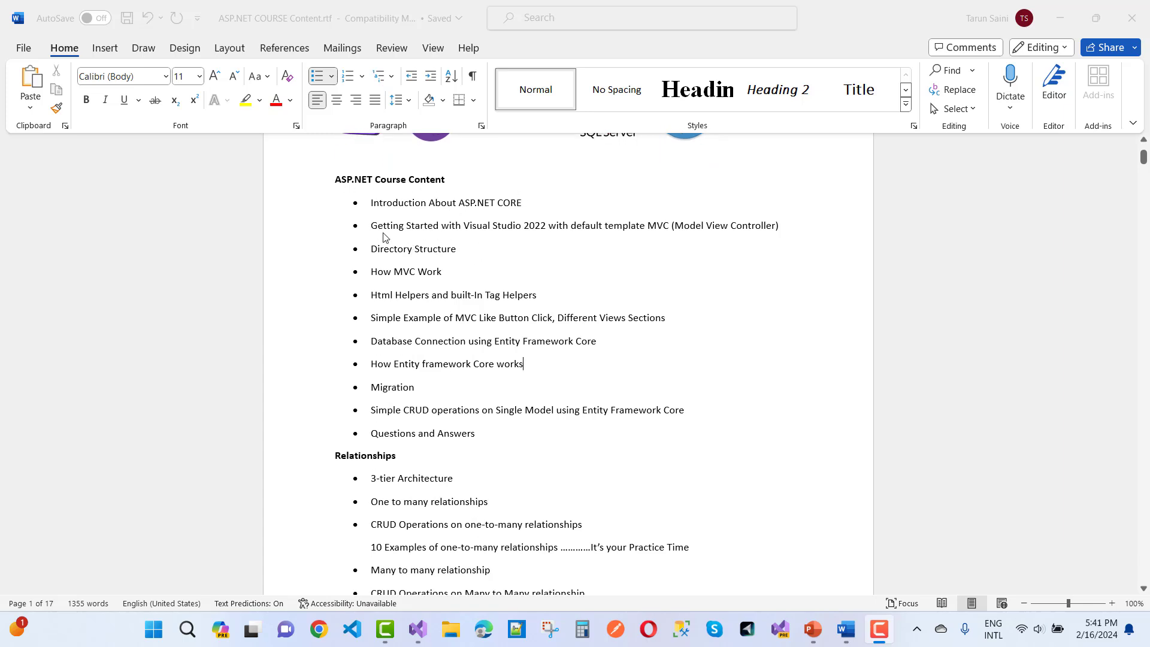
pyautogui.moveTo(528, 267)
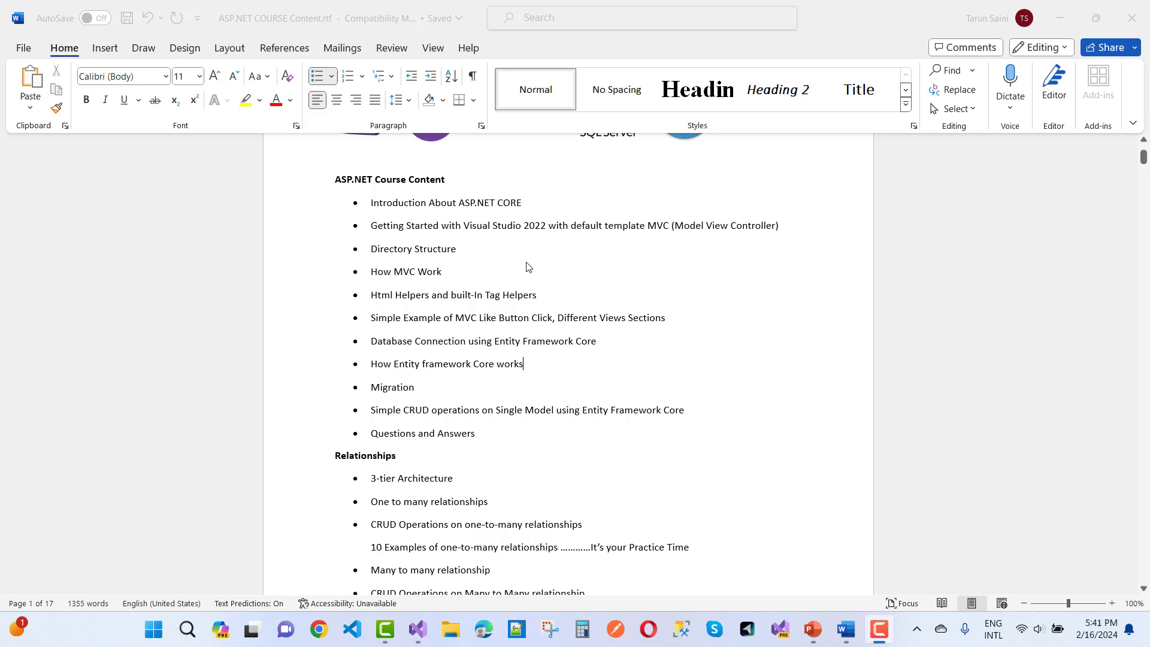
pyautogui.moveTo(597, 281)
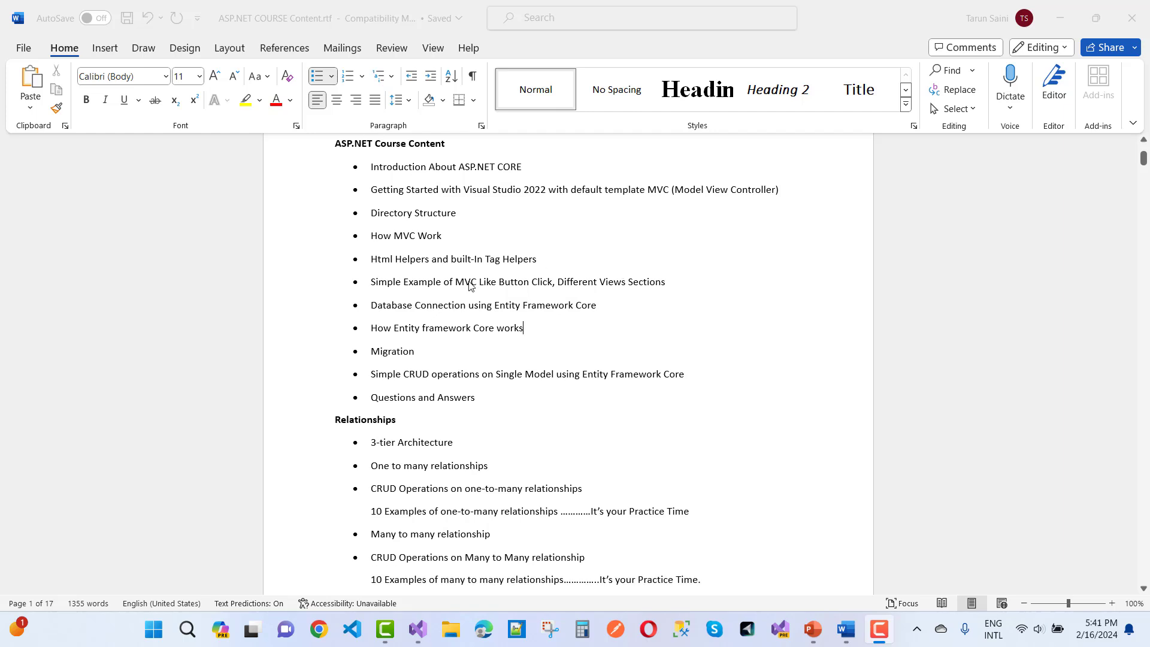
pyautogui.moveTo(561, 289)
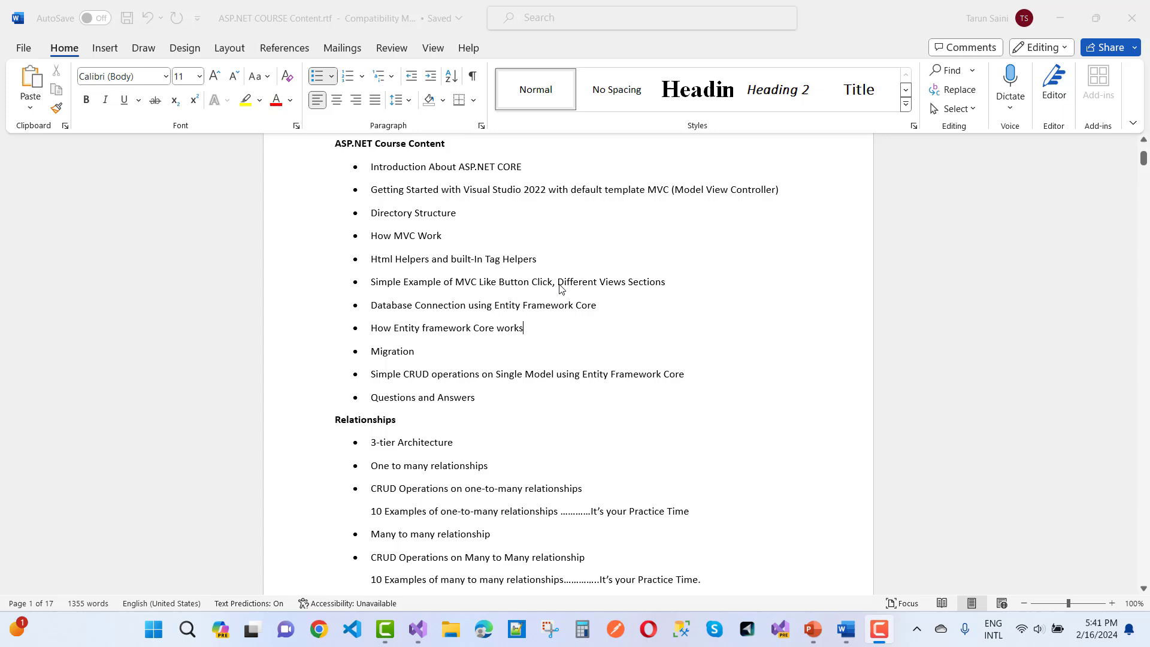
pyautogui.moveTo(681, 300)
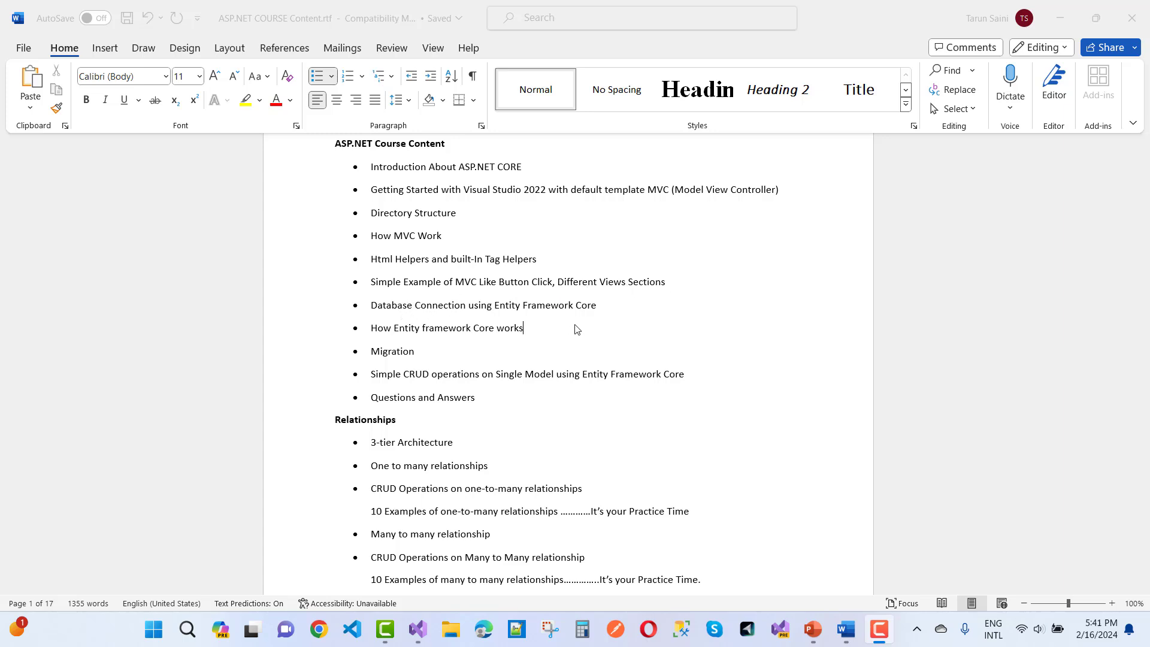
pyautogui.moveTo(652, 339)
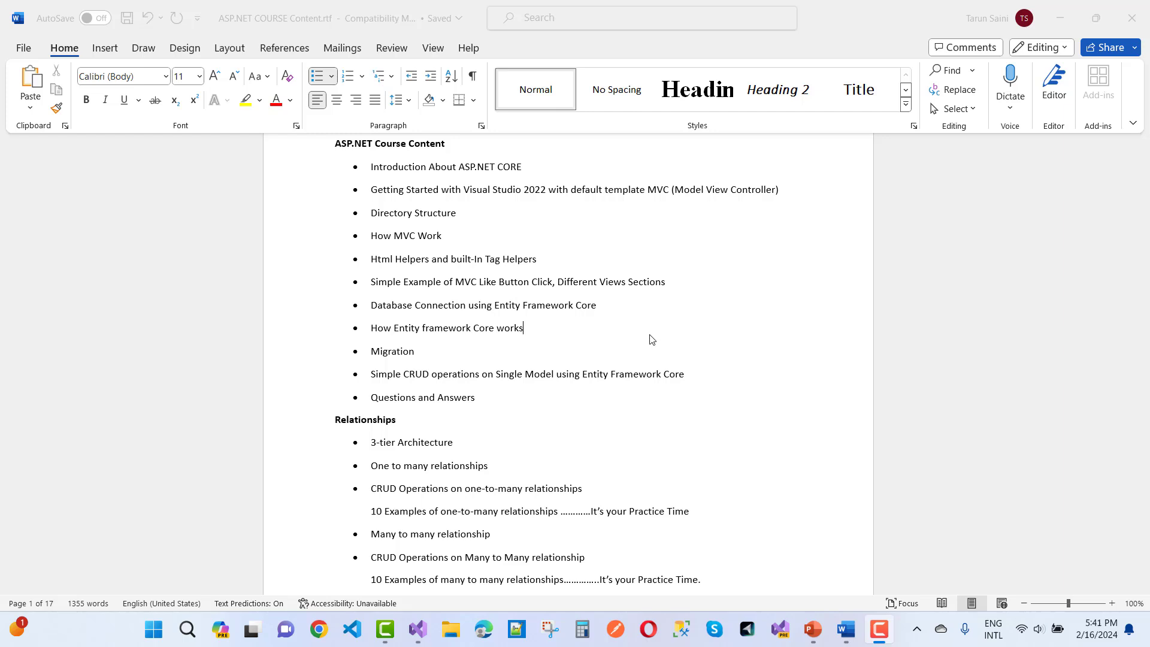
pyautogui.scroll(-3)
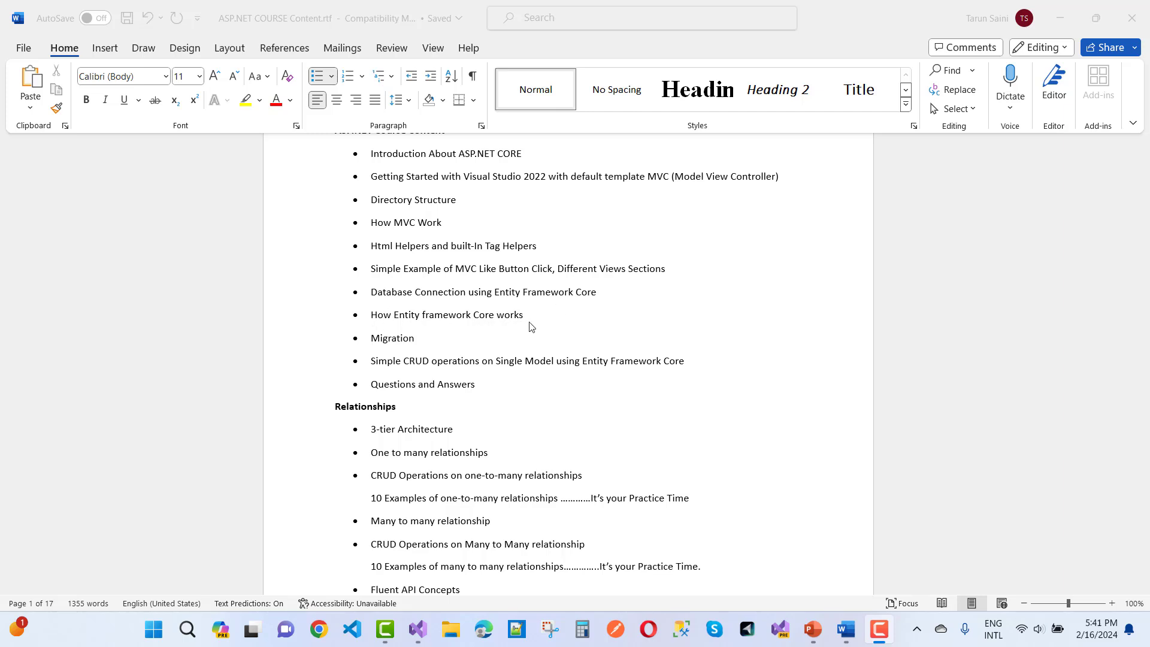
pyautogui.scroll(-3)
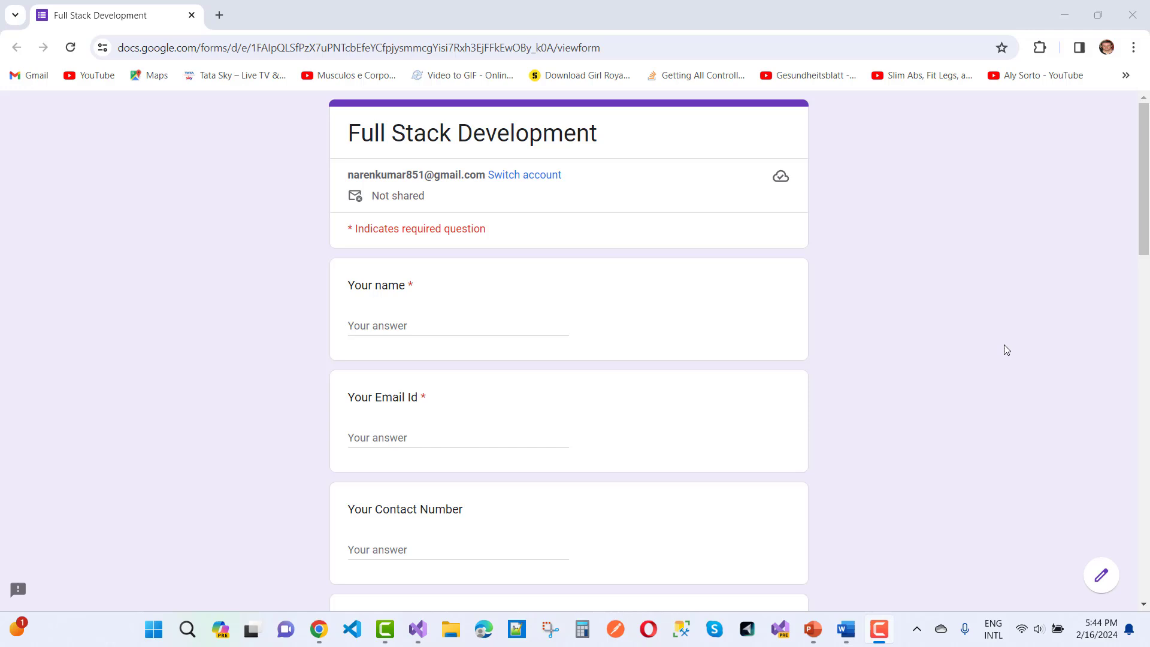
# Step: Scroll the Full Stack Development form to its payment QR codes and Submit, then return to the top
pyautogui.scroll(-3)
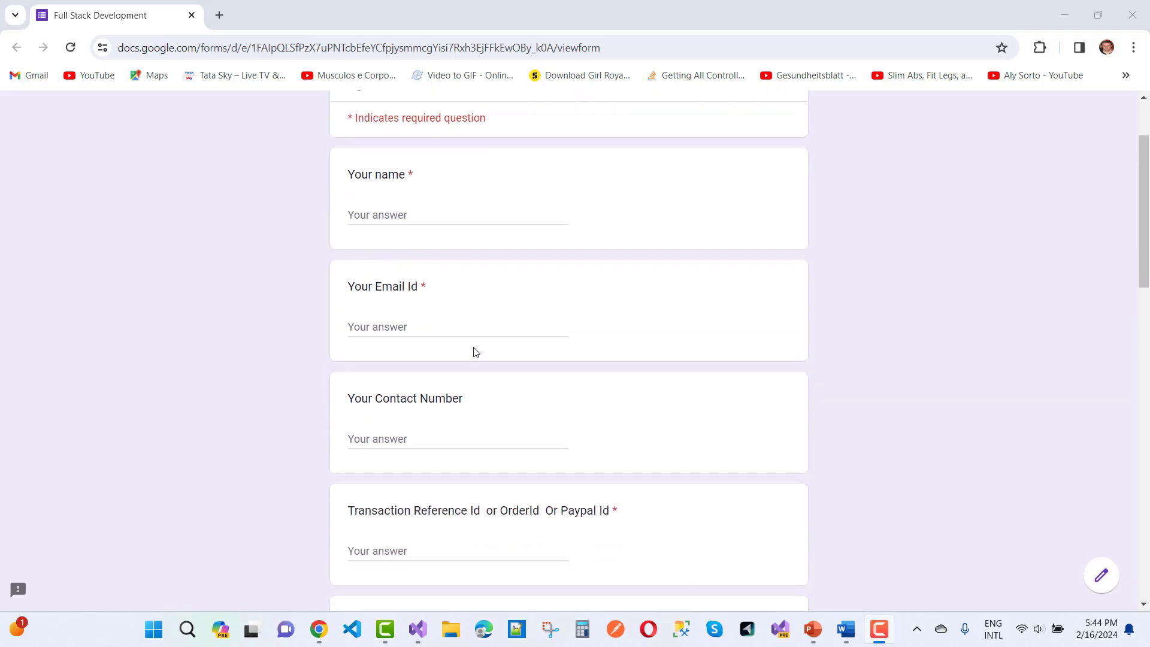
pyautogui.scroll(-3)
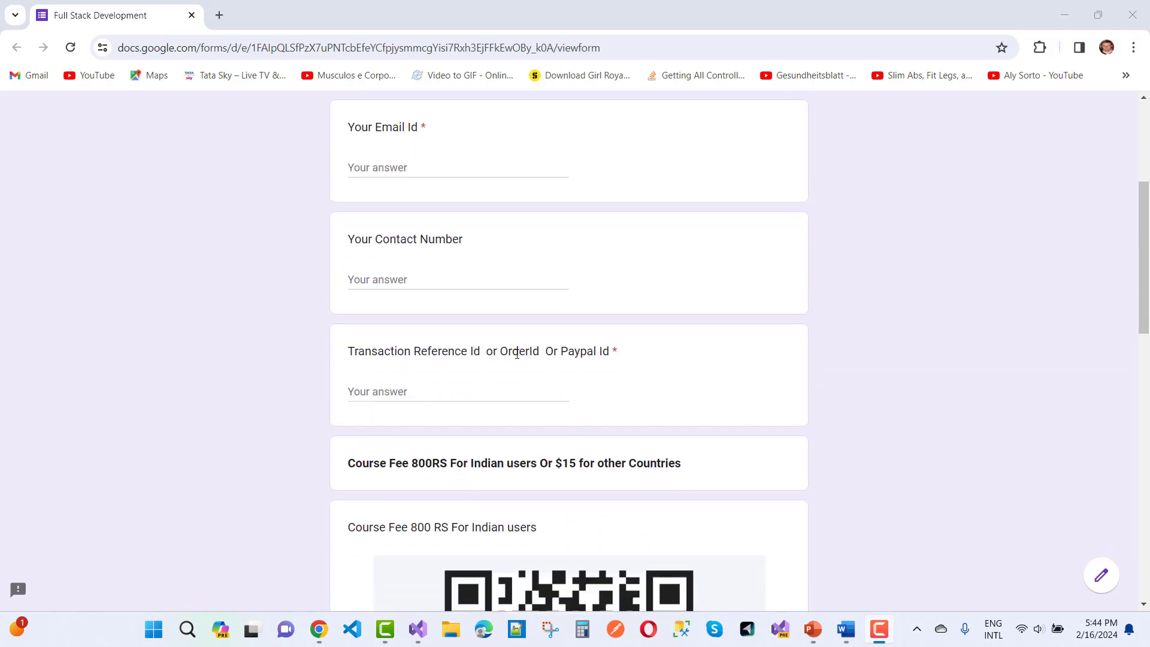
pyautogui.scroll(-3)
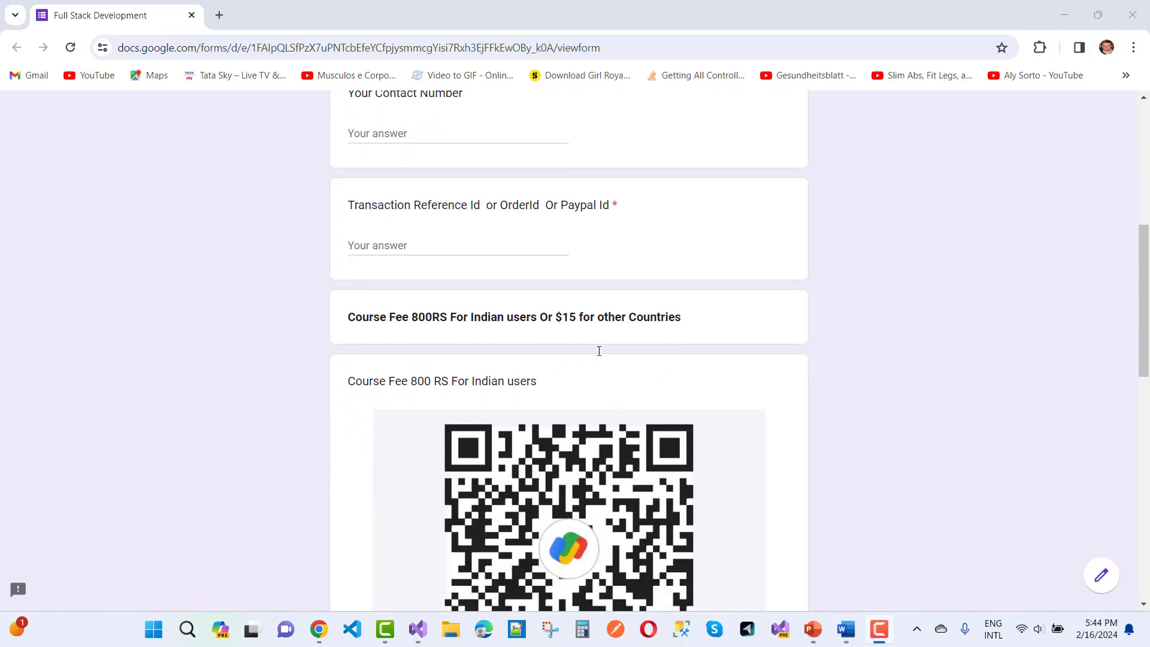
pyautogui.scroll(-3)
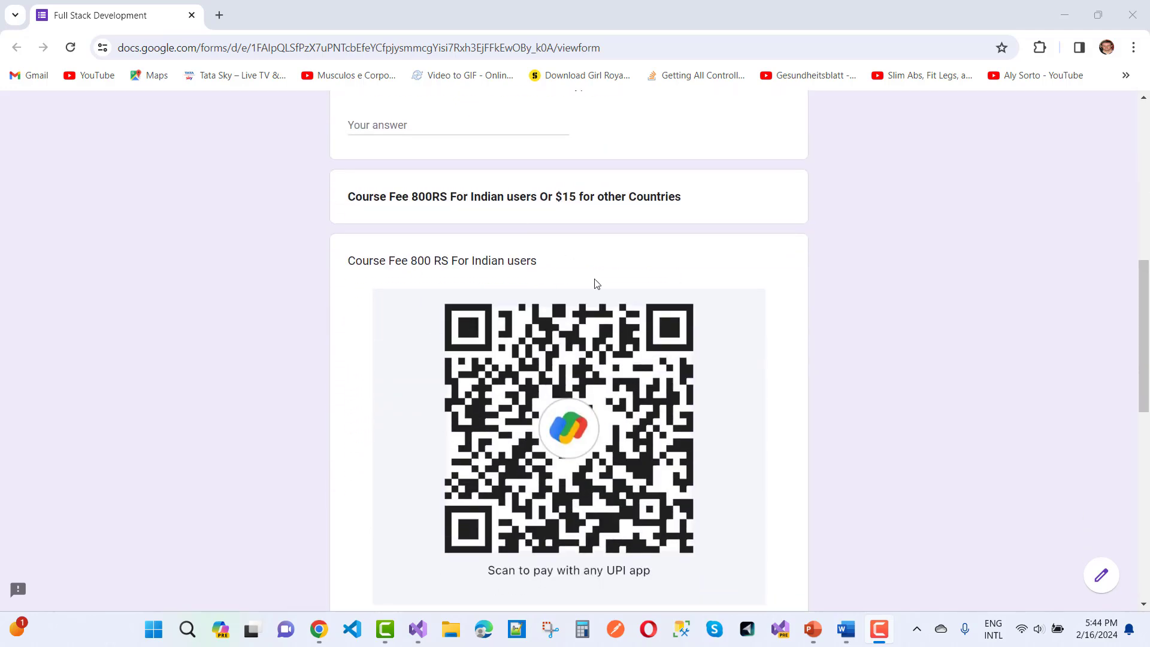
pyautogui.scroll(-3)
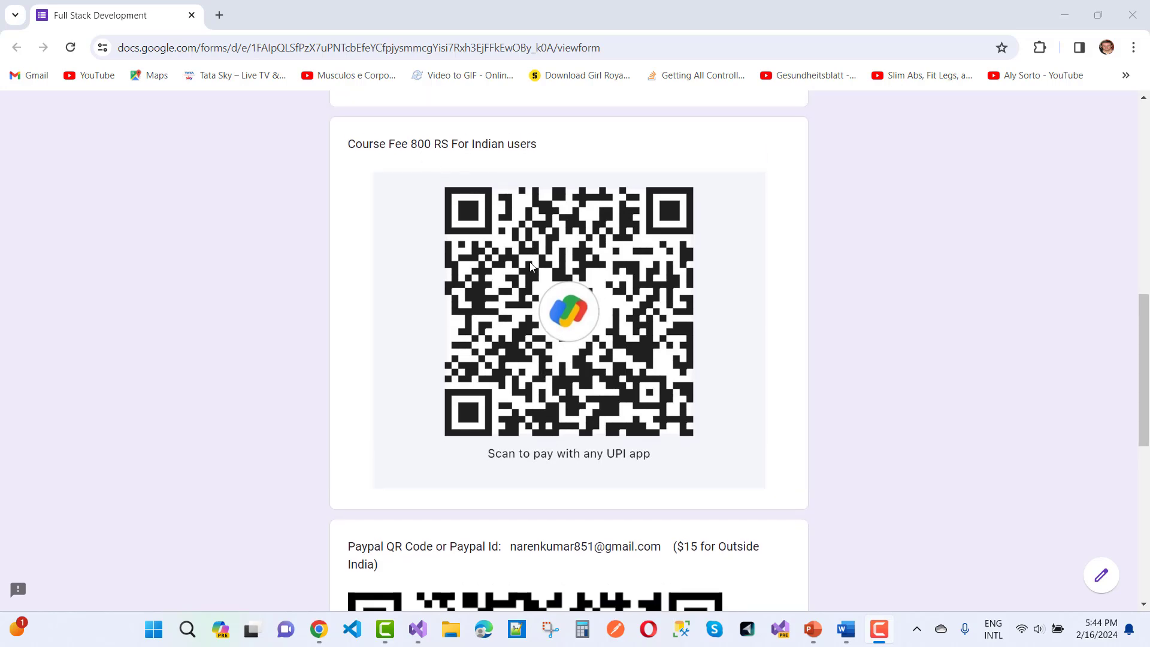
pyautogui.scroll(-3)
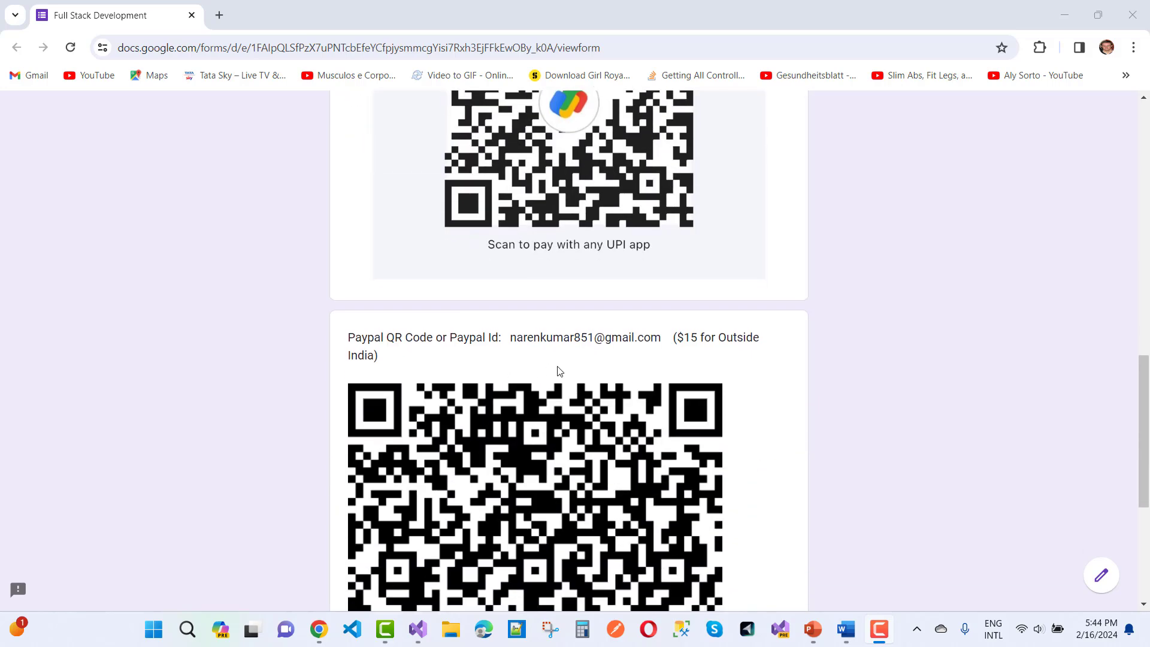
pyautogui.scroll(-3)
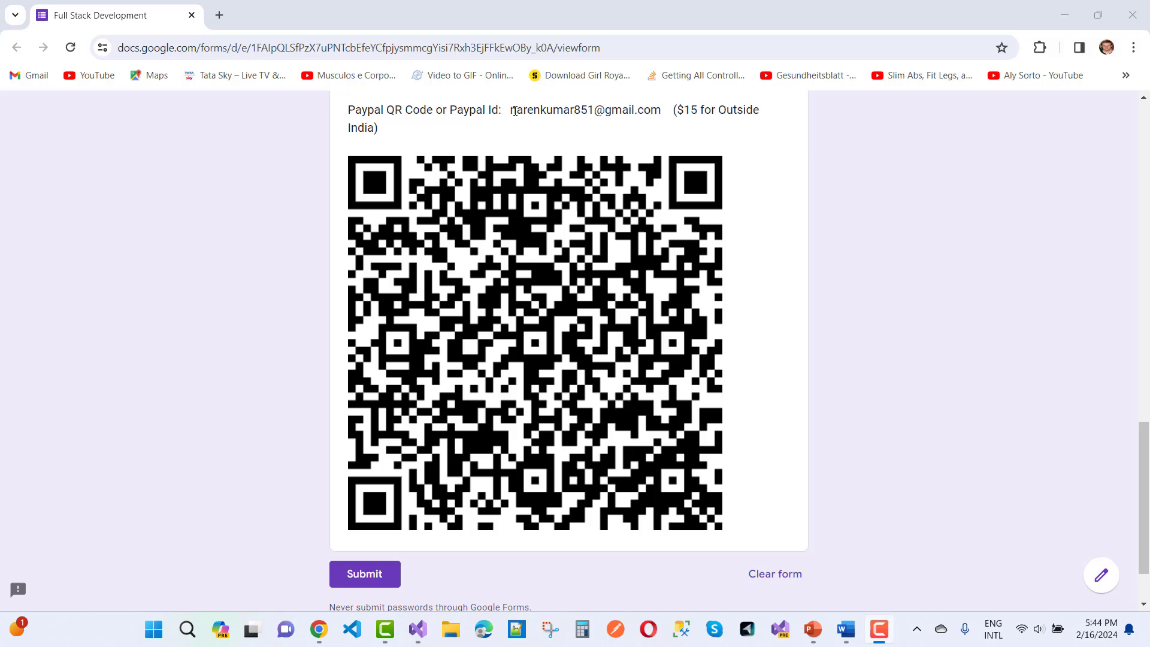
pyautogui.doubleClick(588, 109)
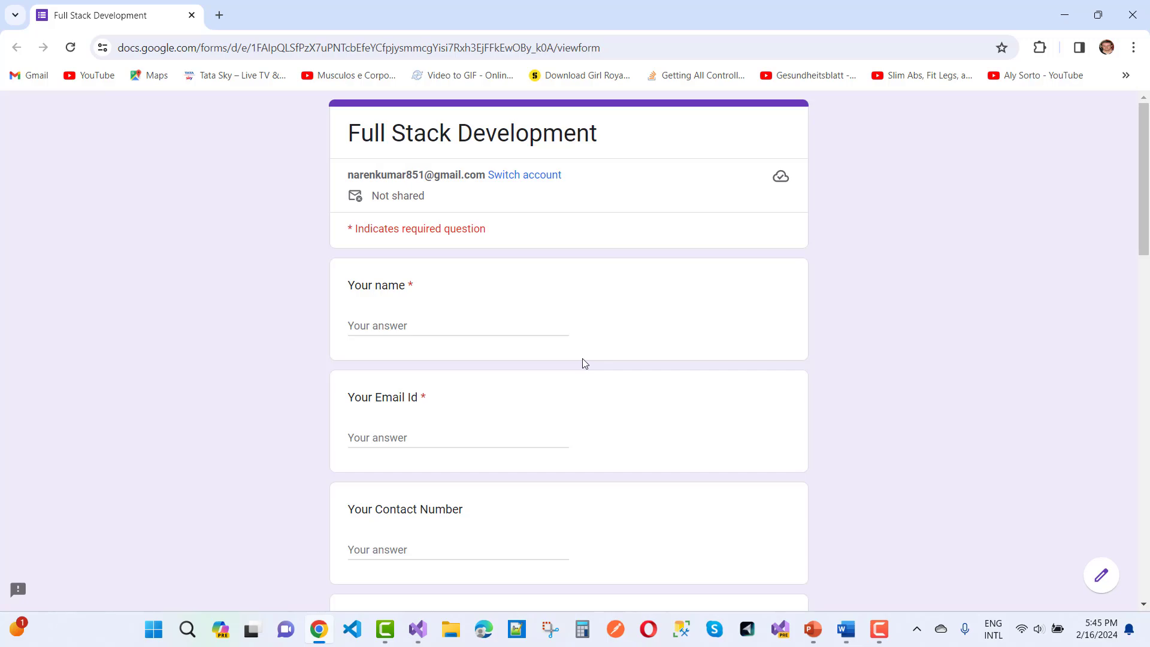
# Step: Return to the Word course document and scroll from Relationships past Validations and Identity
pyautogui.click(846, 628)
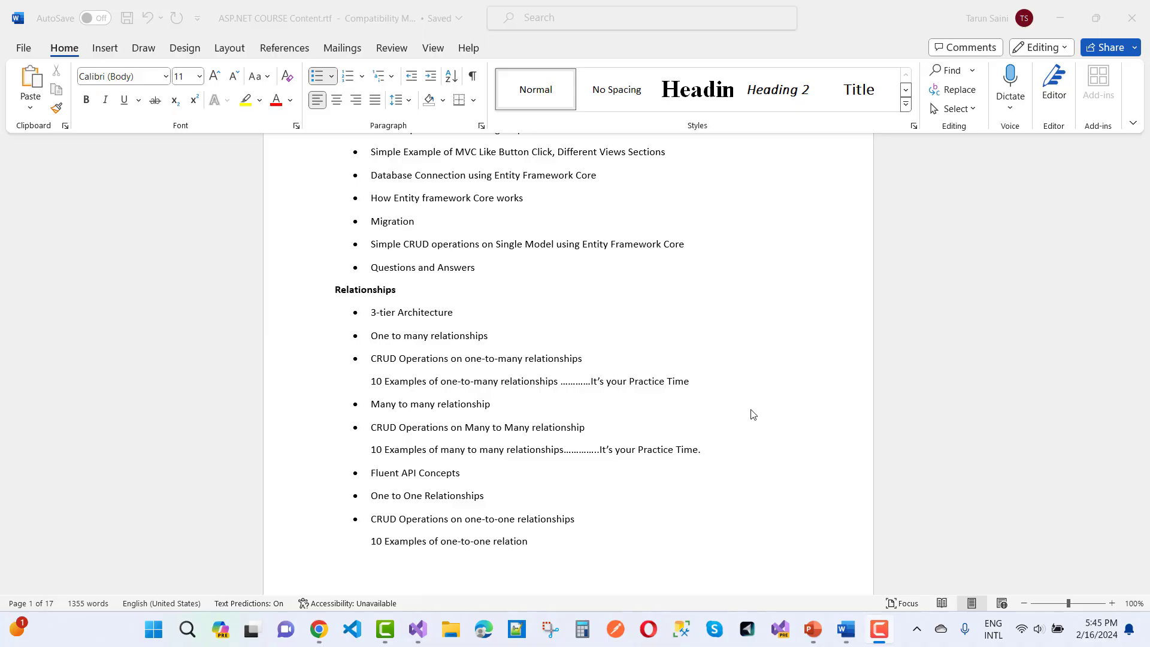
pyautogui.moveTo(555, 326)
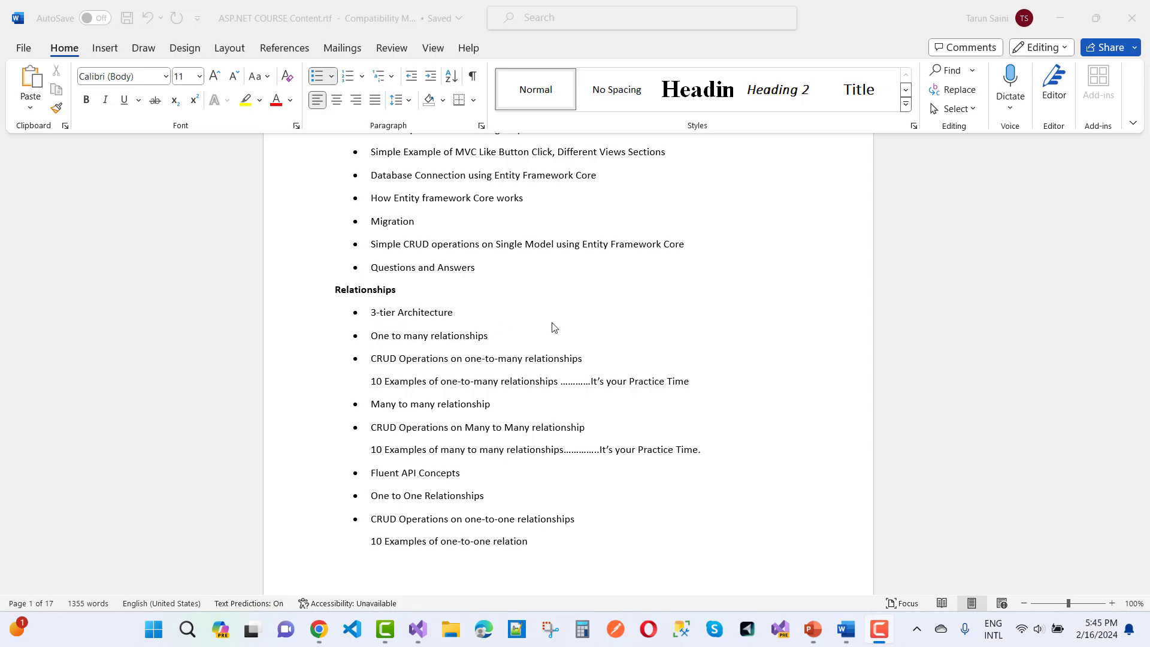
pyautogui.scroll(-3)
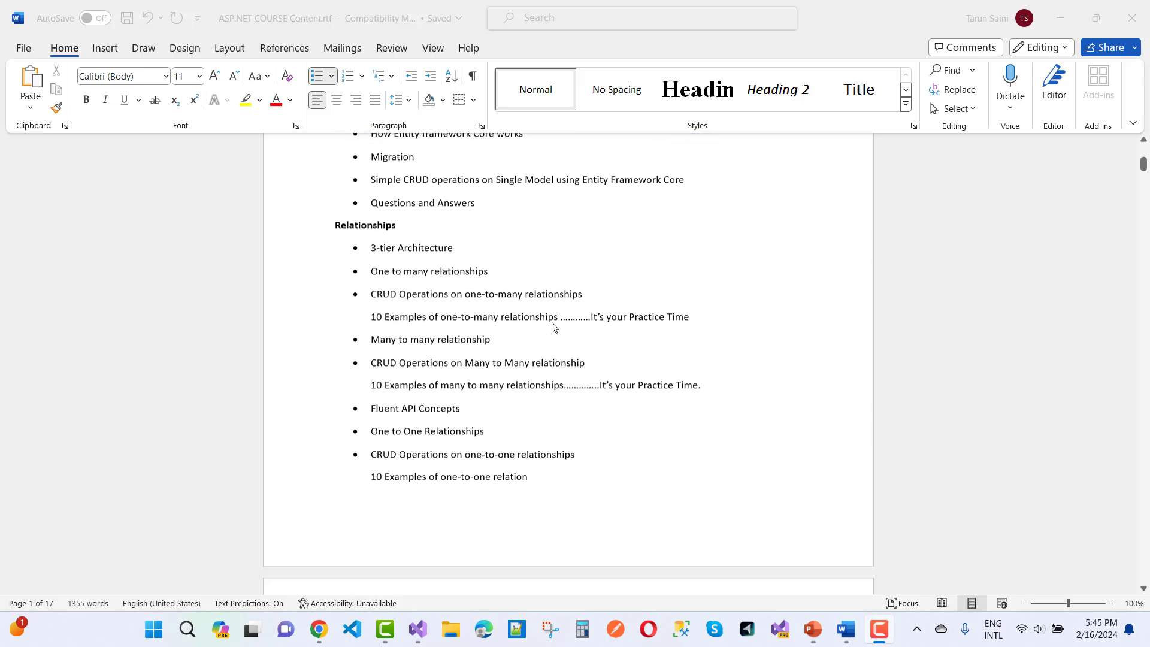
pyautogui.scroll(-3)
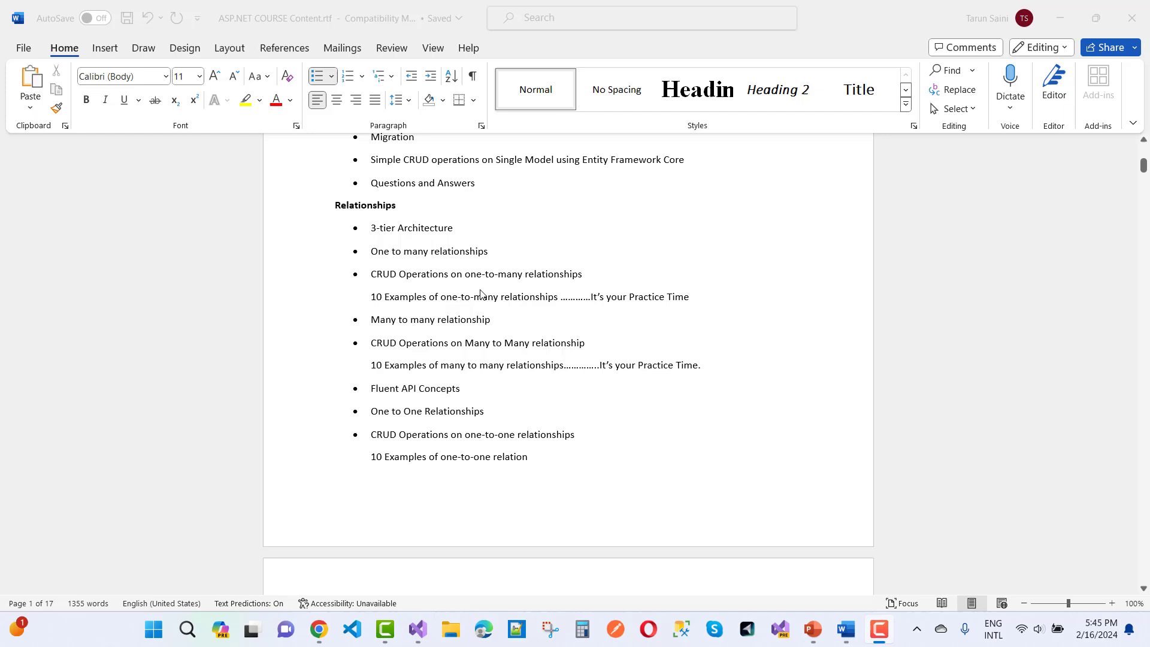
pyautogui.scroll(-3)
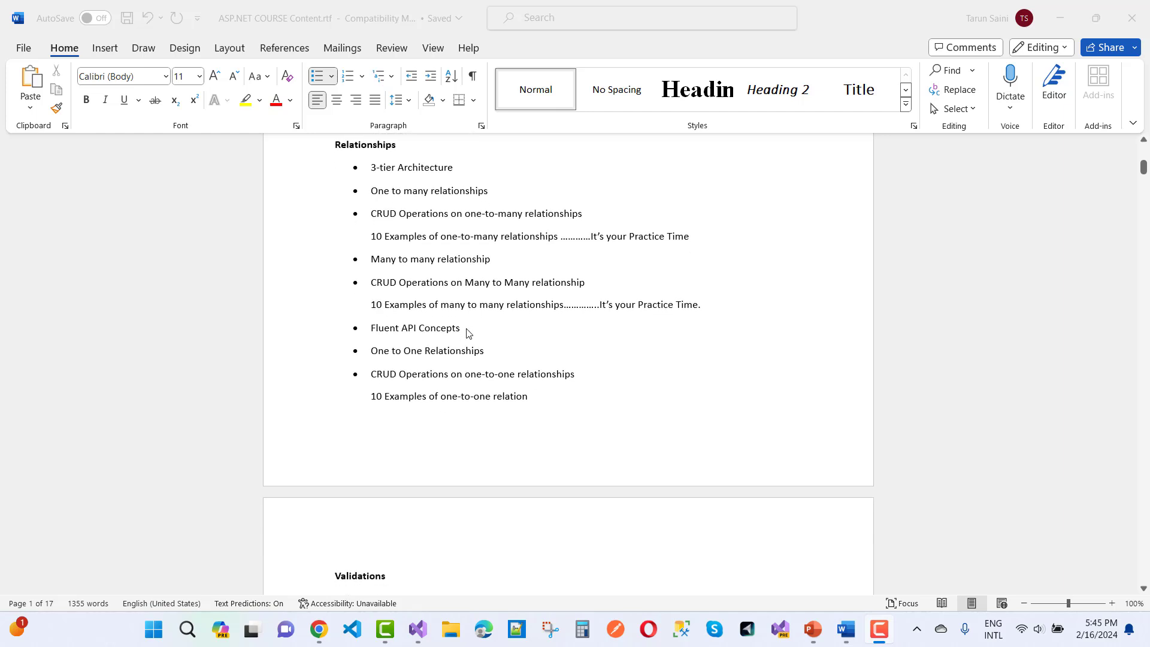
pyautogui.scroll(-3)
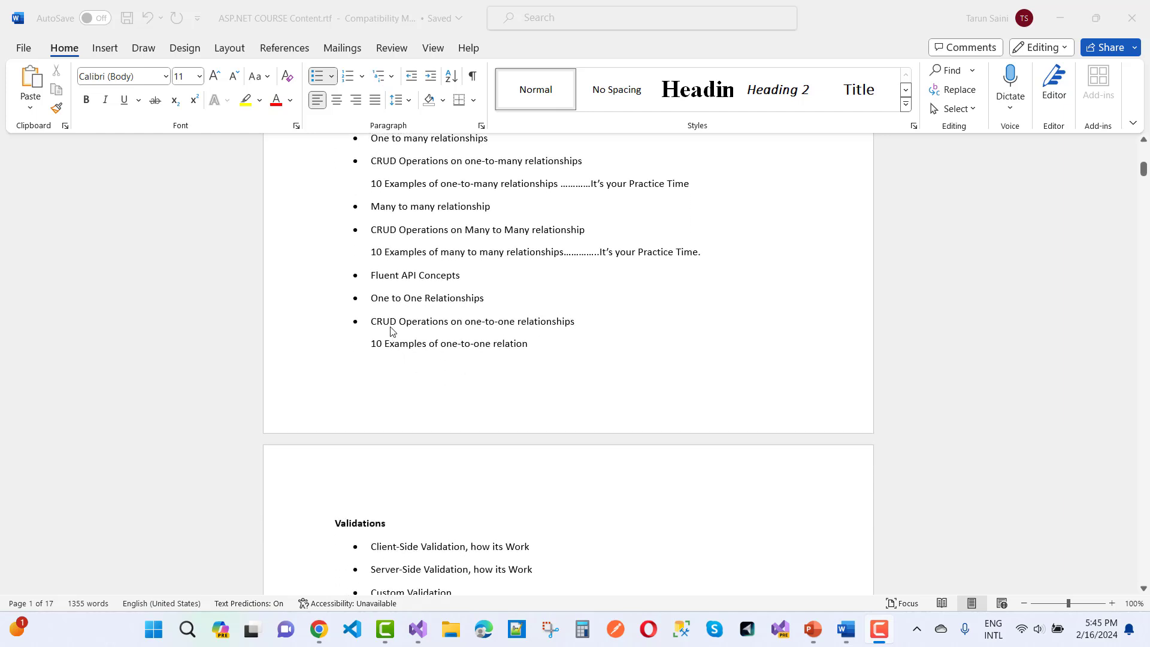
pyautogui.scroll(-3)
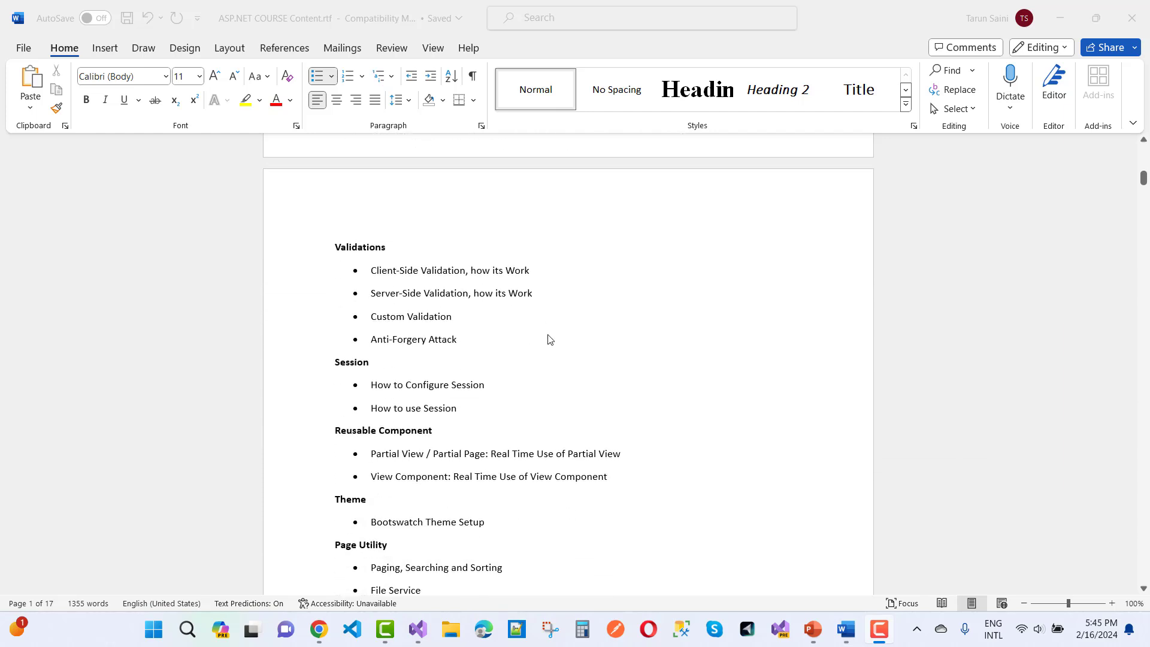
pyautogui.scroll(-3)
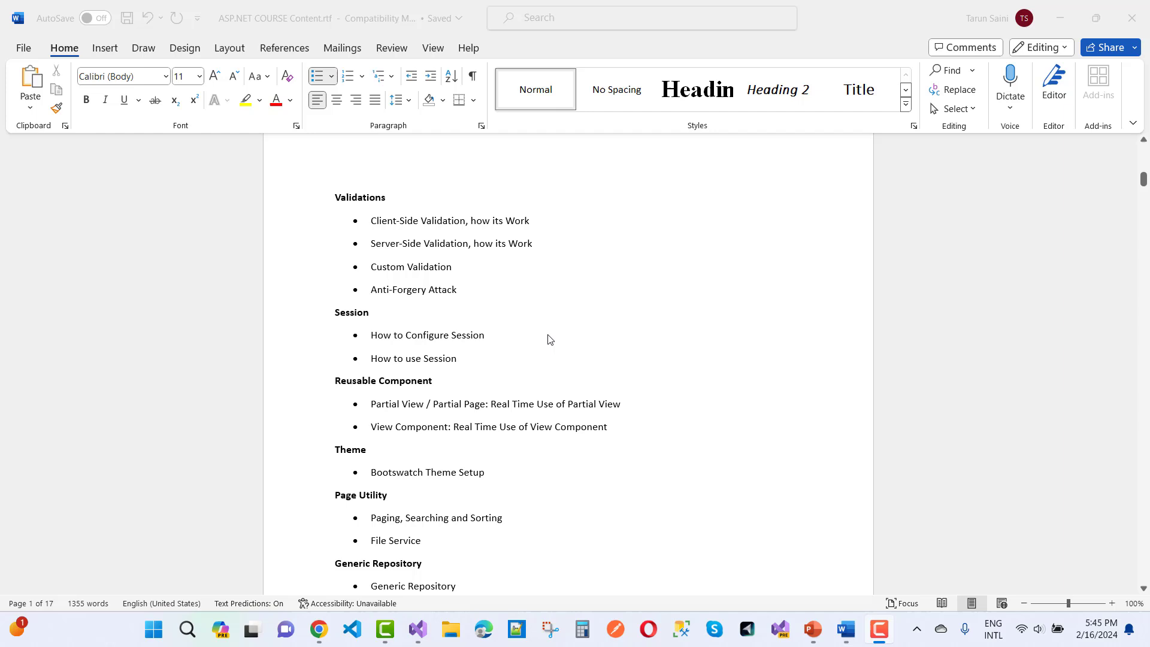
pyautogui.scroll(-3)
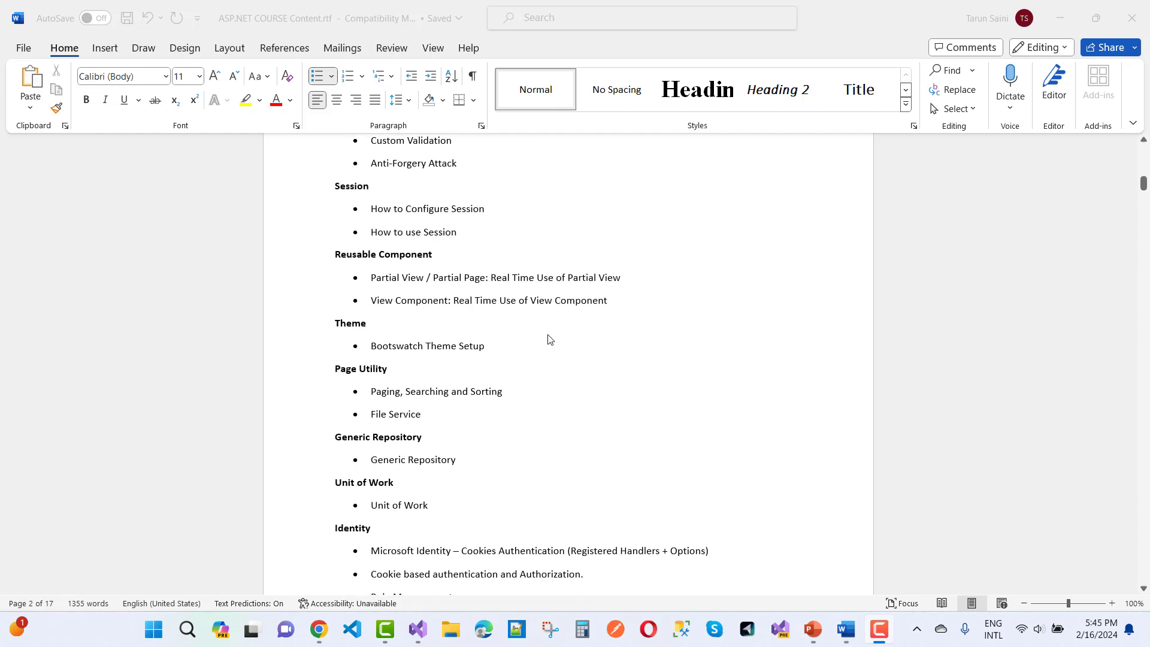
pyautogui.scroll(-3)
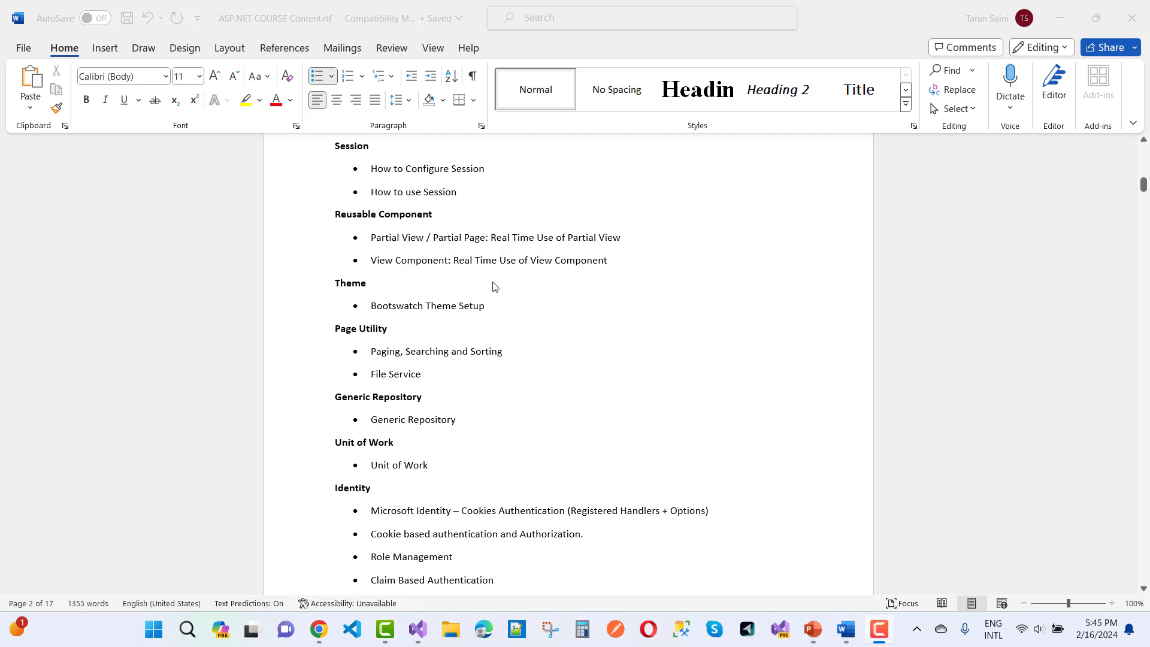
pyautogui.moveTo(502, 310)
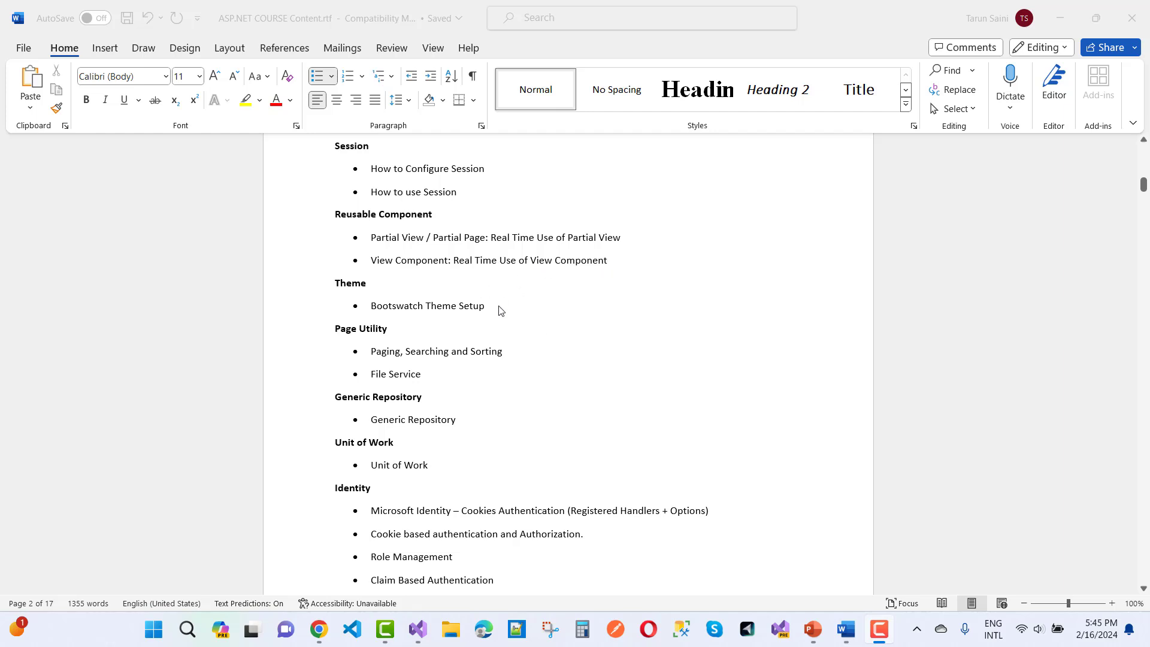
# Step: Continue past Data Seeding, Real Time Projects and Filters to the Middleware's topics
pyautogui.scroll(-3)
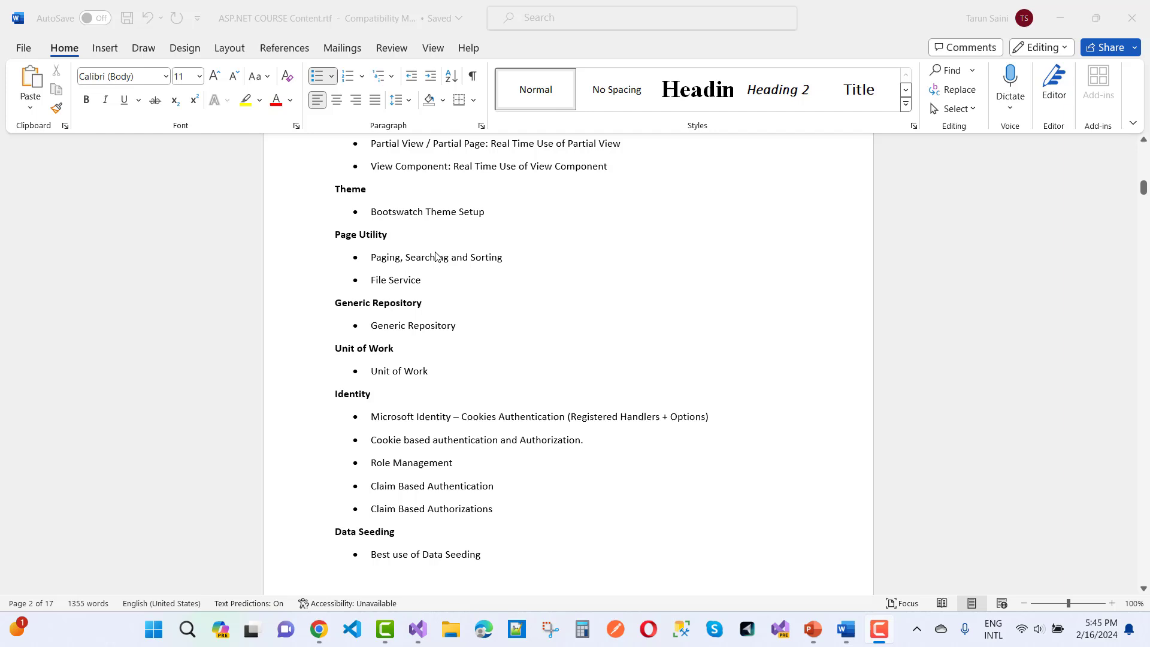
pyautogui.scroll(-3)
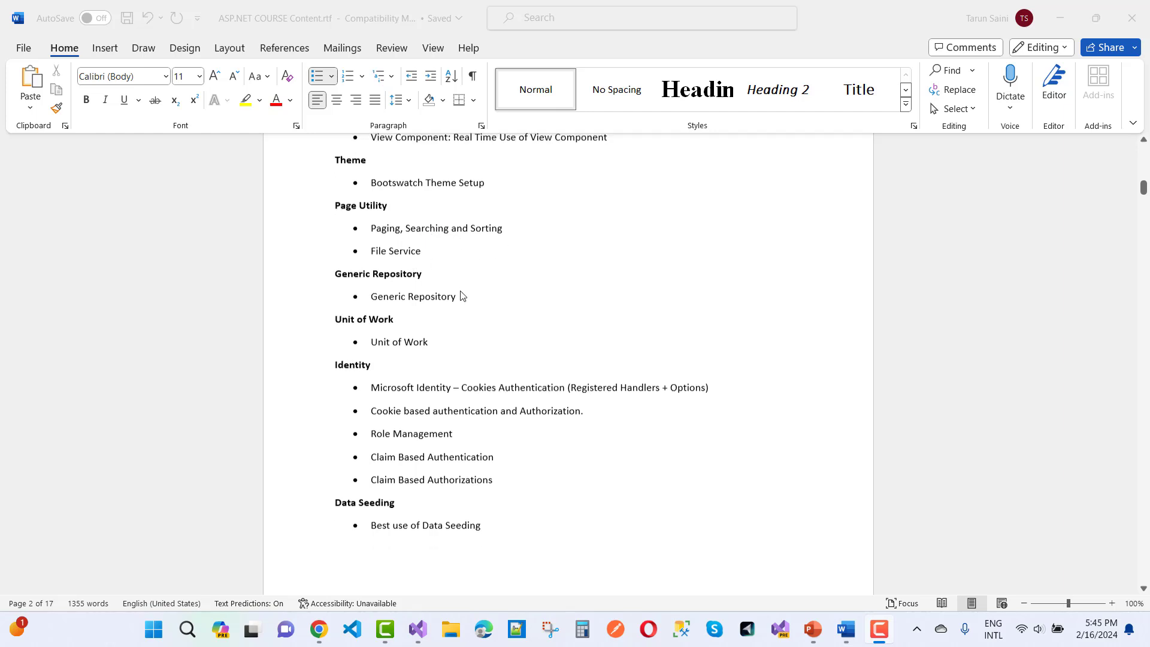
pyautogui.scroll(-3)
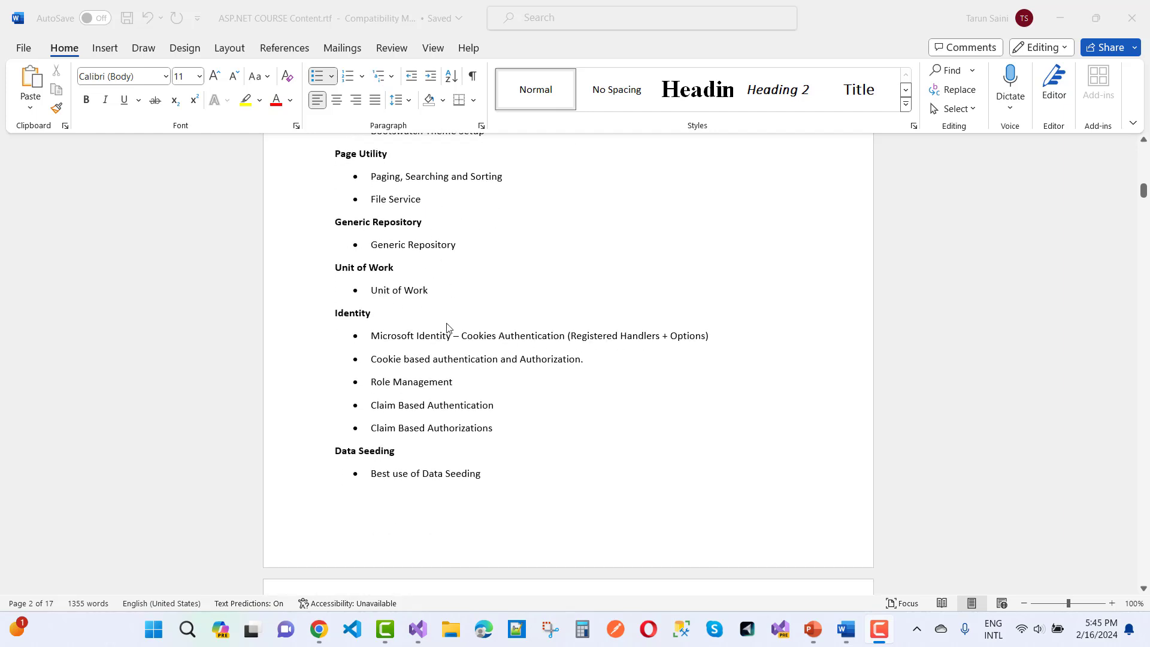
pyautogui.moveTo(499, 350)
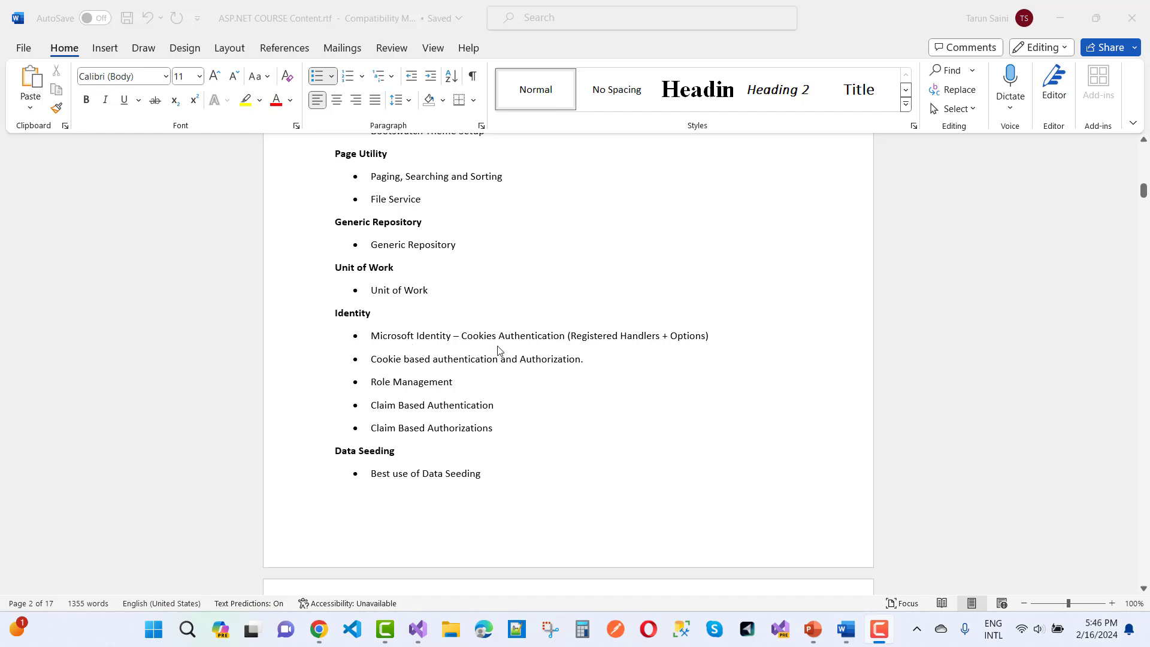
pyautogui.moveTo(675, 350)
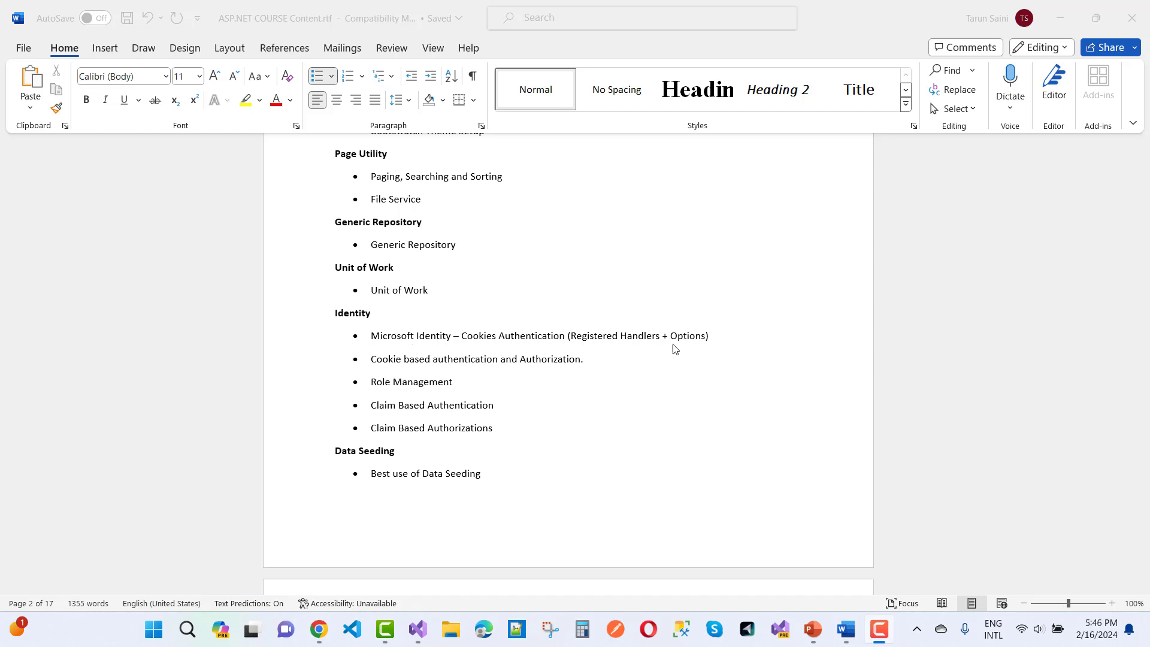
pyautogui.moveTo(413, 395)
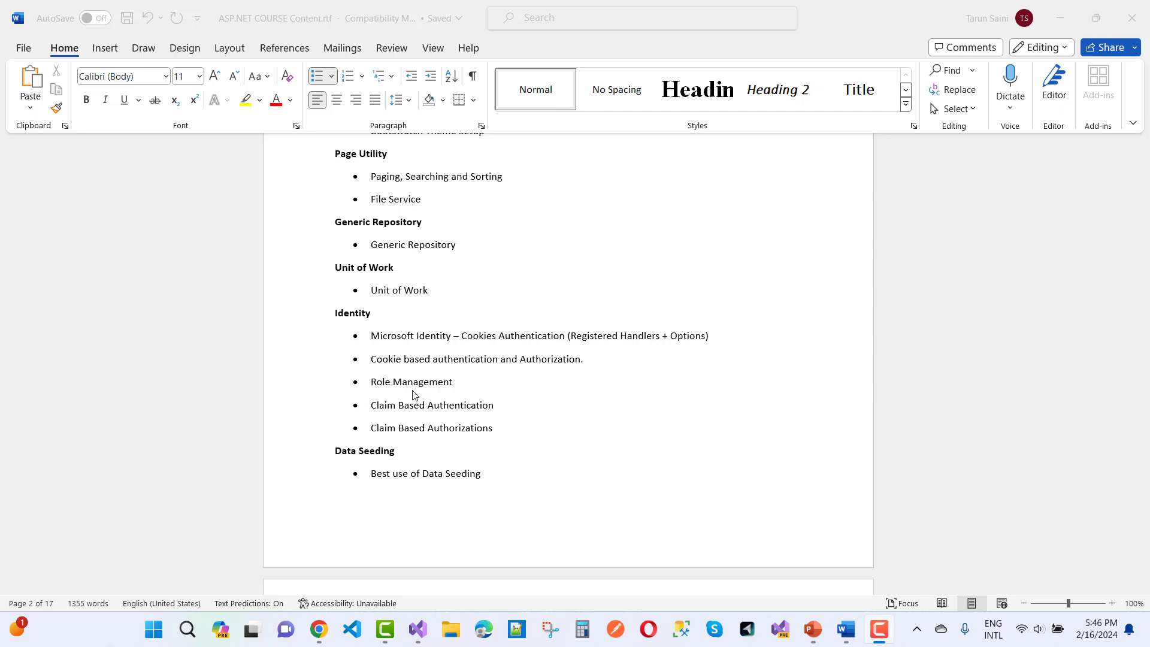
pyautogui.moveTo(450, 444)
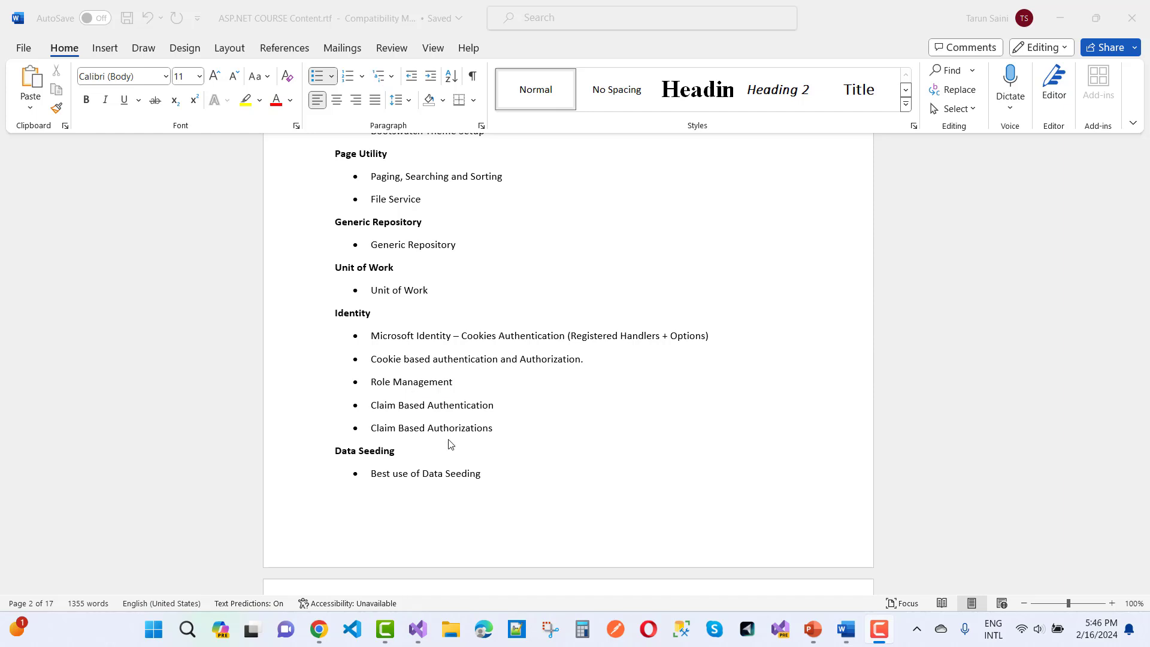
pyautogui.scroll(-3)
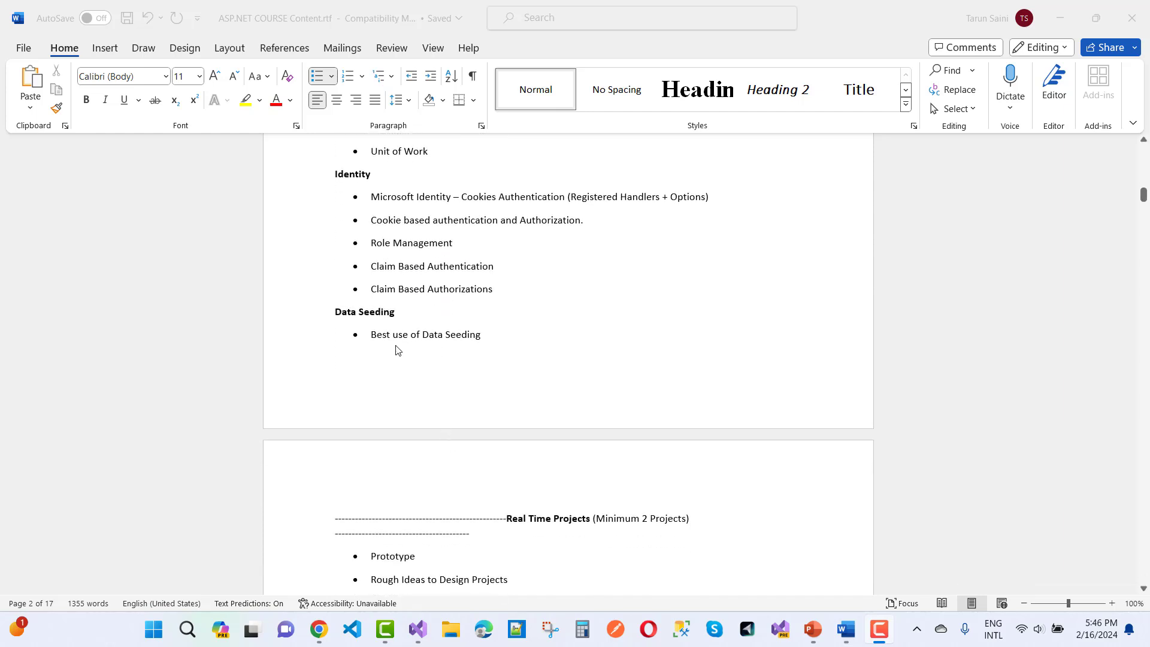
pyautogui.scroll(-3)
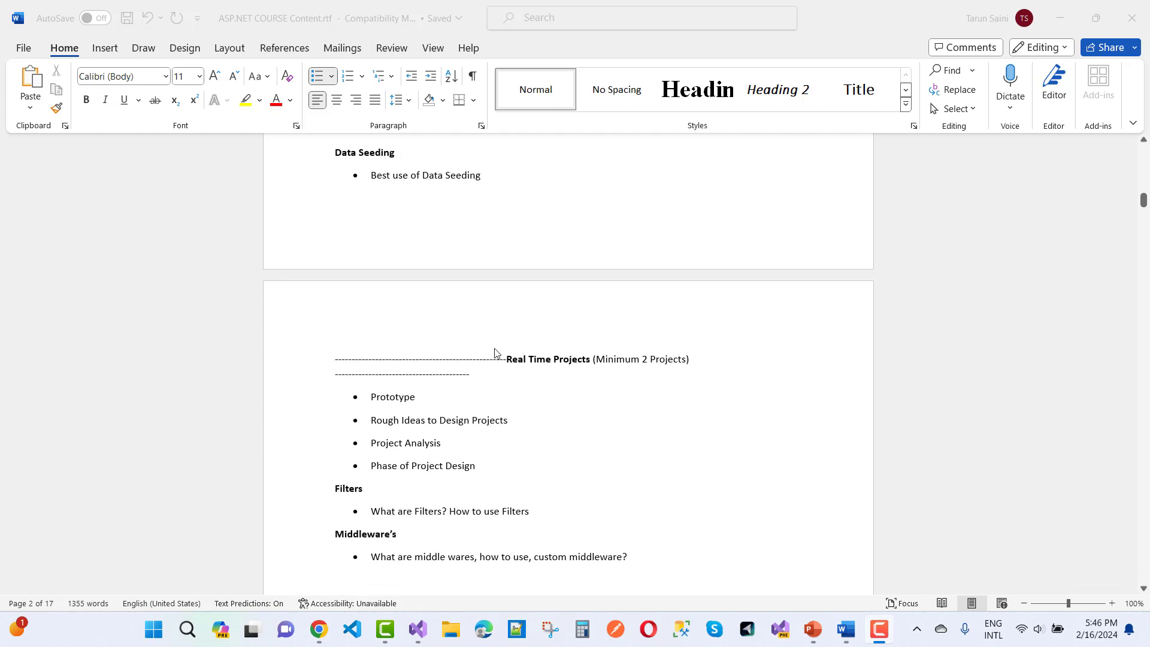
pyautogui.scroll(-3)
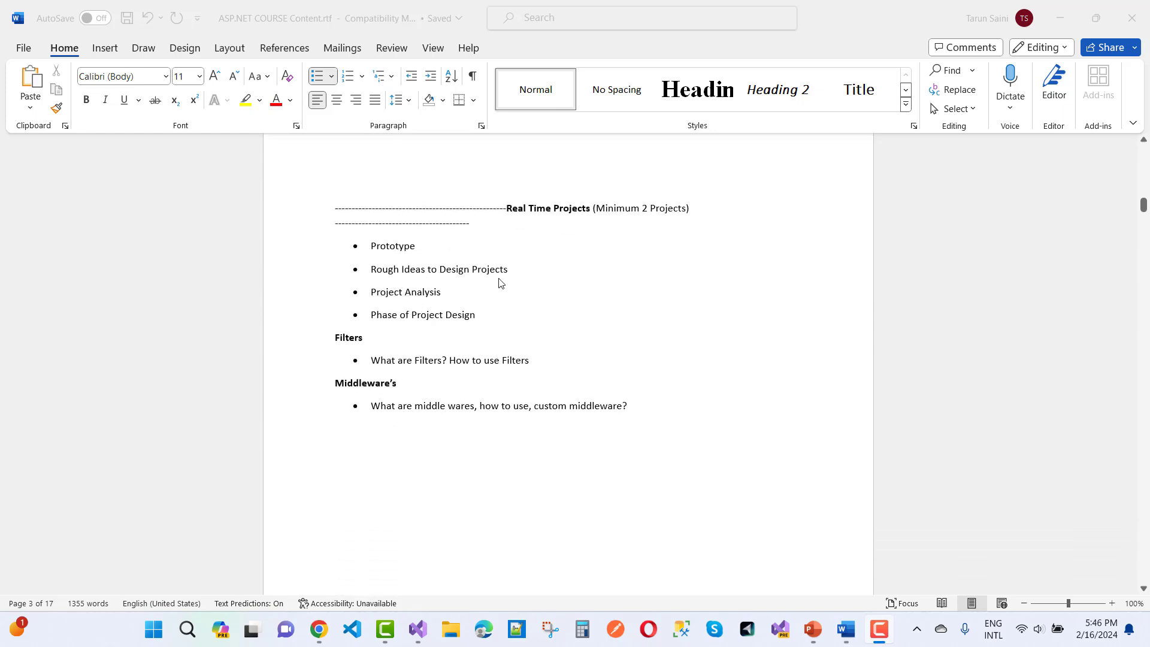
pyautogui.moveTo(475, 337)
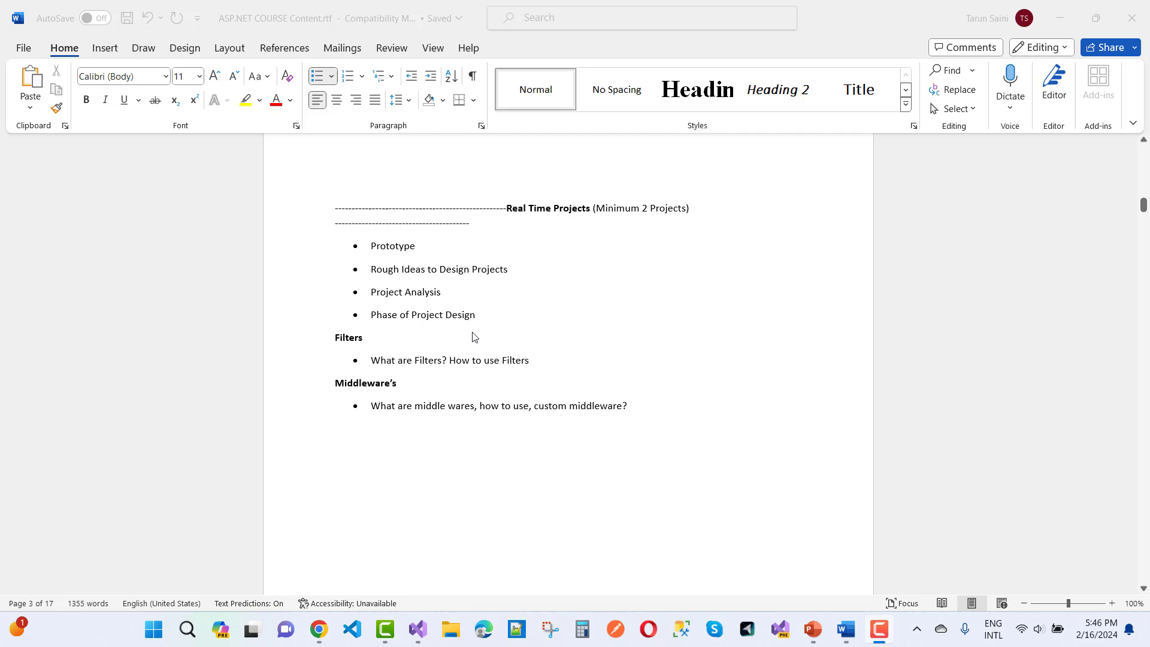
pyautogui.scroll(-3)
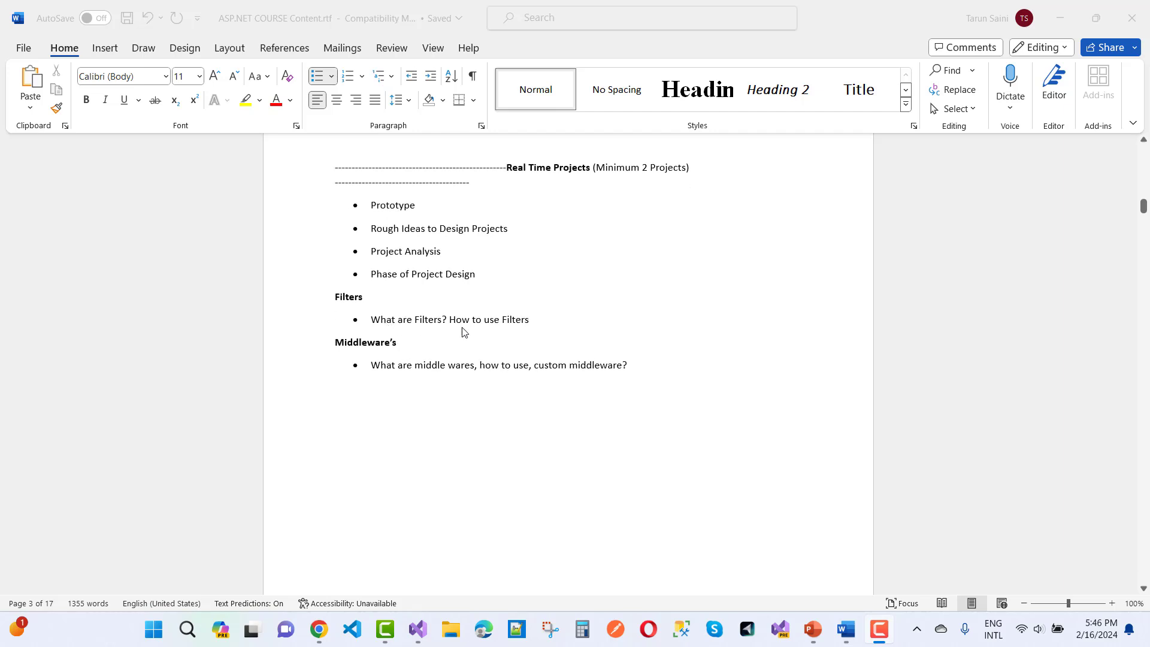
pyautogui.scroll(-3)
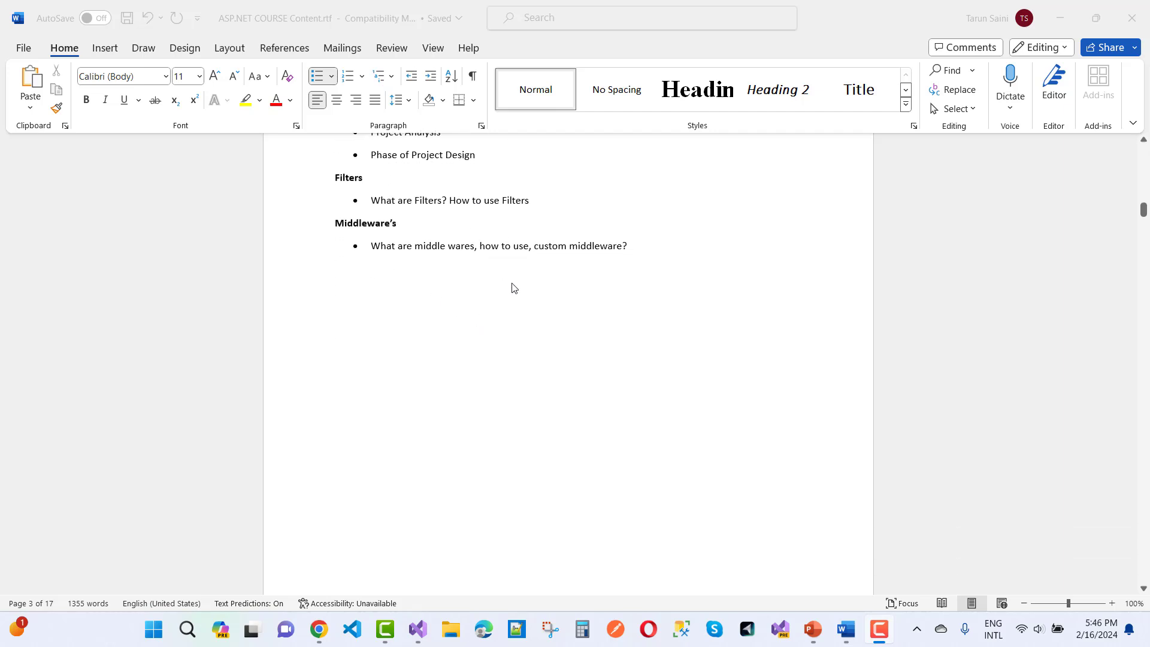
pyautogui.scroll(-3)
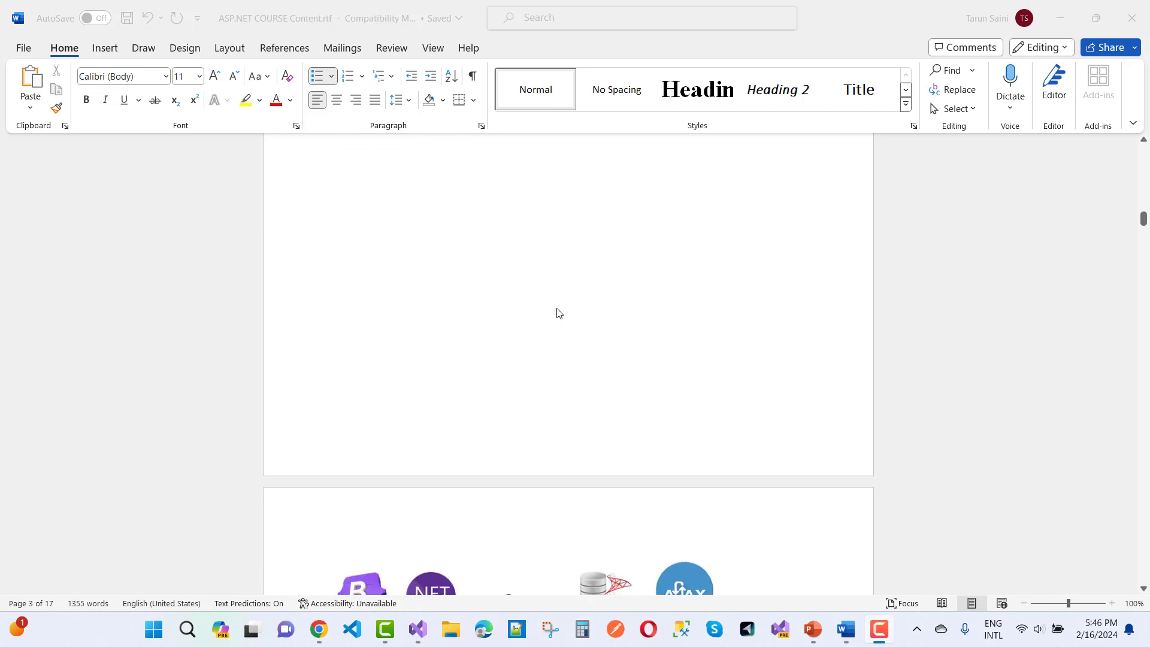
# Step: Scroll the Web API topics through 'Consume Web API using HttpClient' to the two real-time projects note
pyautogui.scroll(-3)
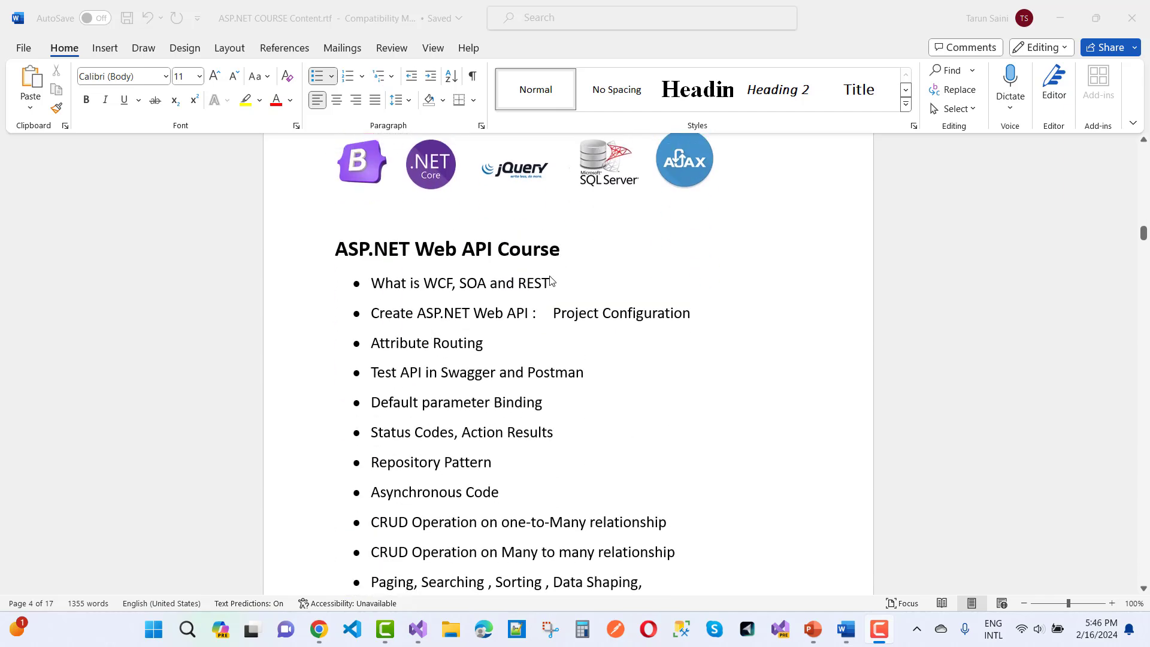
pyautogui.moveTo(375, 272)
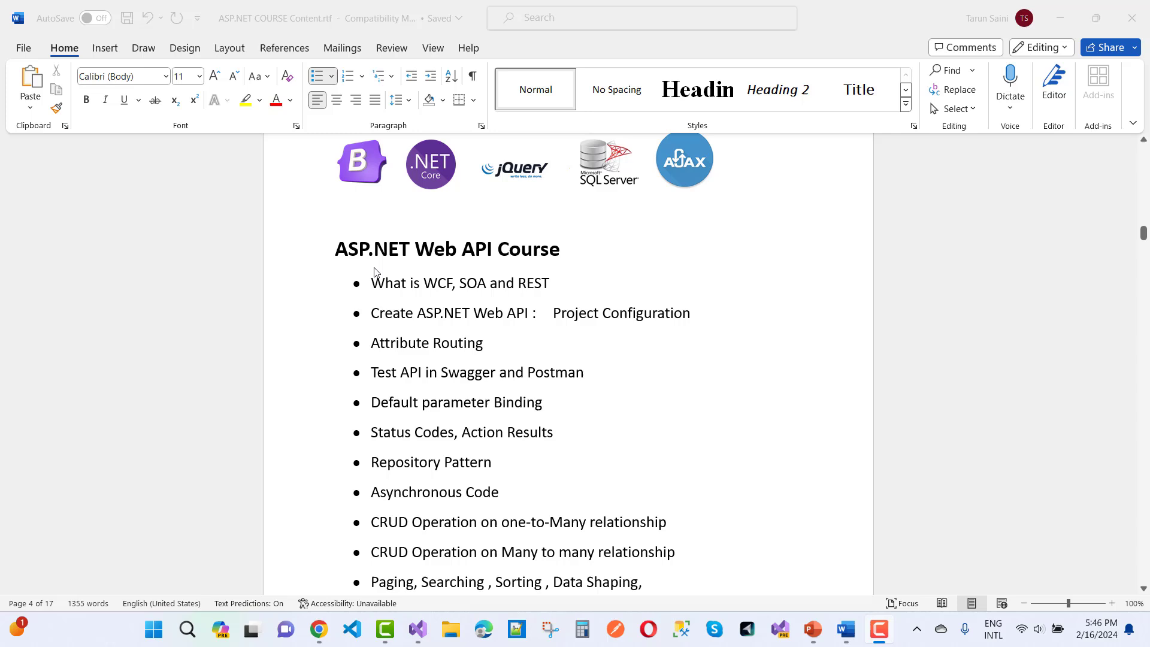
pyautogui.scroll(-3)
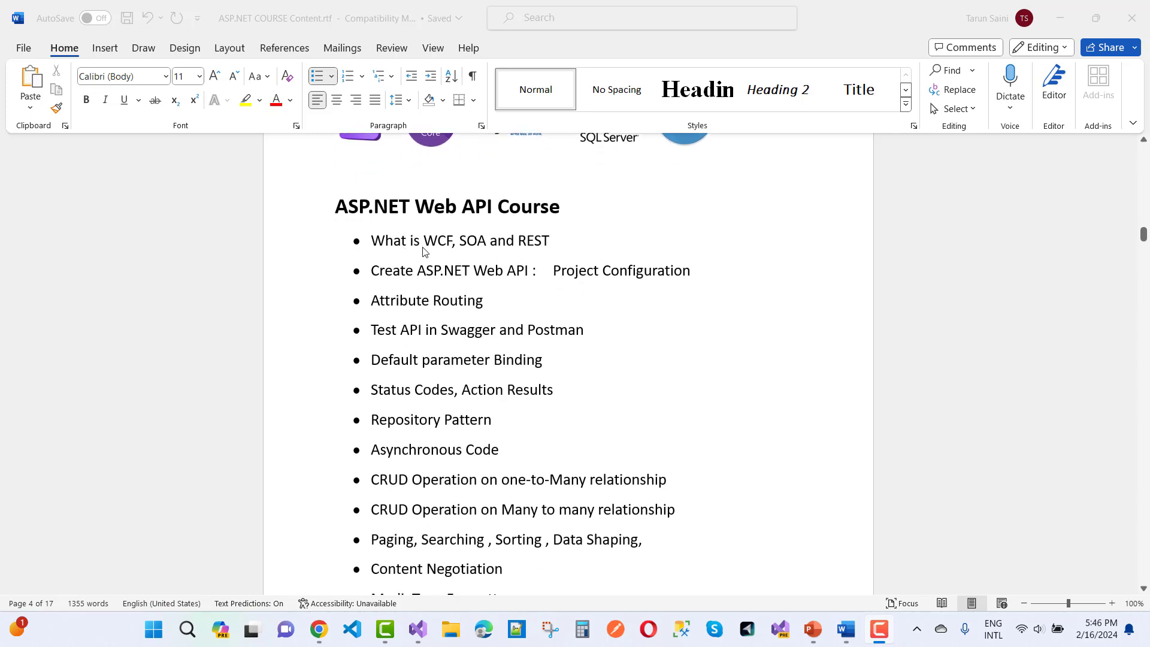
pyautogui.moveTo(440, 295)
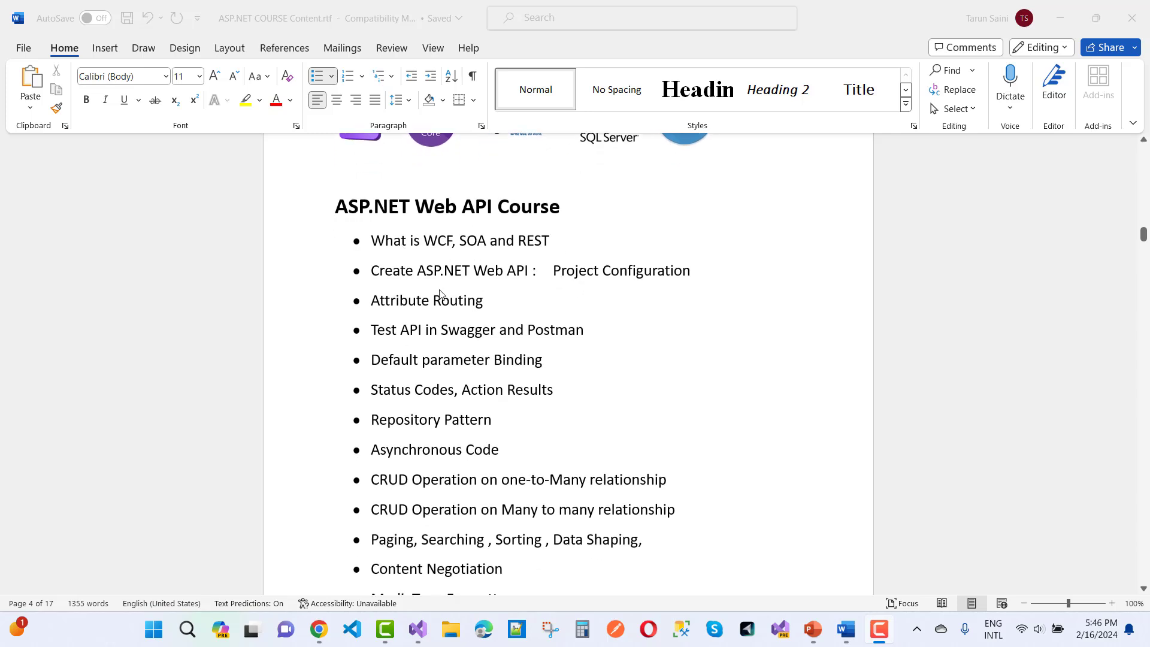
pyautogui.moveTo(519, 284)
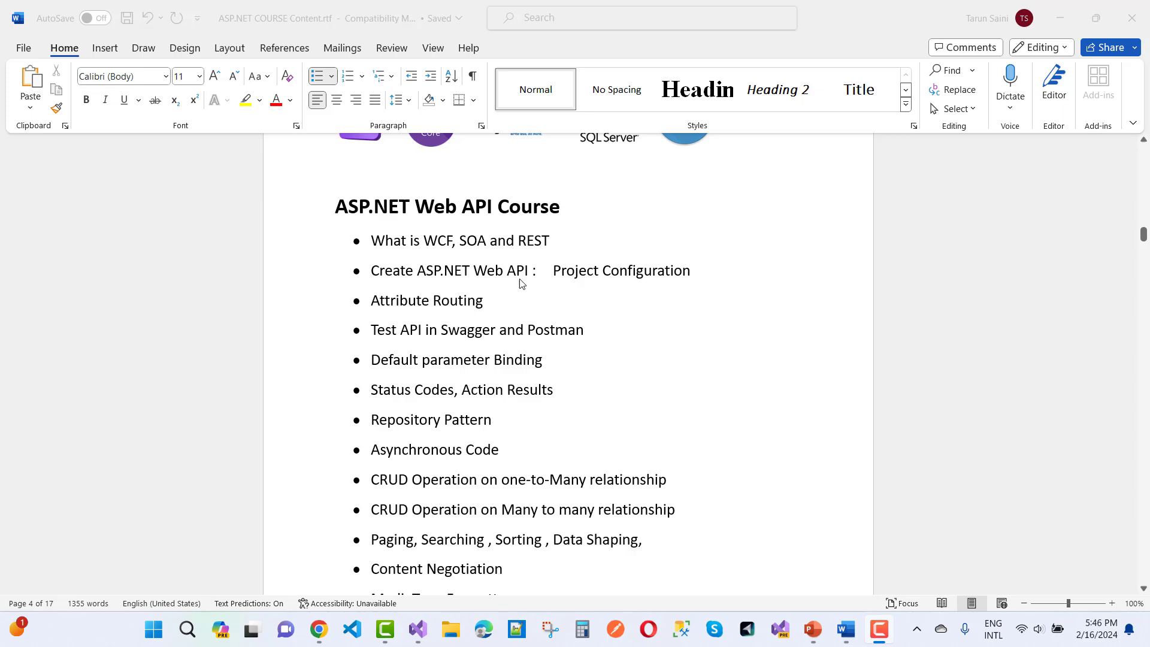
pyautogui.scroll(-3)
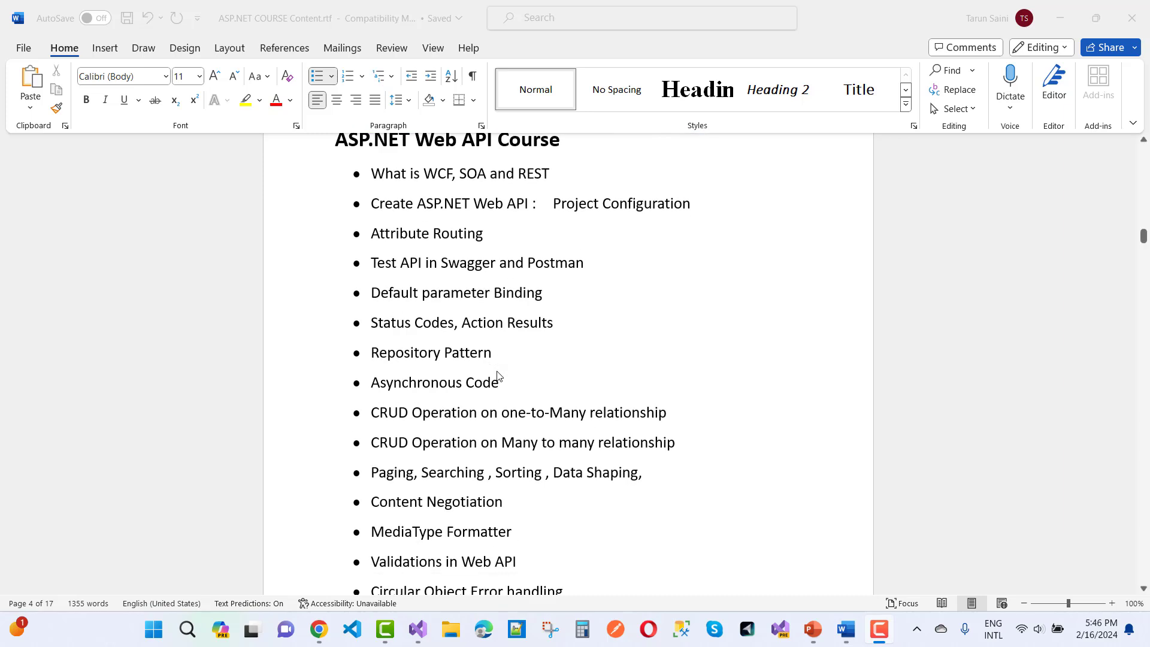
pyautogui.scroll(-3)
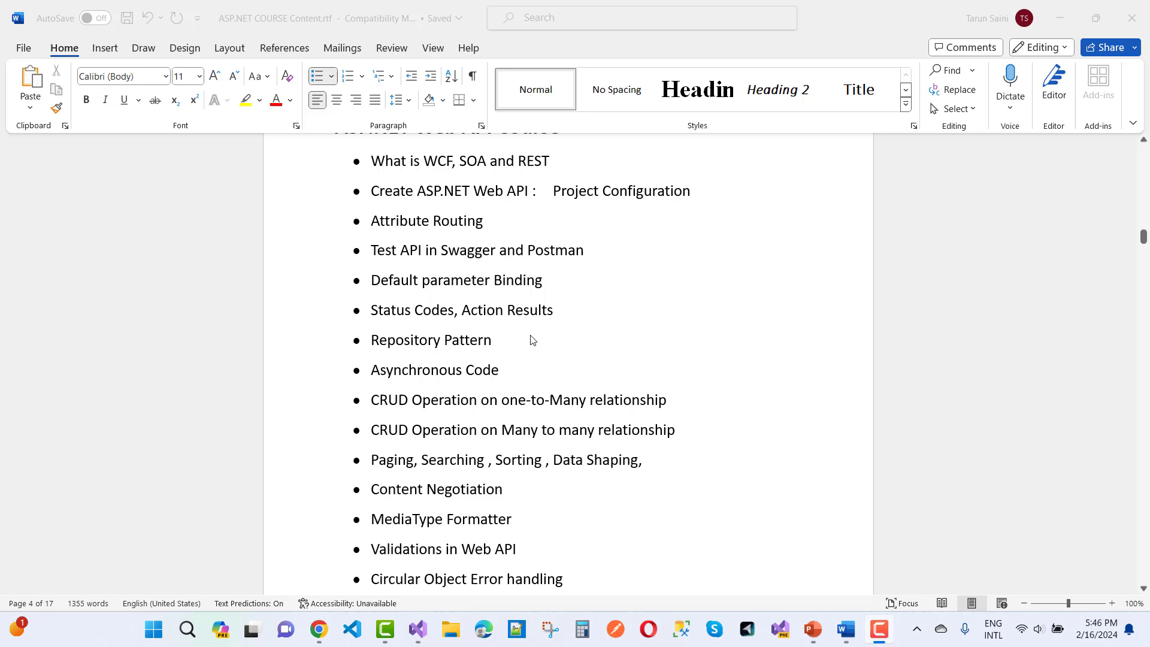
pyautogui.scroll(-3)
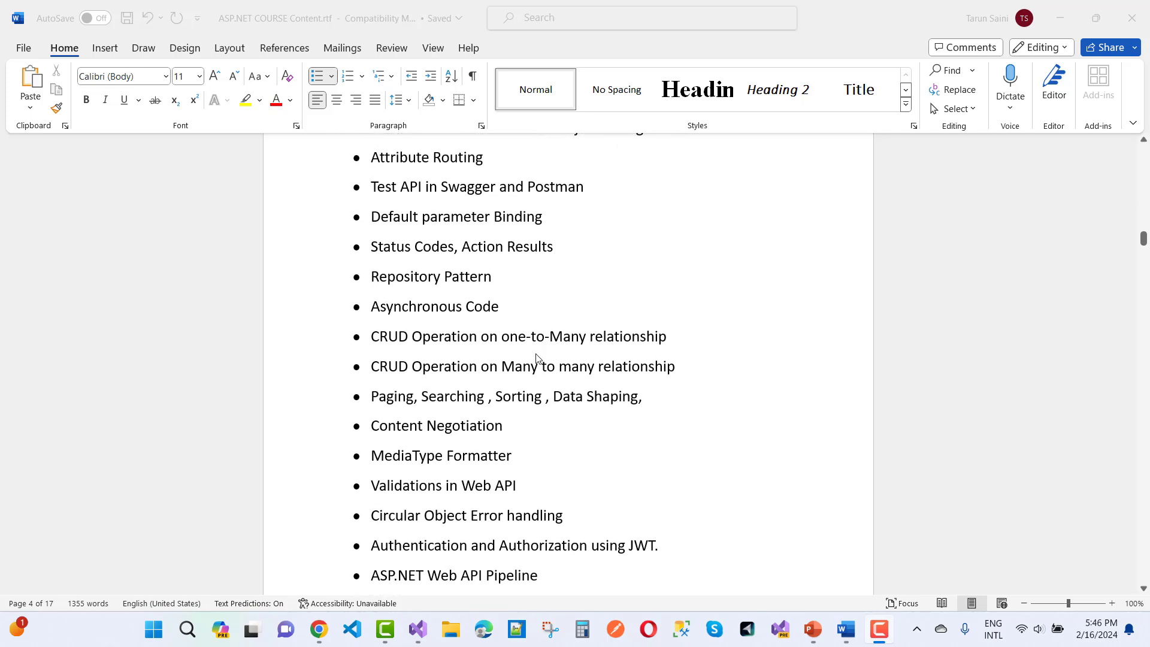
pyautogui.scroll(-3)
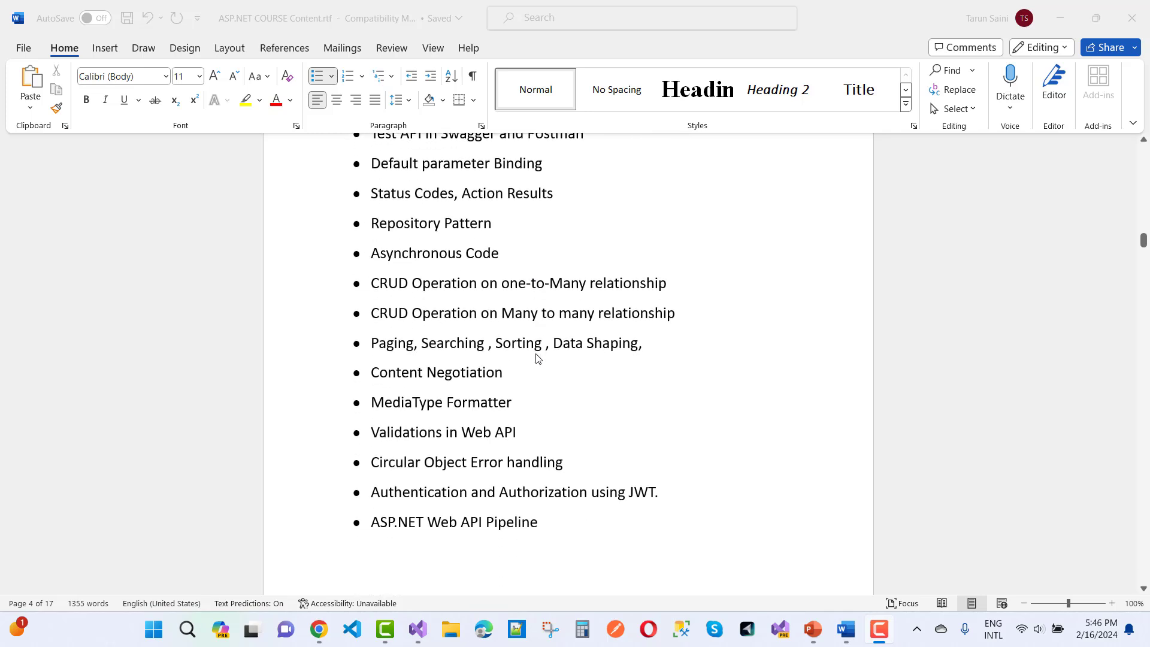
pyautogui.moveTo(571, 412)
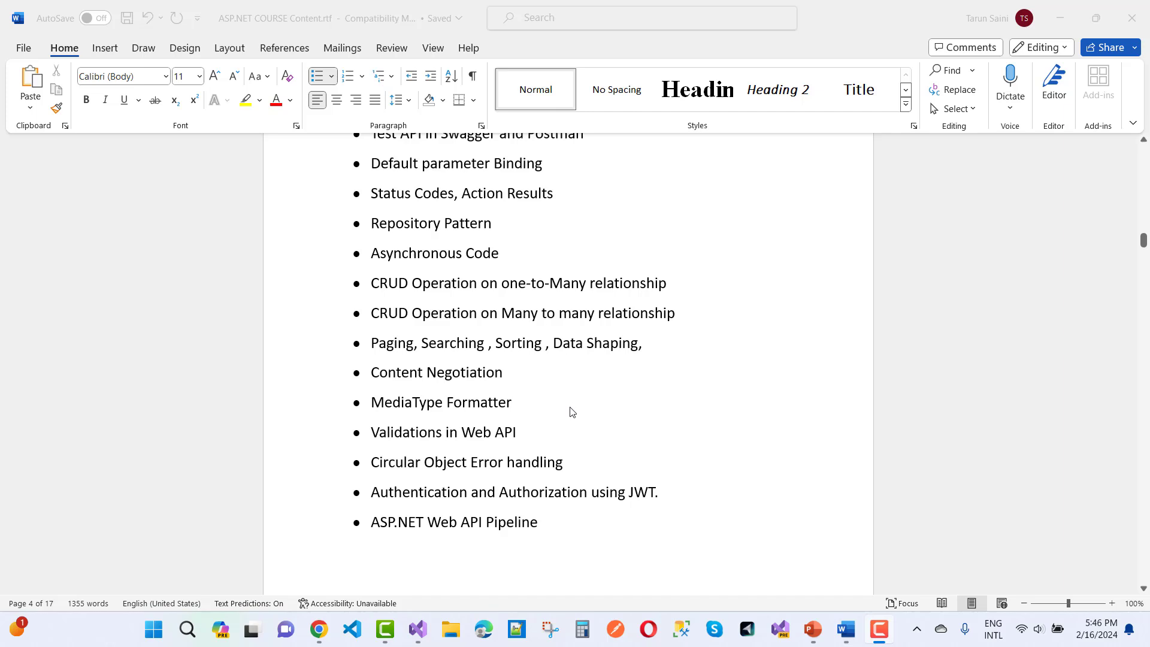
pyautogui.scroll(-3)
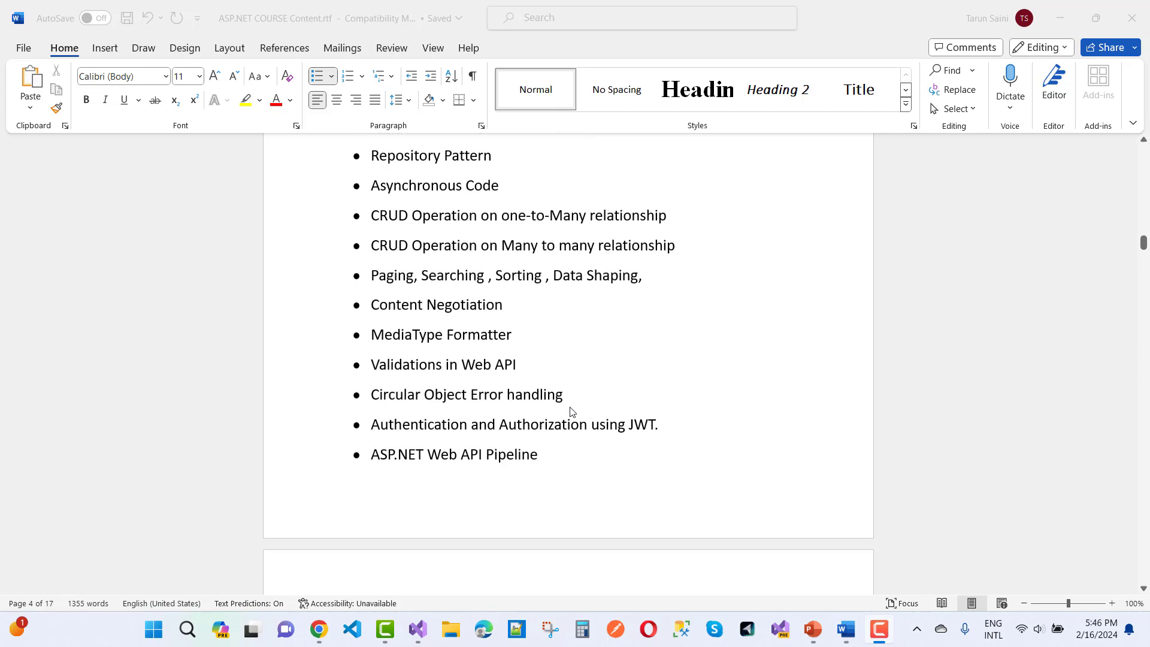
pyautogui.scroll(-3)
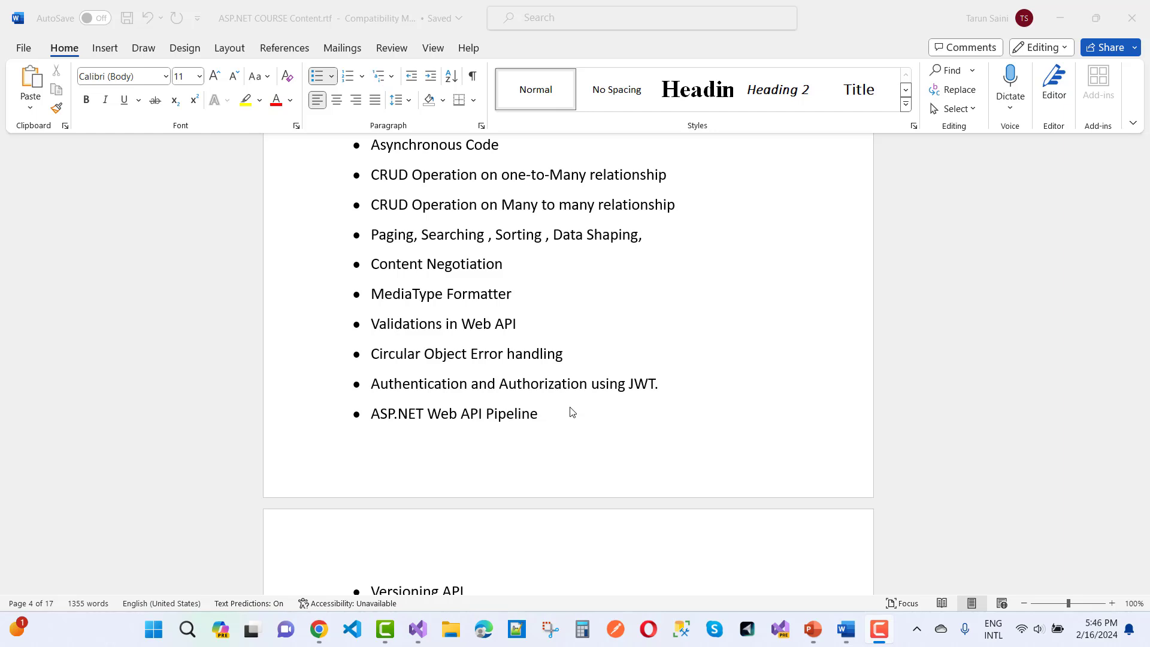
pyautogui.moveTo(581, 397)
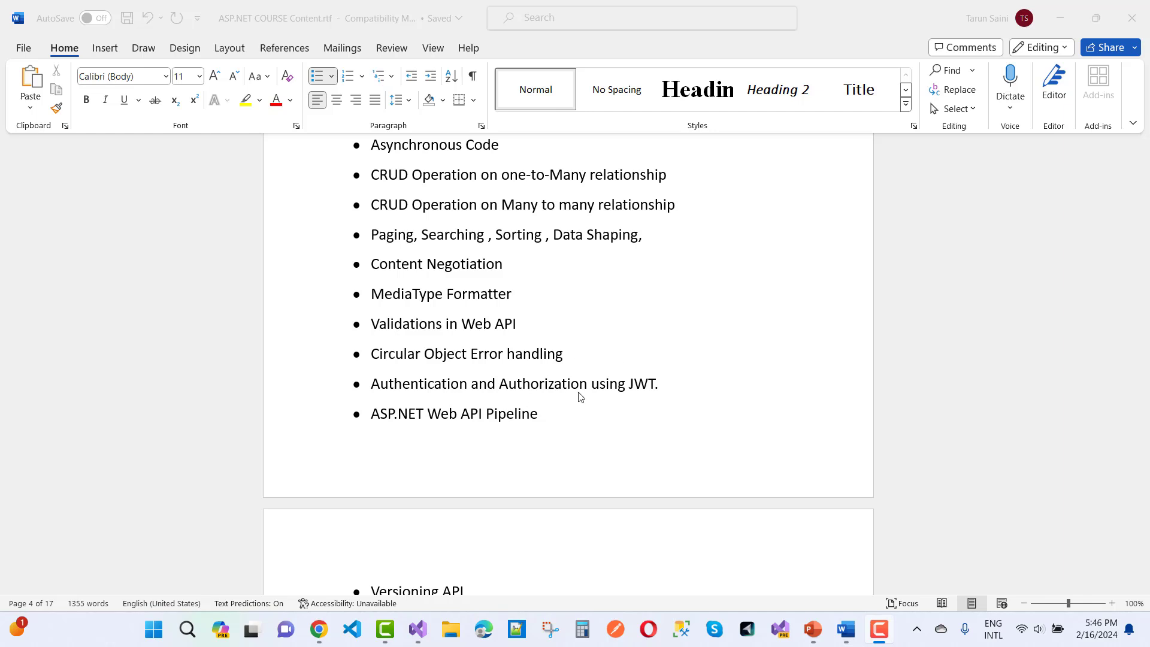
pyautogui.scroll(-3)
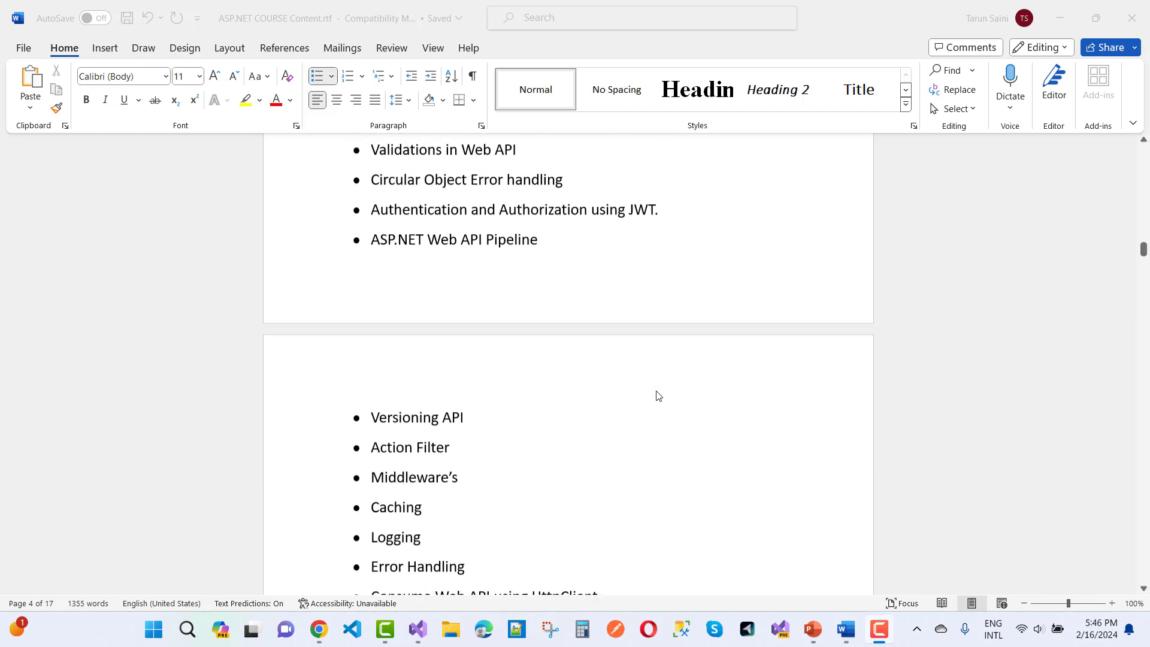
pyautogui.scroll(-3)
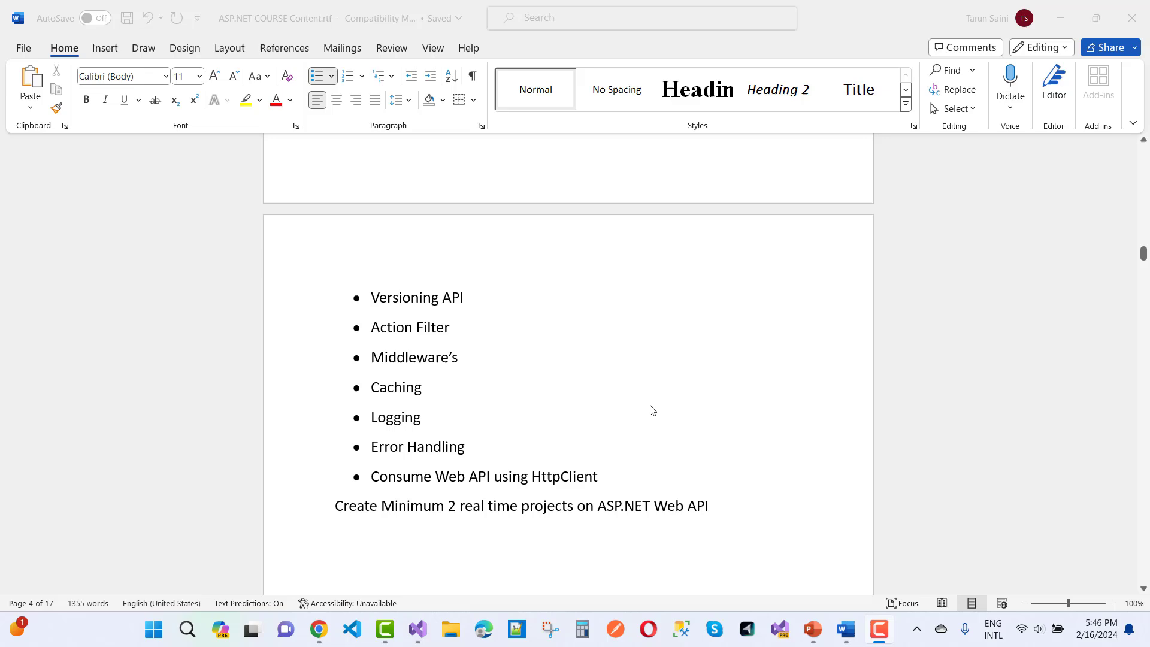
# Step: Scroll past the Angular topics on page 6 to the ASP.NET CORE RESTFUL API BASED PROJECT heading
pyautogui.scroll(-3)
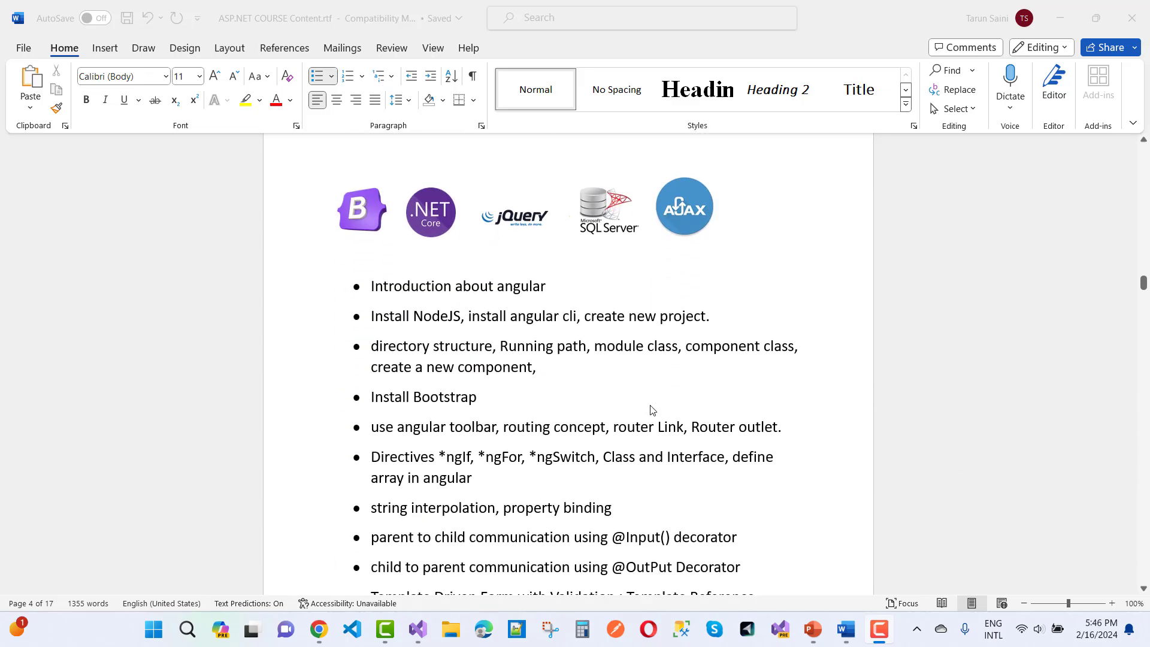
pyautogui.scroll(-3)
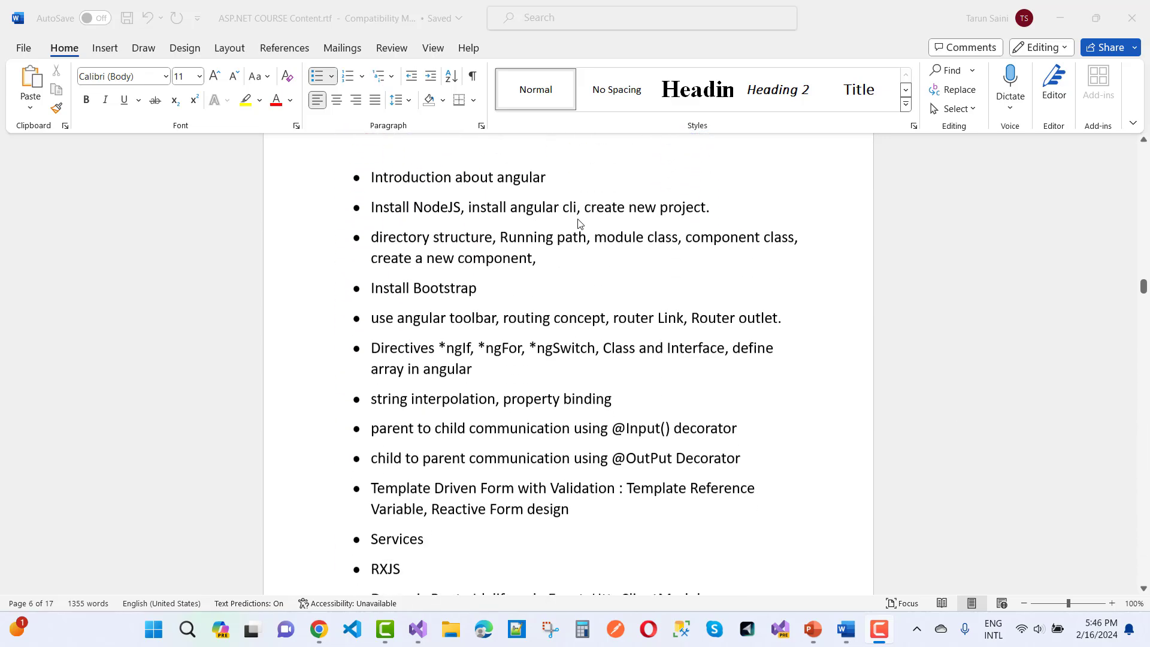
pyautogui.scroll(-3)
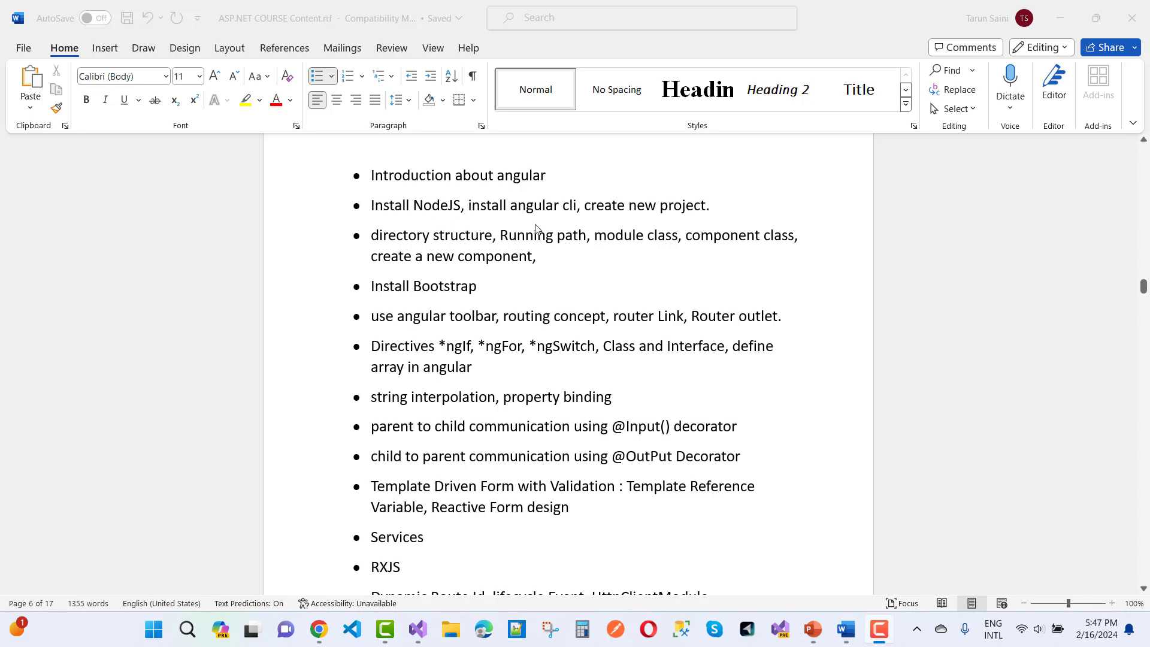
pyautogui.moveTo(681, 243)
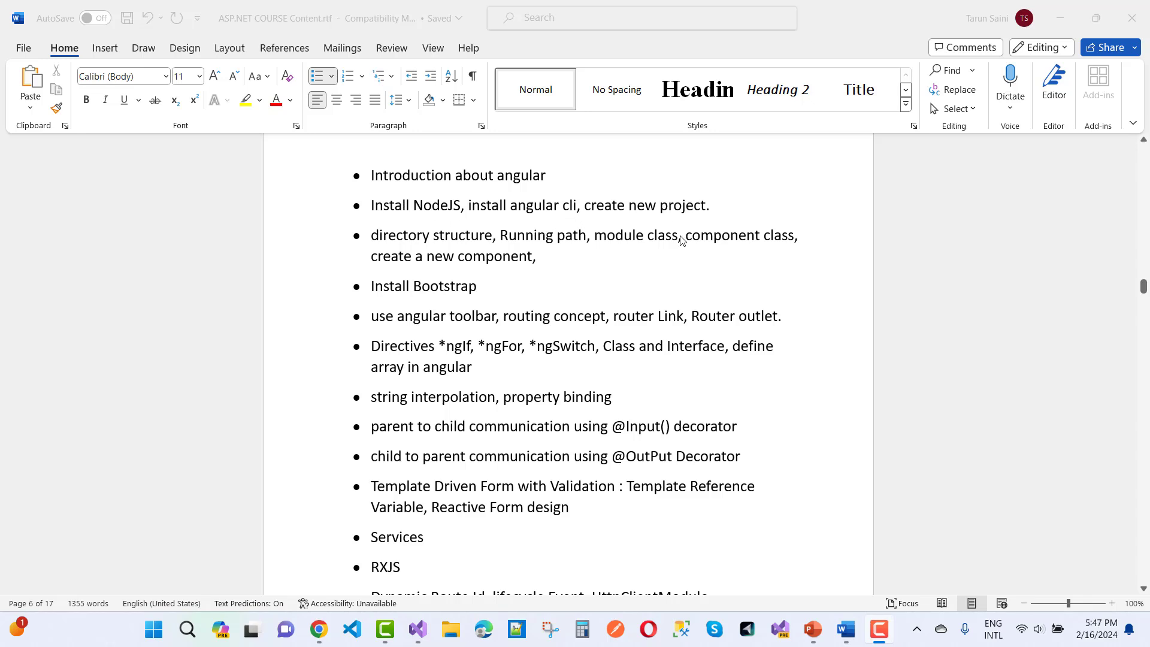
pyautogui.moveTo(611, 257)
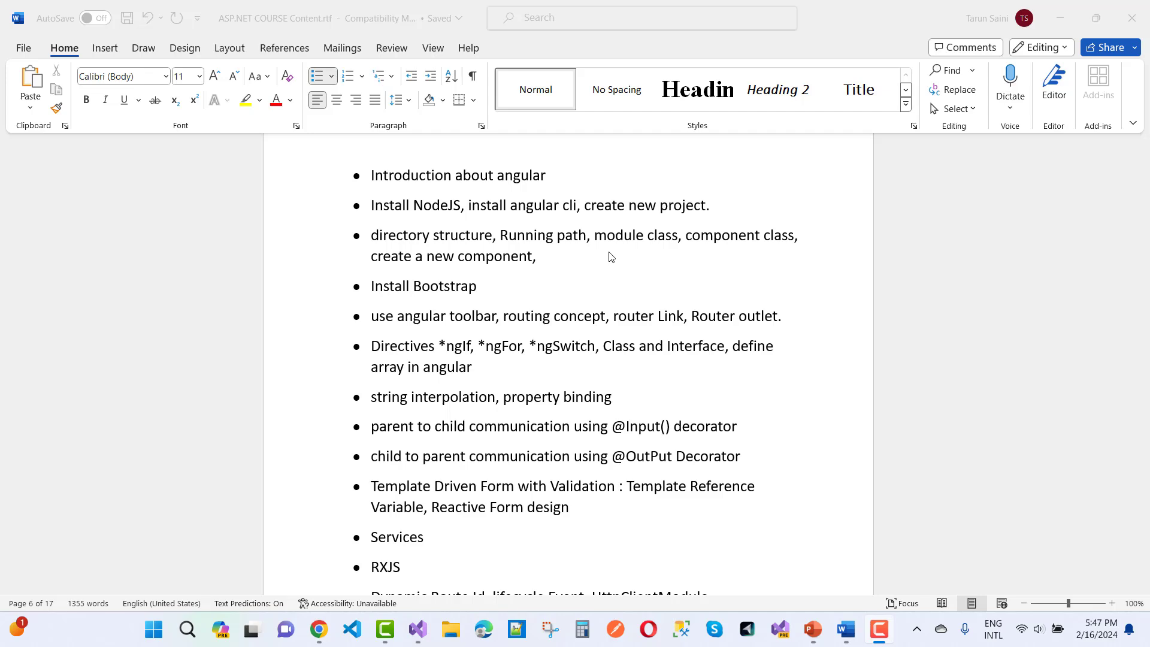
pyautogui.moveTo(571, 271)
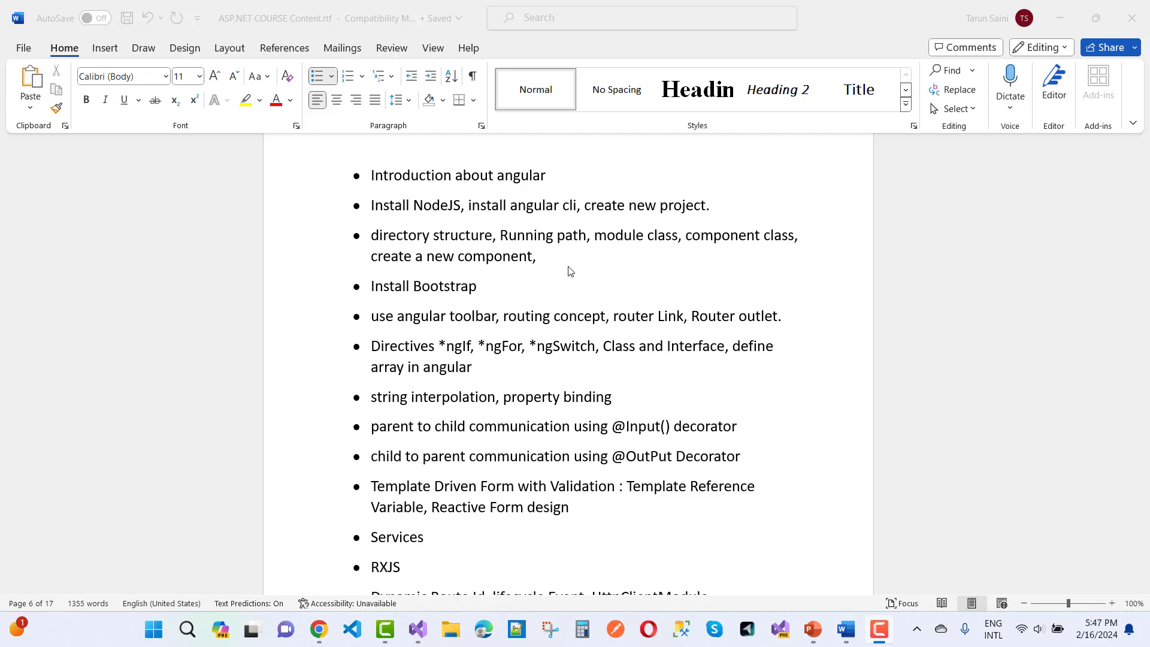
pyautogui.scroll(-3)
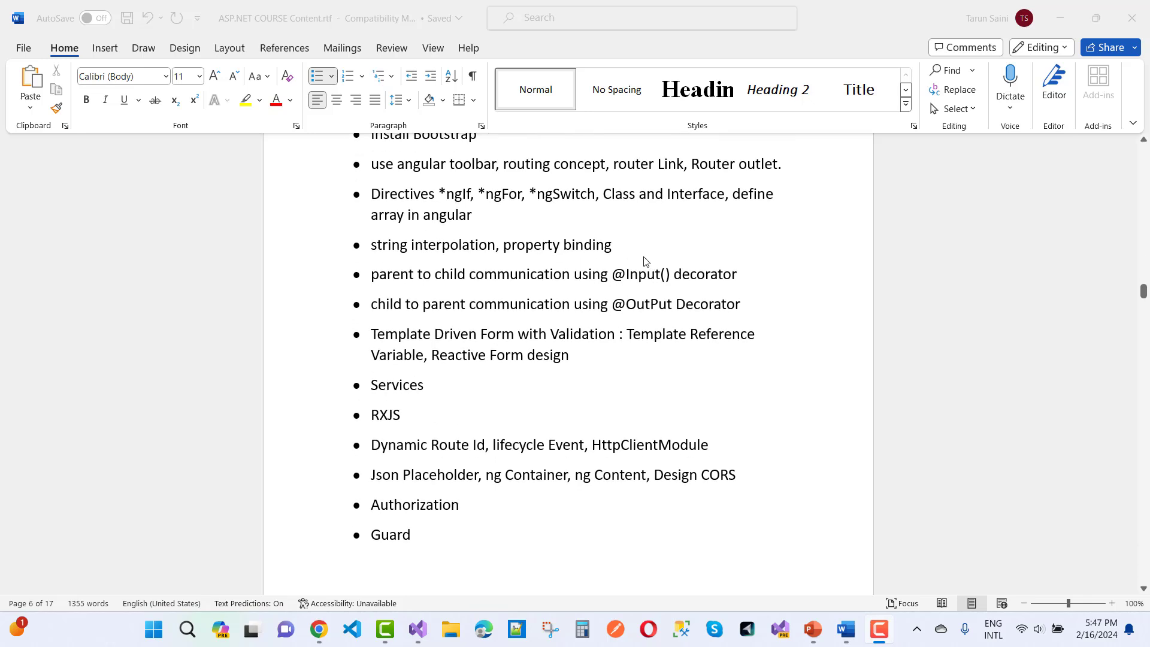
pyautogui.moveTo(746, 284)
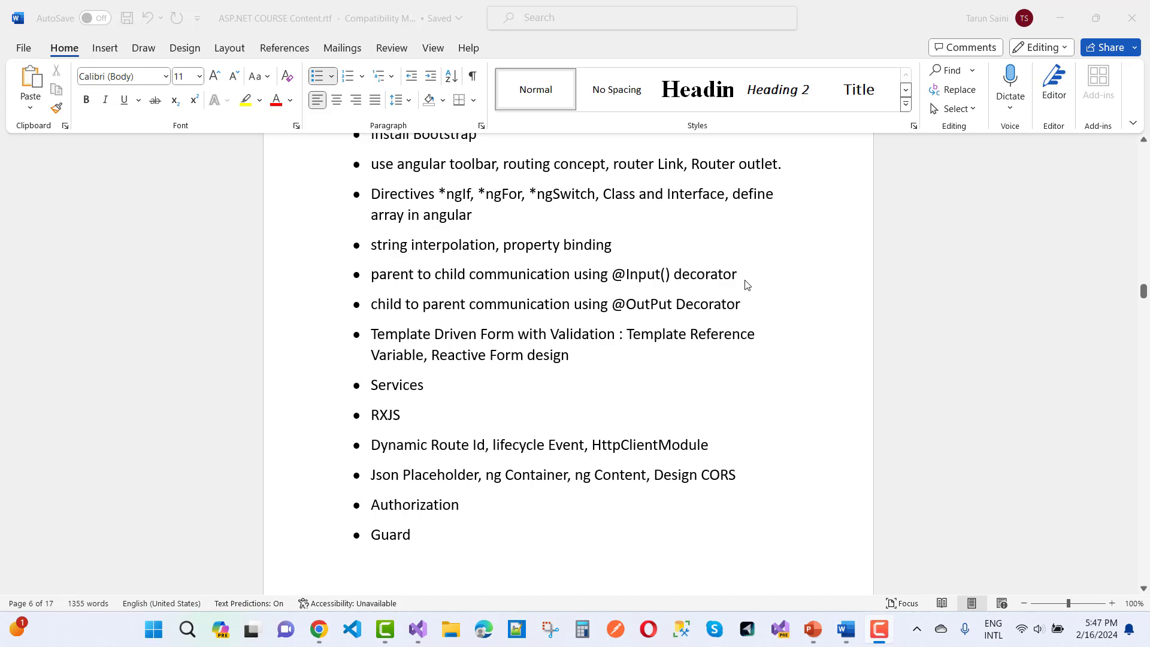
pyautogui.scroll(-3)
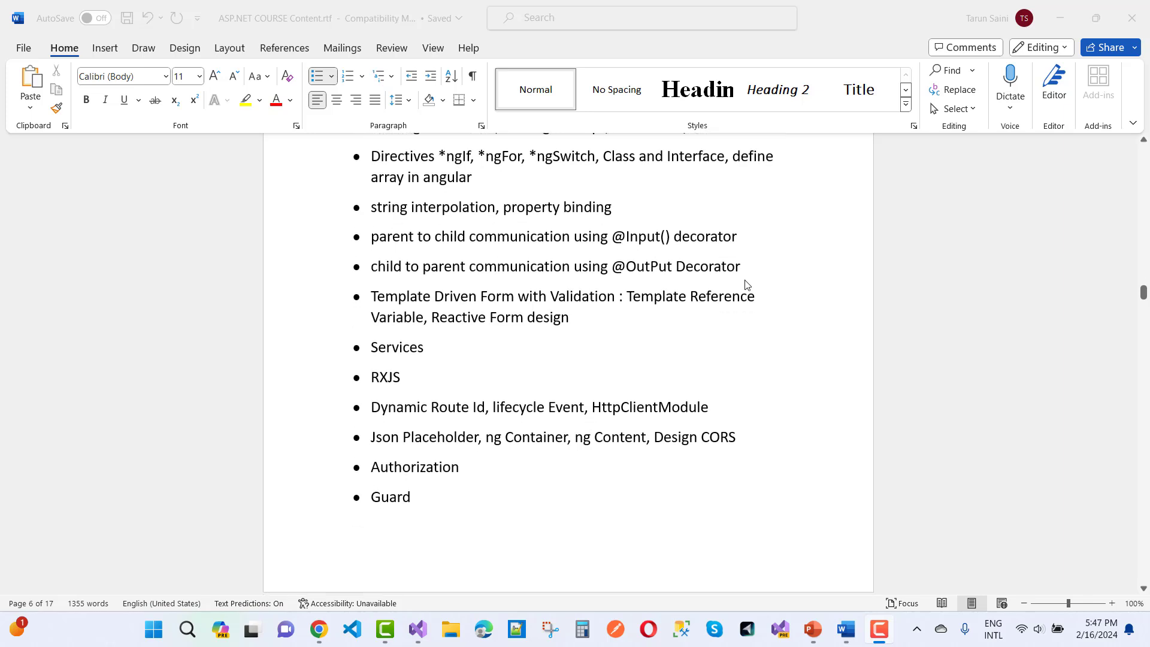
pyautogui.scroll(-3)
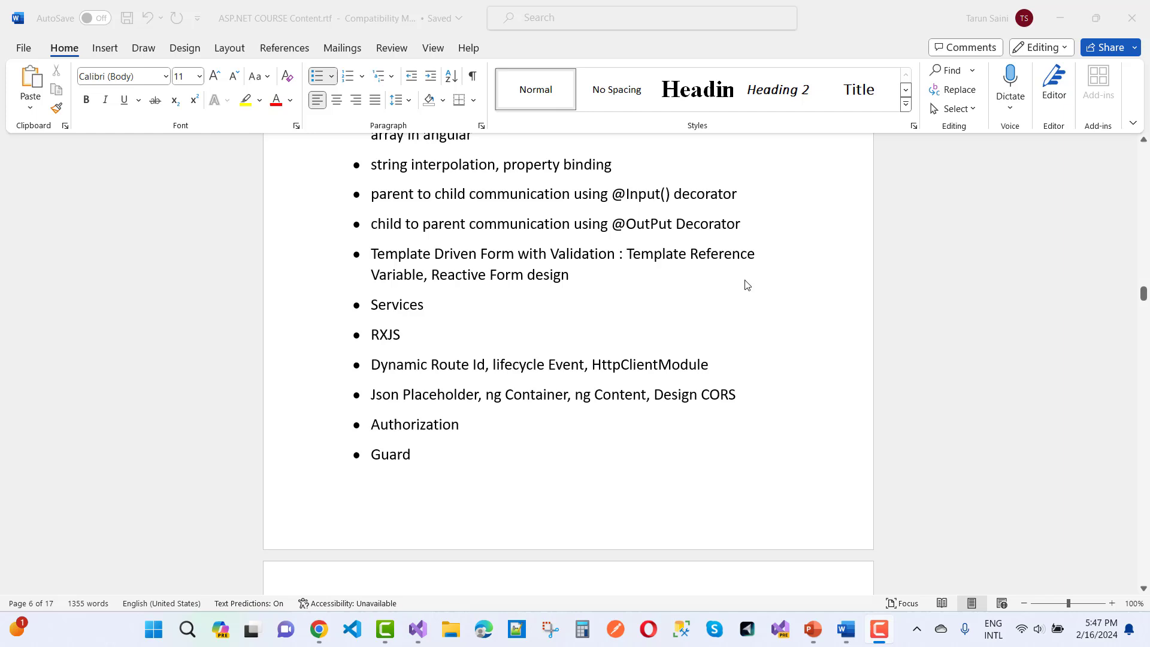
pyautogui.scroll(-3)
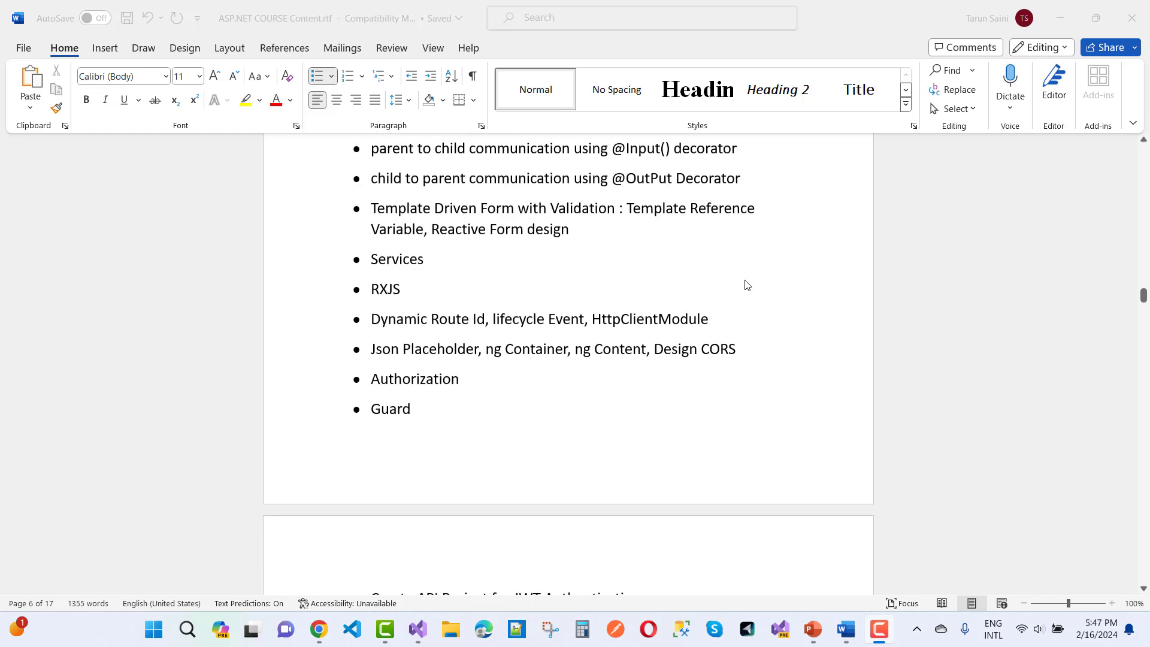
pyautogui.moveTo(444, 313)
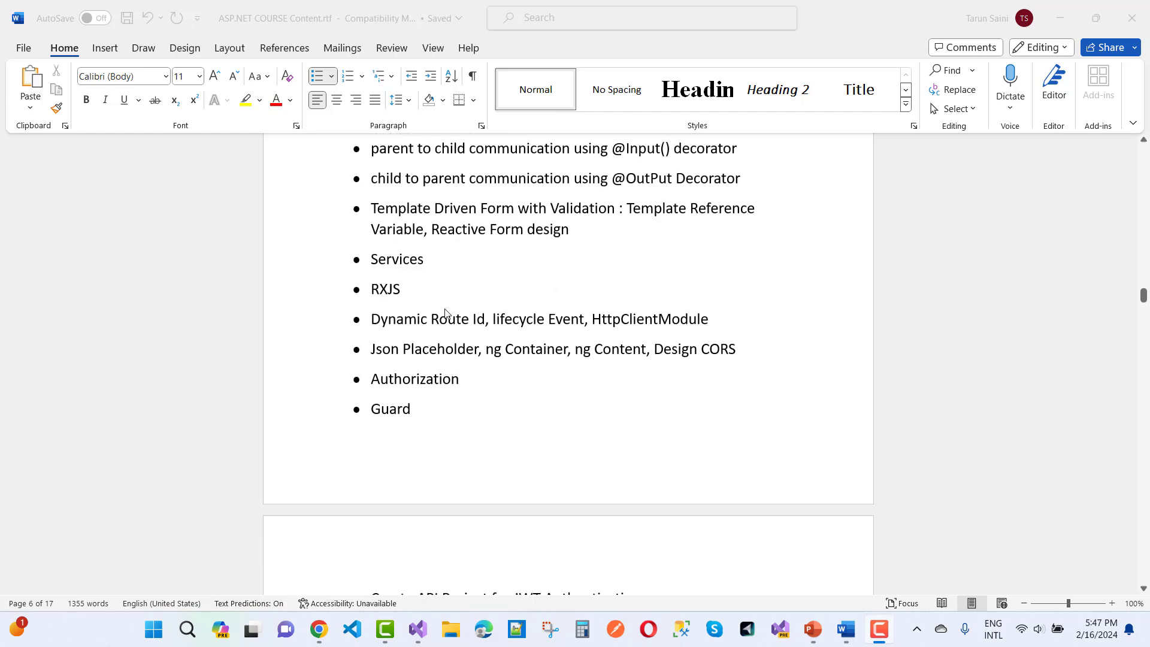
pyautogui.moveTo(521, 334)
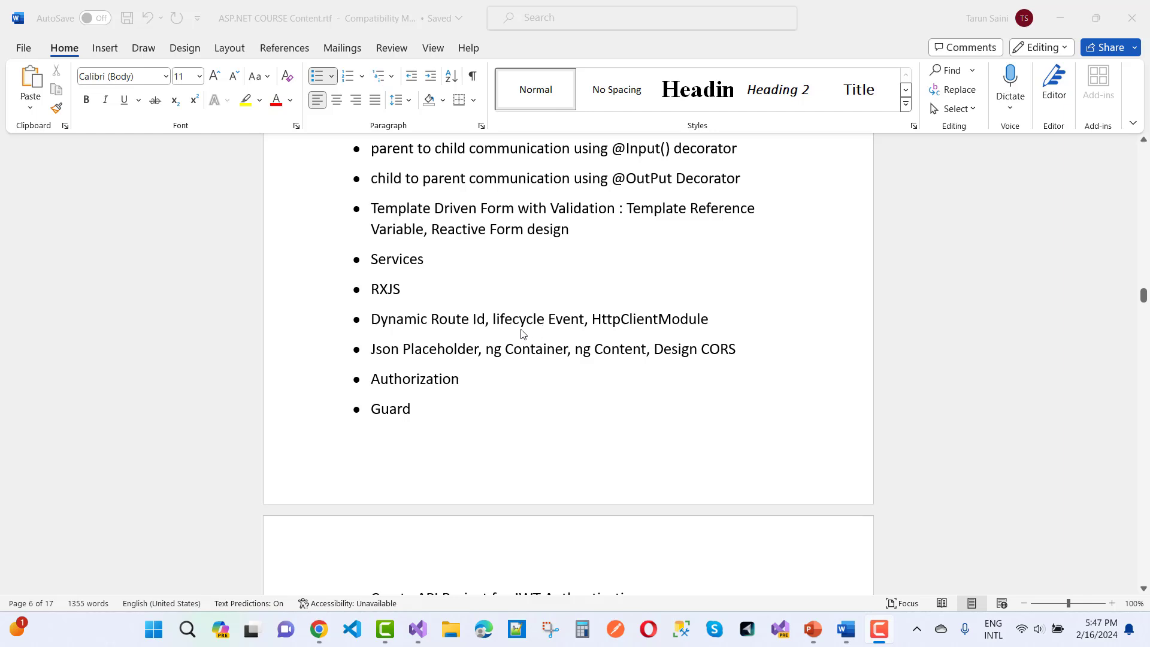
pyautogui.moveTo(709, 349)
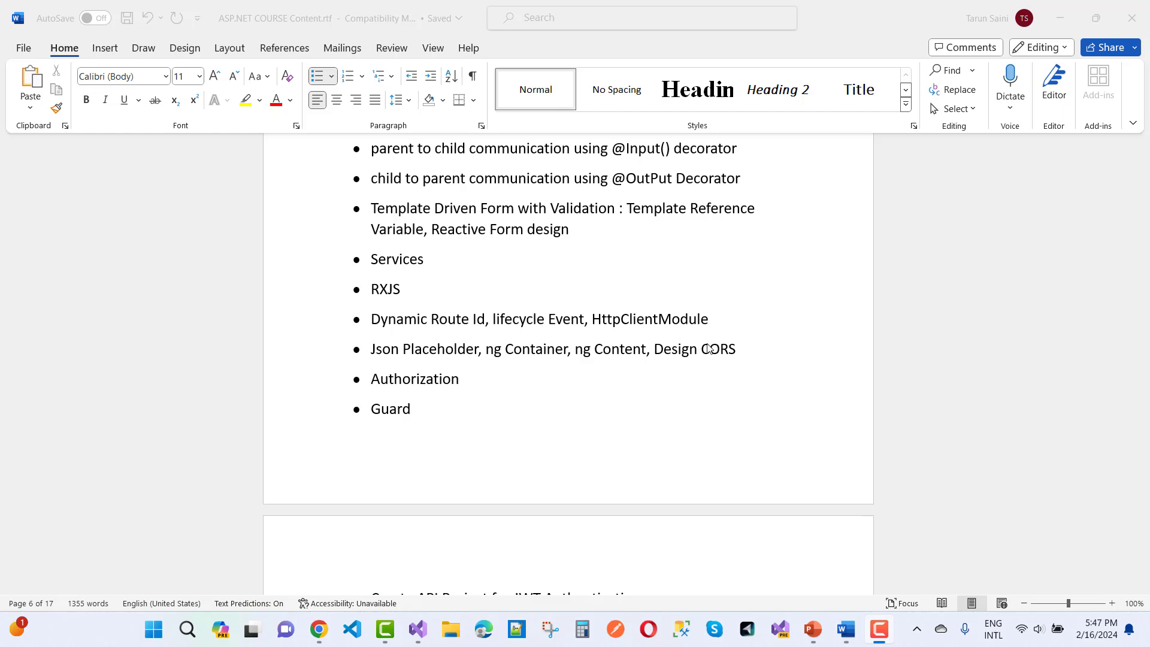
pyautogui.scroll(-3)
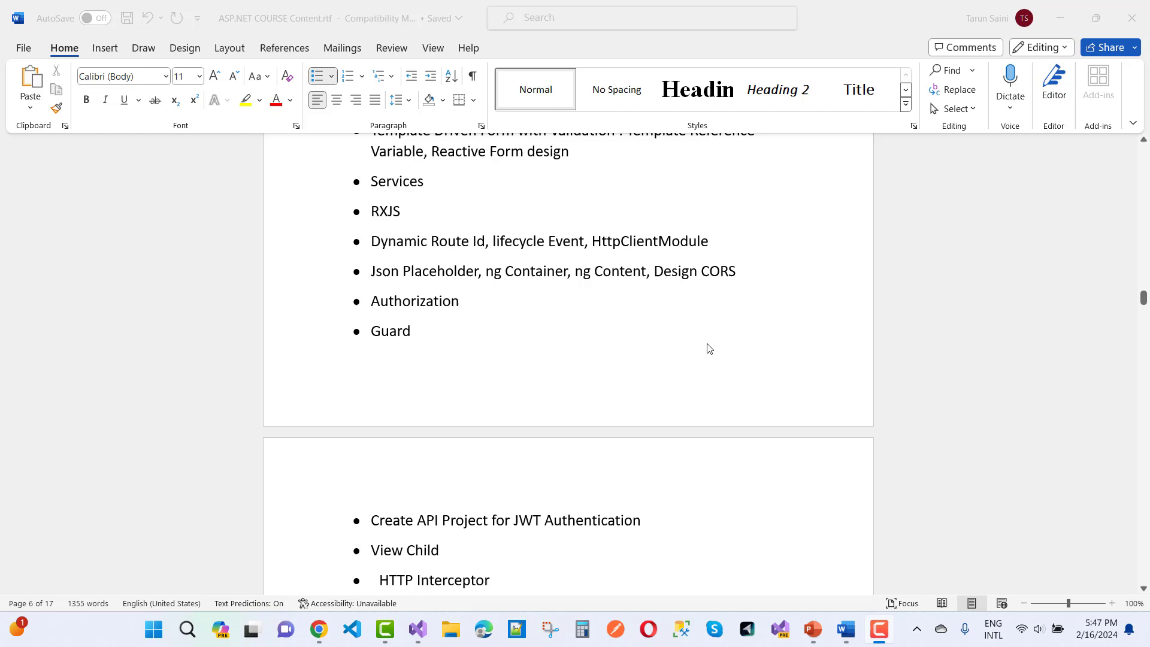
pyautogui.moveTo(606, 353)
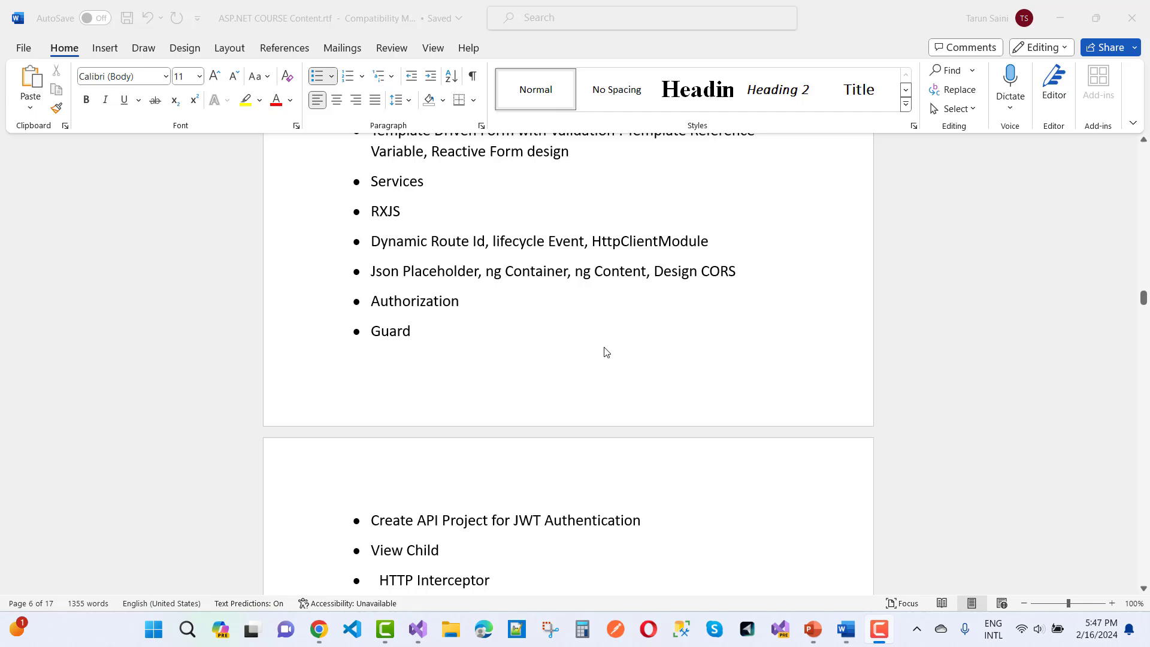
pyautogui.scroll(-3)
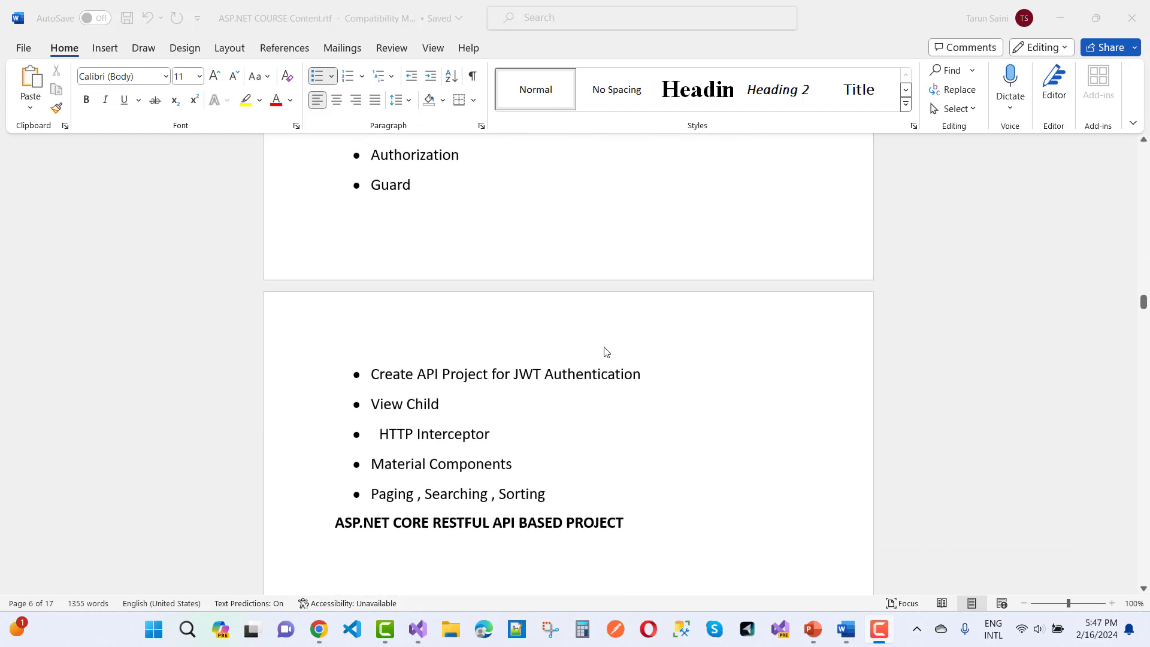
pyautogui.scroll(-3)
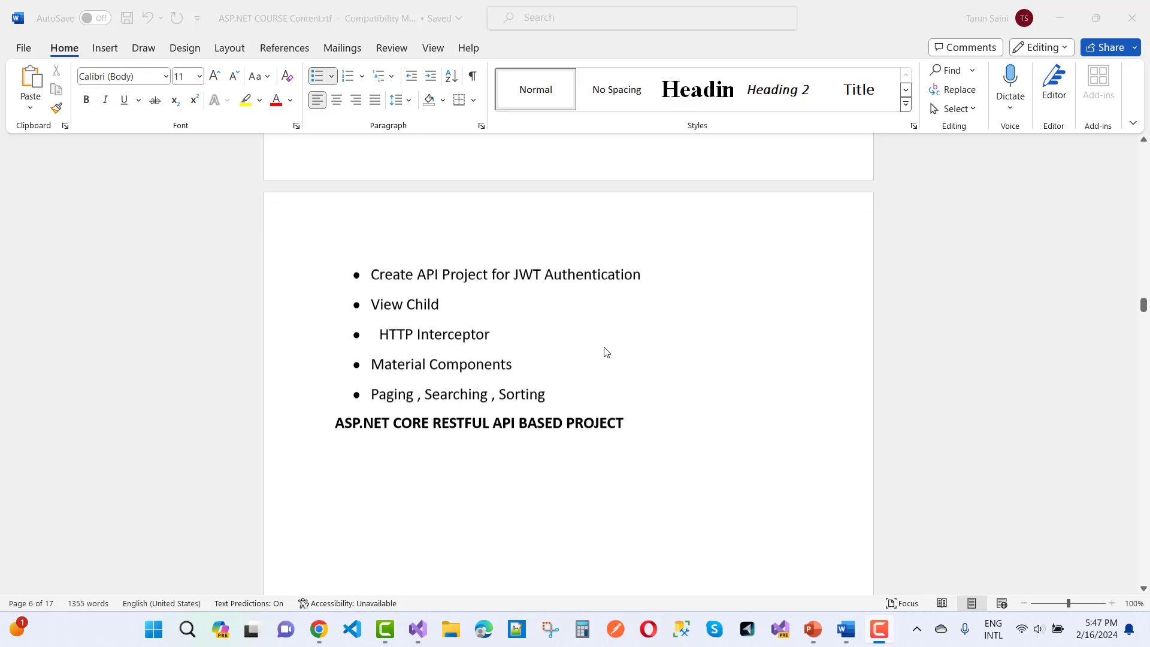
pyautogui.scroll(-3)
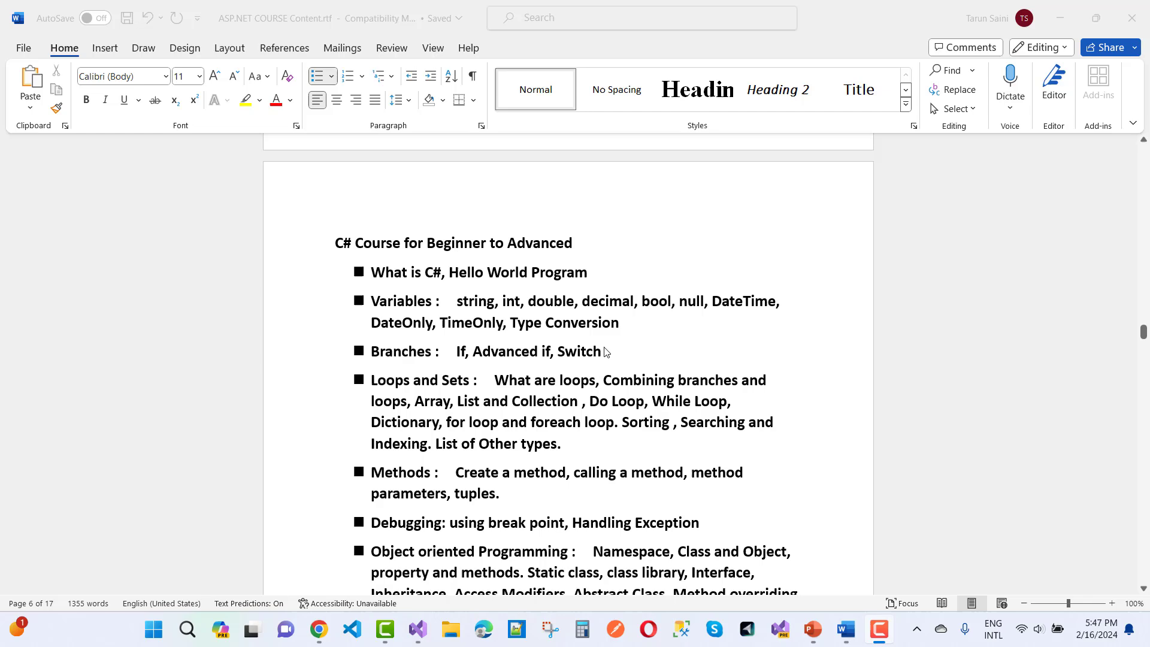
# Step: Scroll past the C# topics and Data Structures in C# to the 'Signal R: Real Time Communication' heading
pyautogui.scroll(-3)
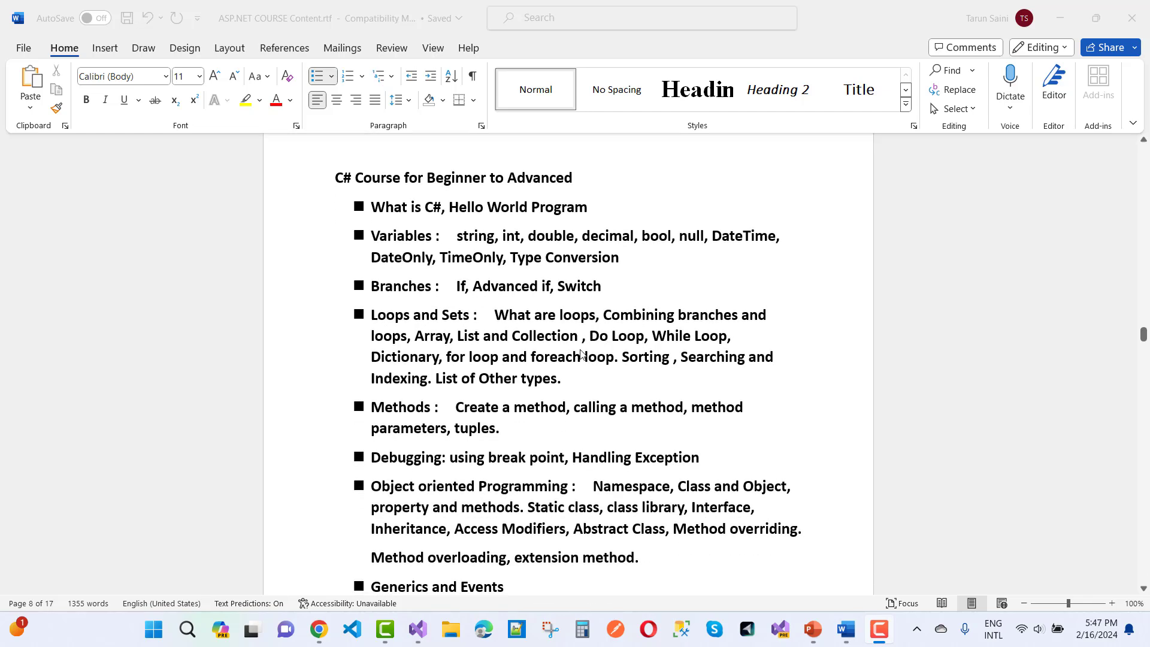
pyautogui.scroll(-3)
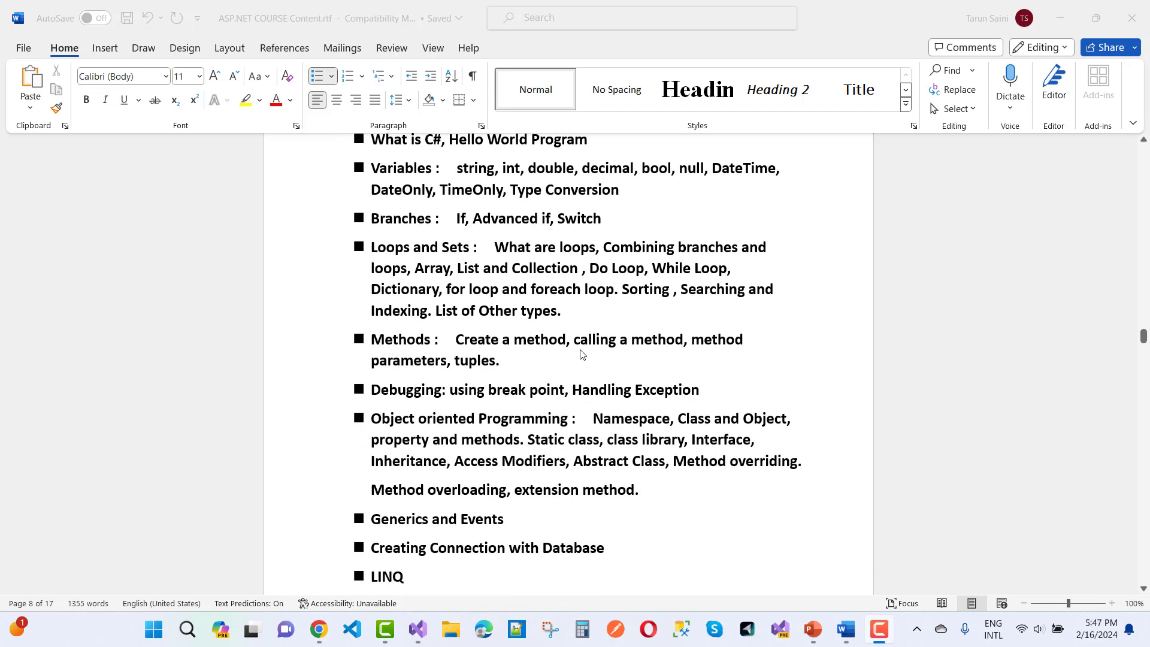
pyautogui.scroll(-3)
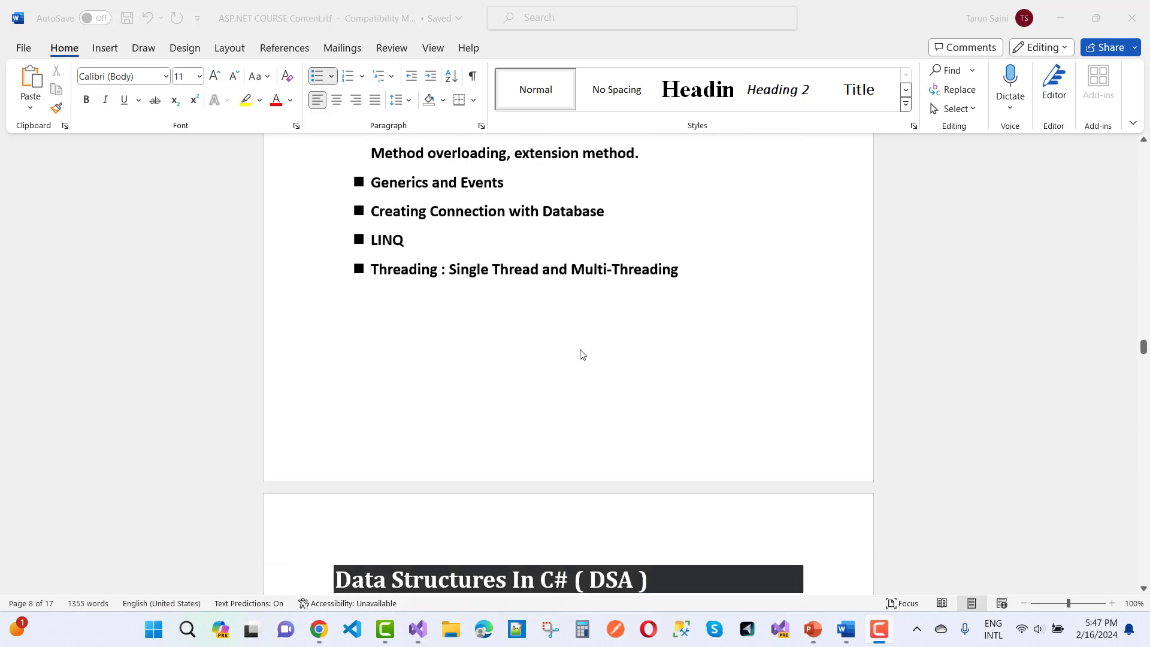
pyautogui.scroll(-3)
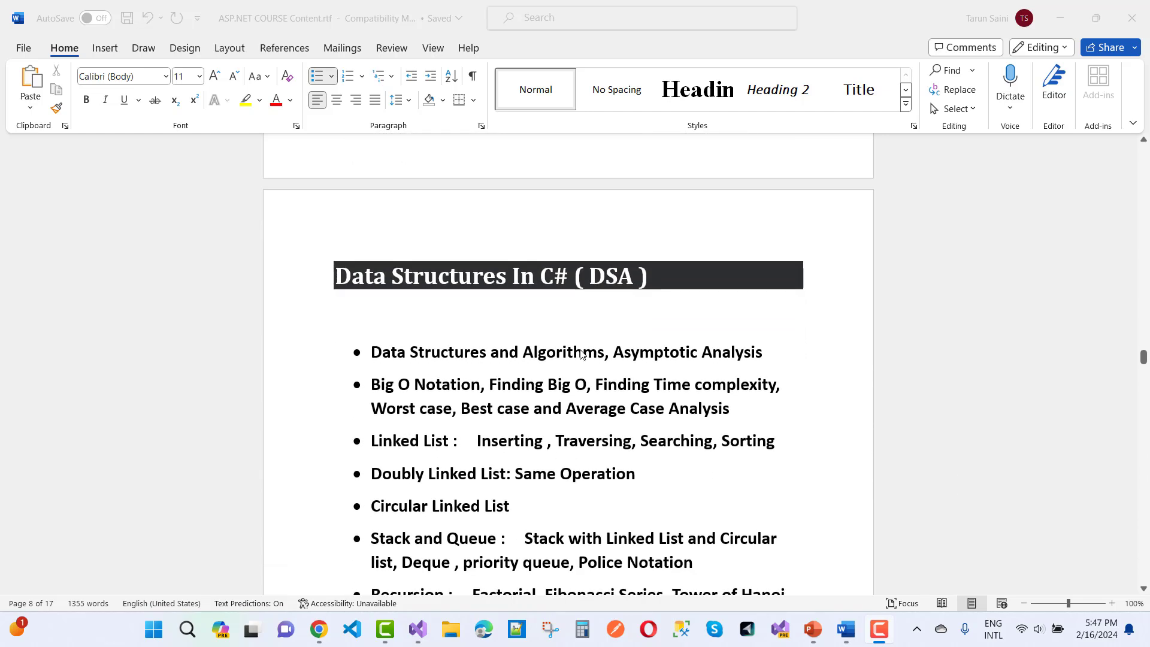
pyautogui.scroll(-3)
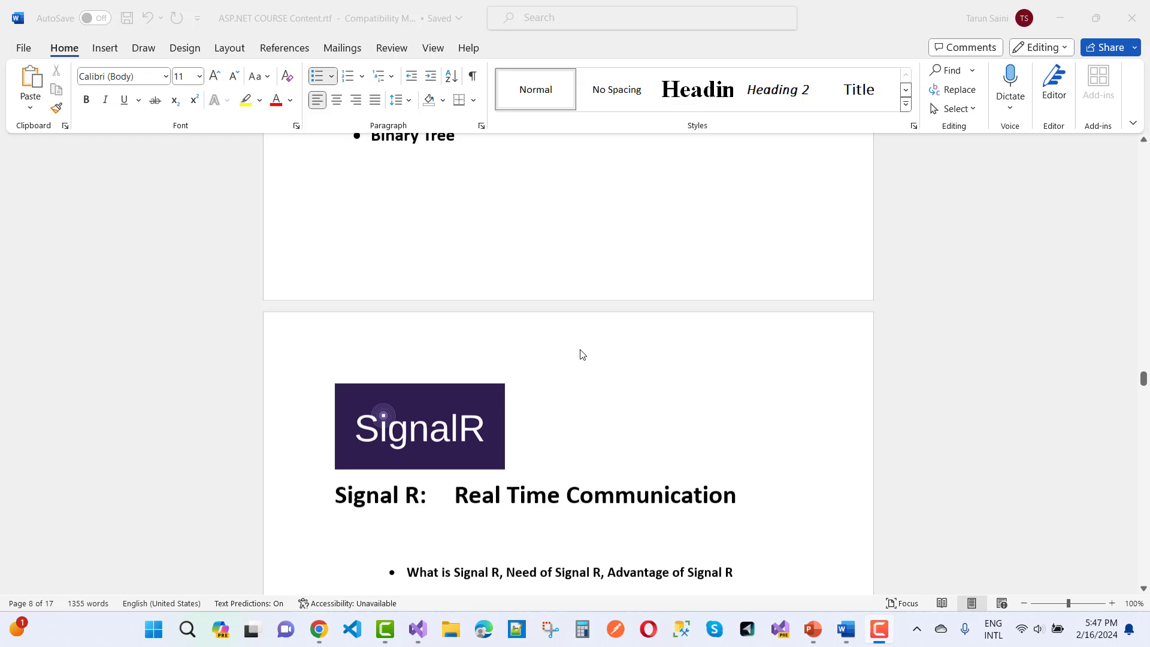
# Step: Scroll the Signal R topic list through 'Etc.' to the Bootstrap Course Content heading
pyautogui.scroll(-3)
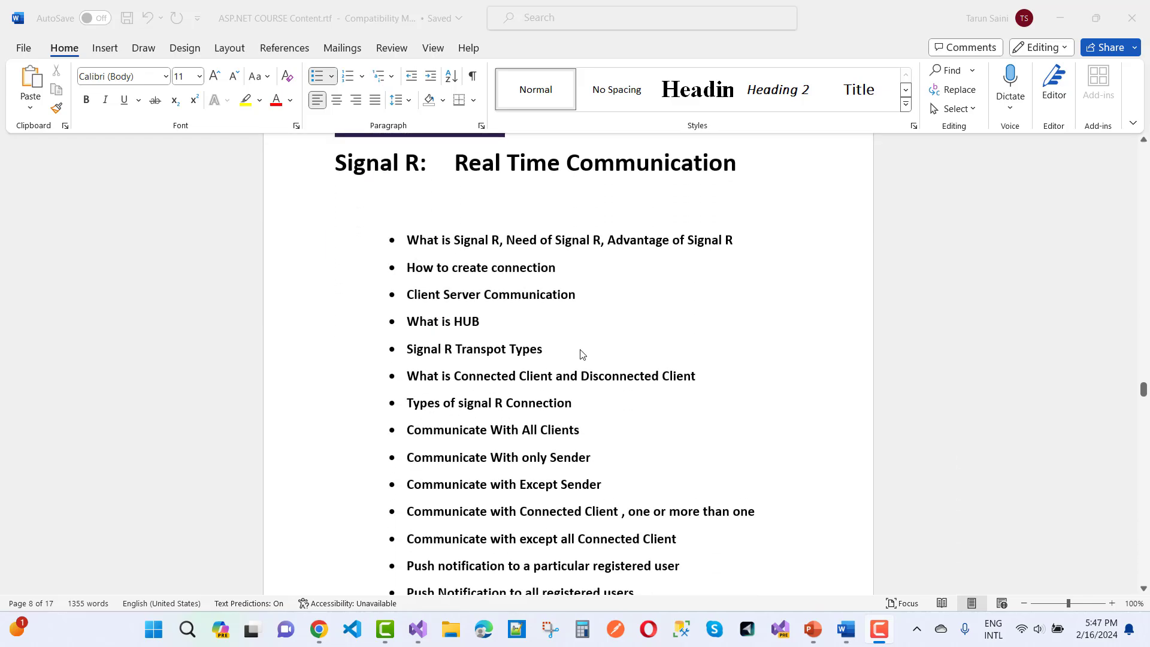
pyautogui.scroll(-3)
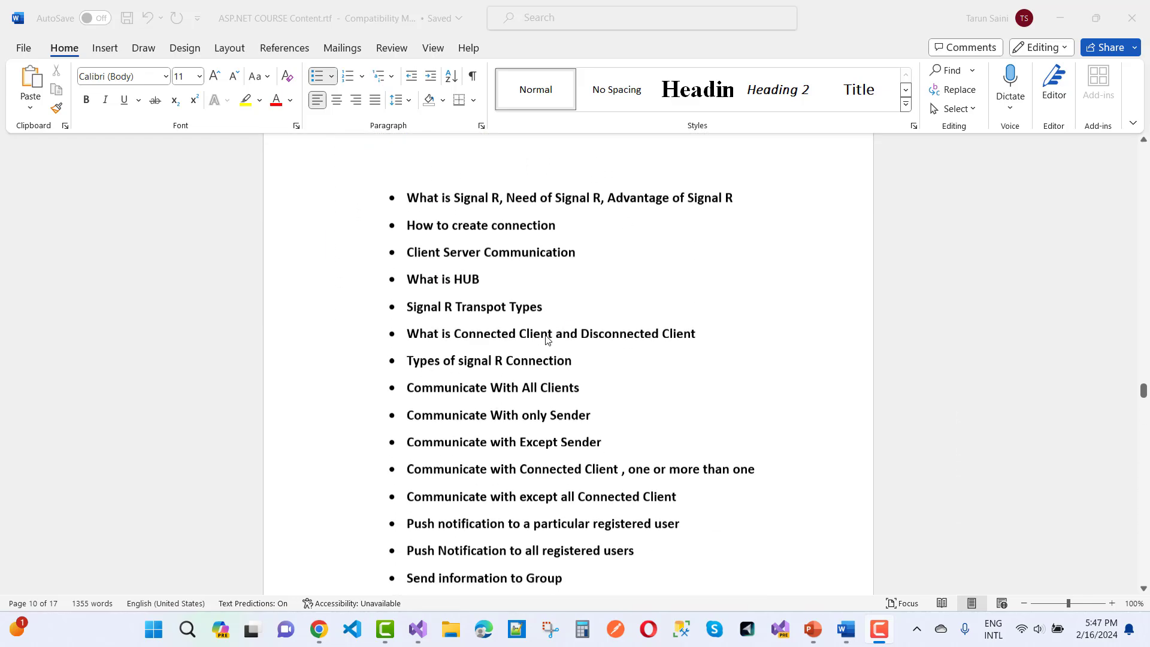
pyautogui.scroll(-3)
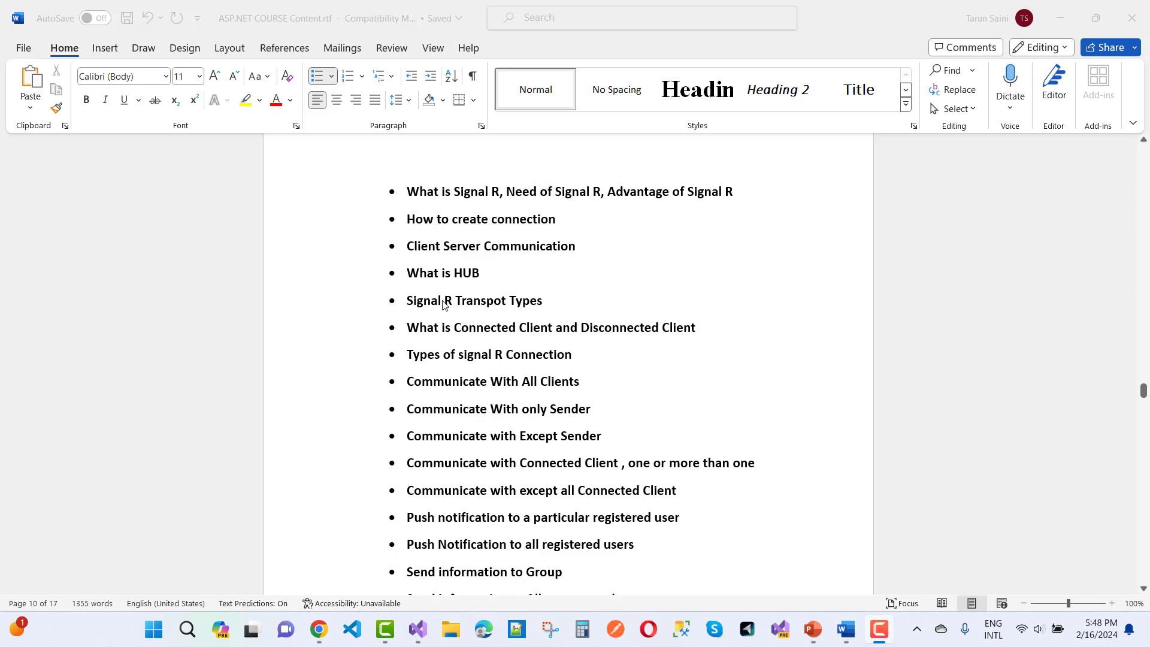
pyautogui.moveTo(522, 426)
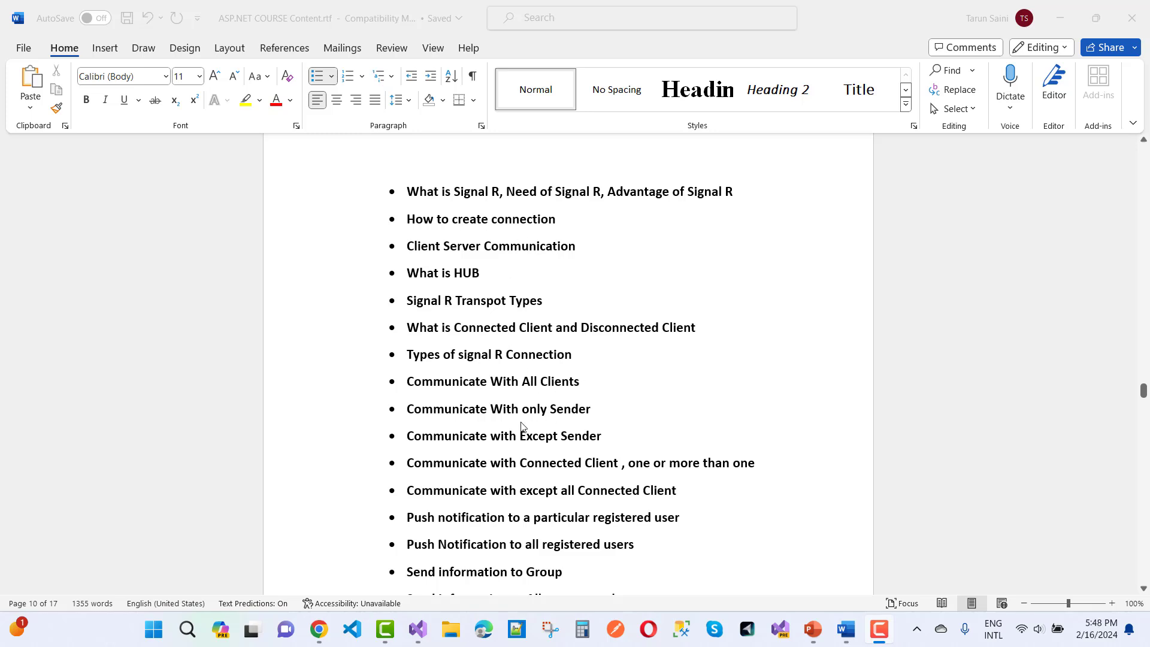
pyautogui.scroll(-3)
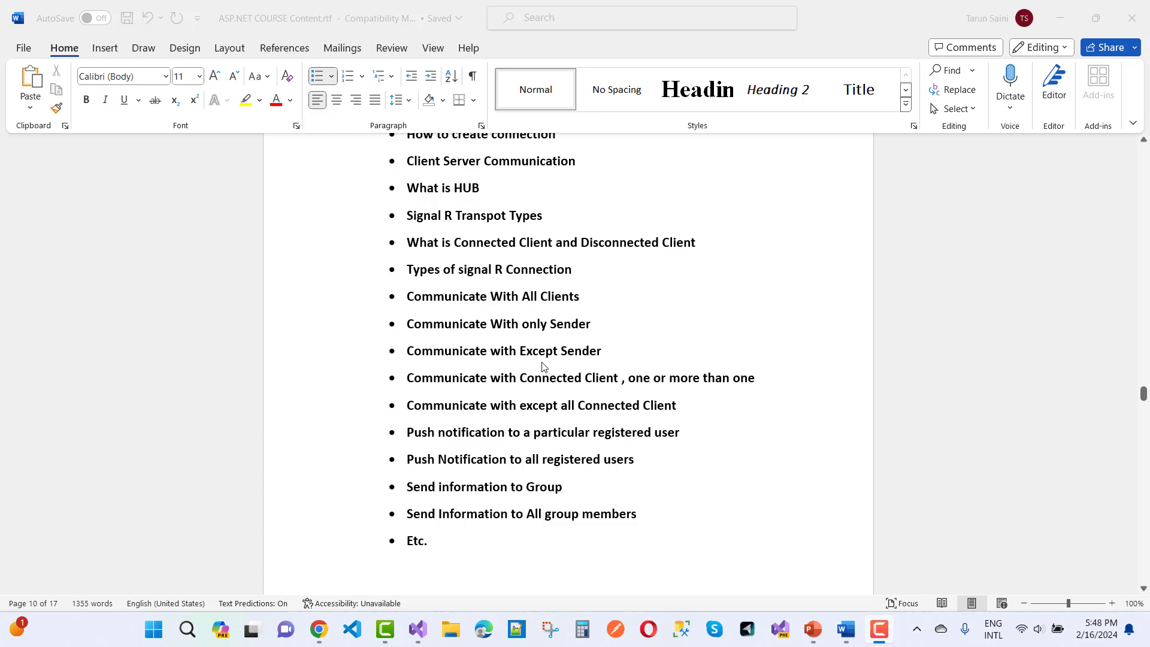
pyautogui.moveTo(624, 399)
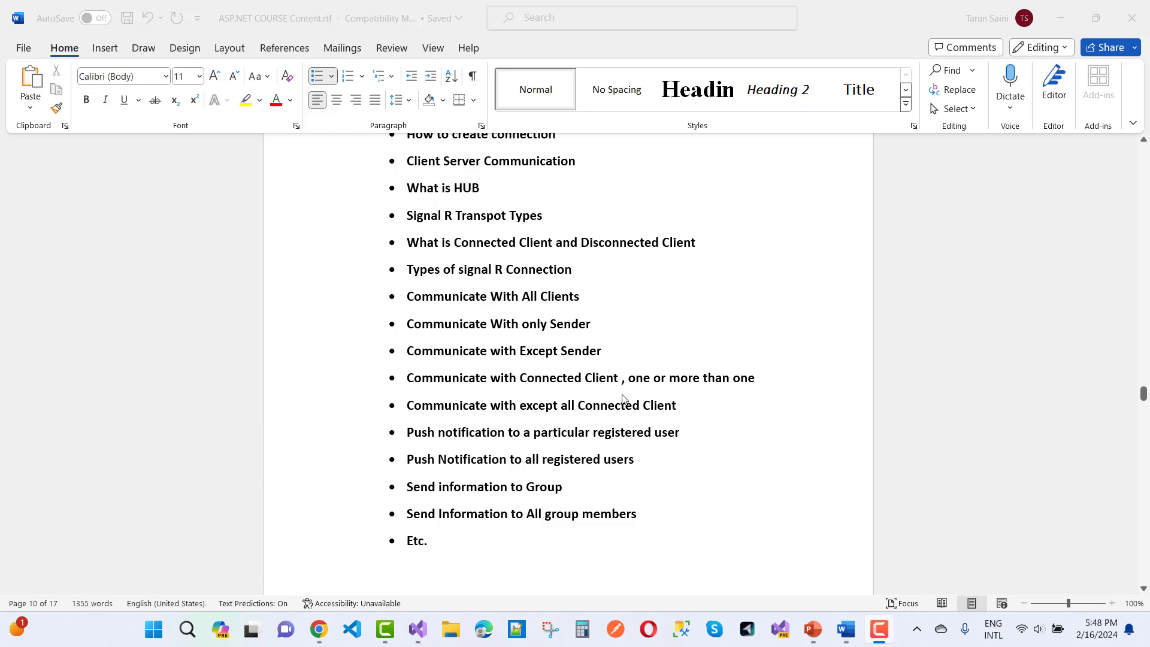
pyautogui.scroll(-3)
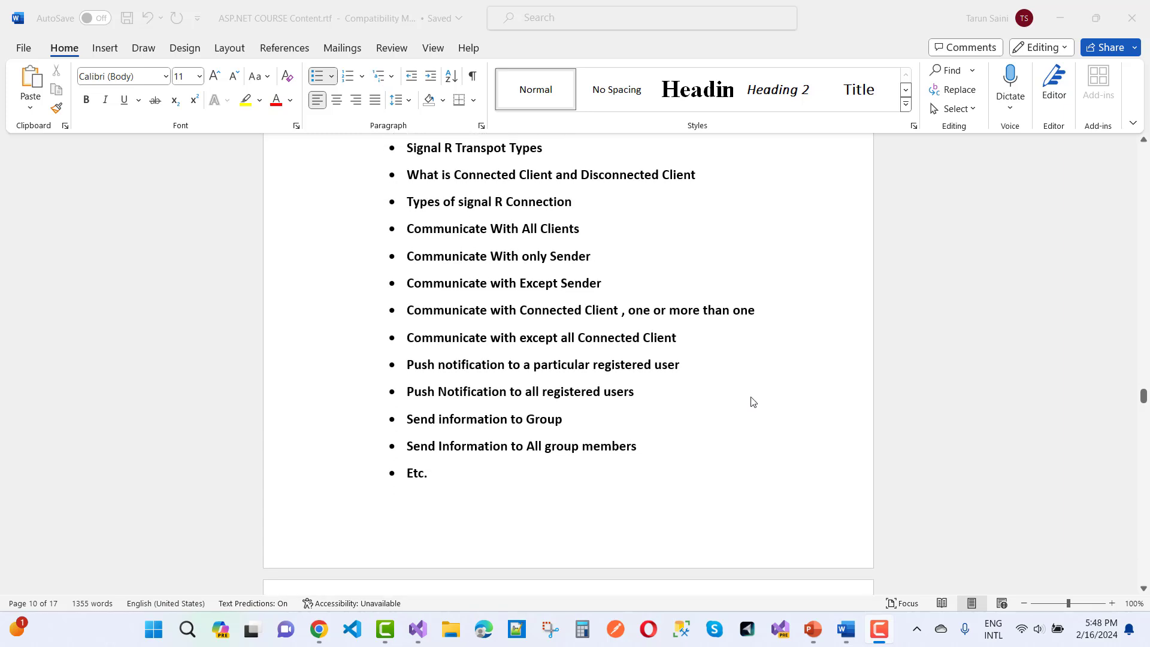
pyautogui.scroll(-3)
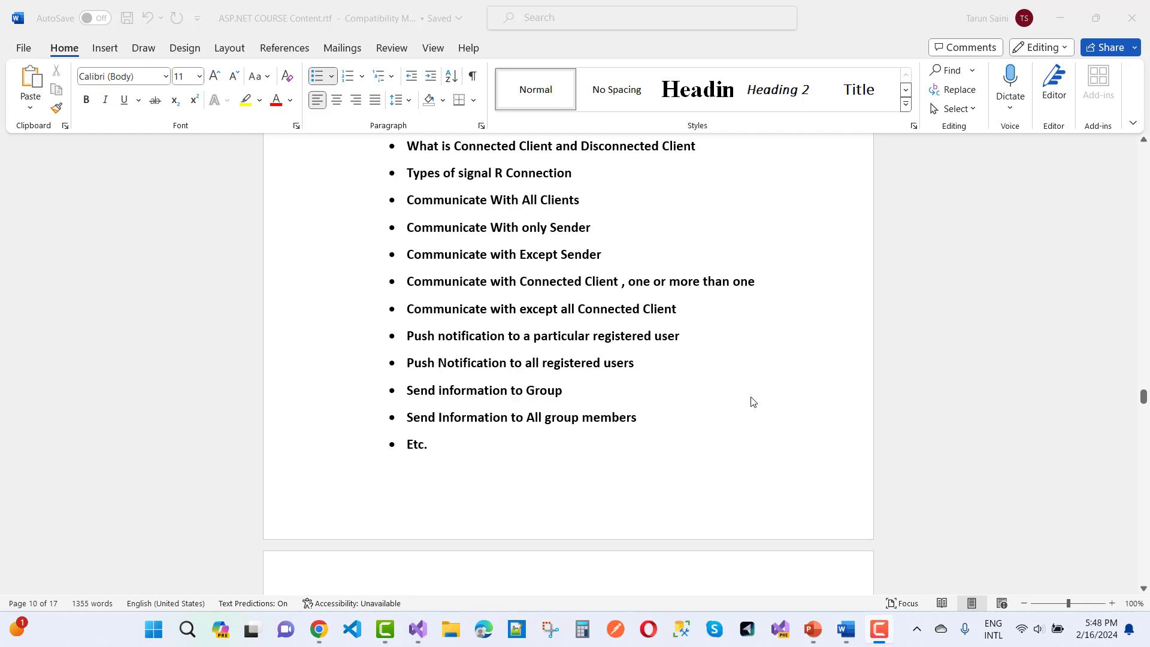
pyautogui.scroll(-3)
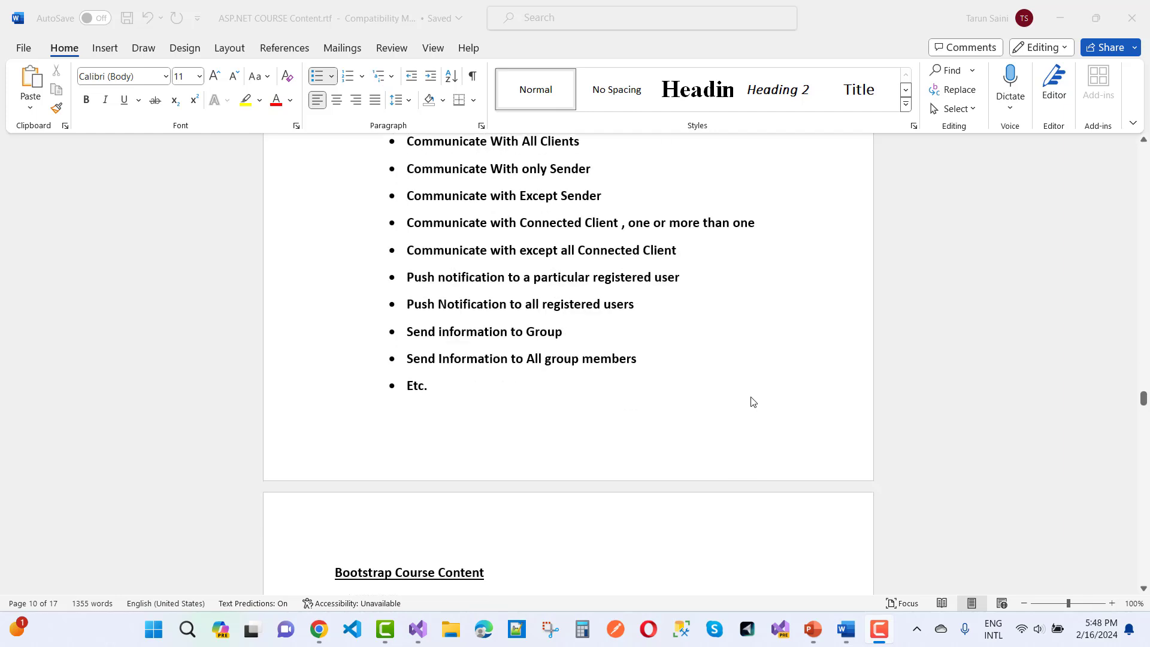
pyautogui.moveTo(646, 390)
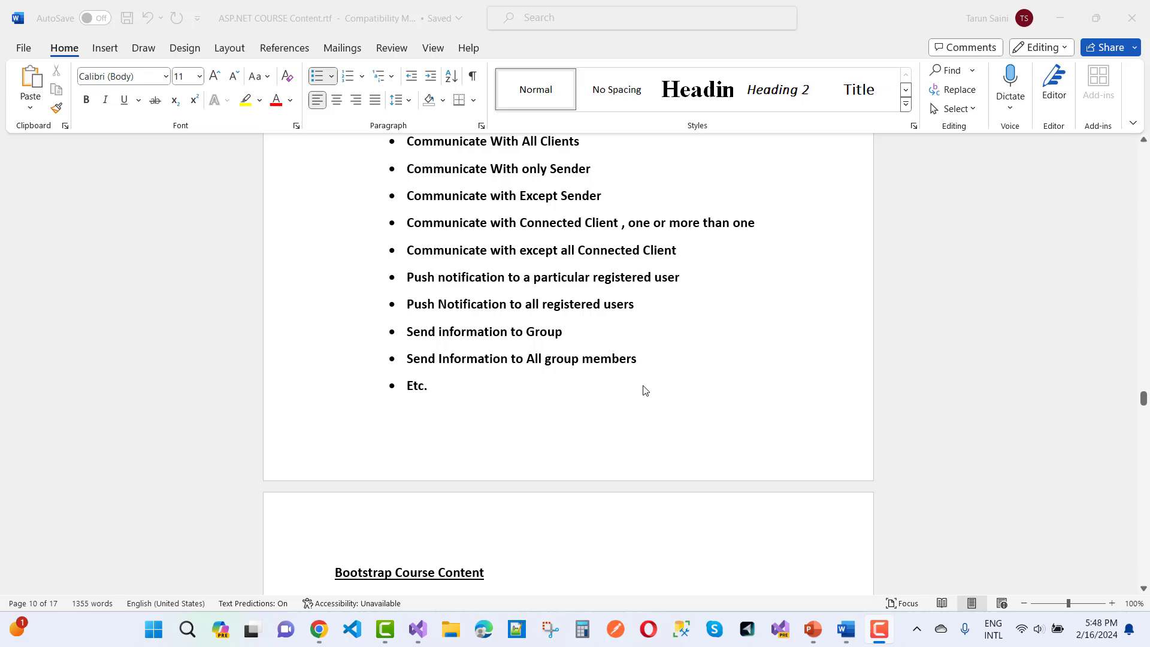
pyautogui.scroll(-3)
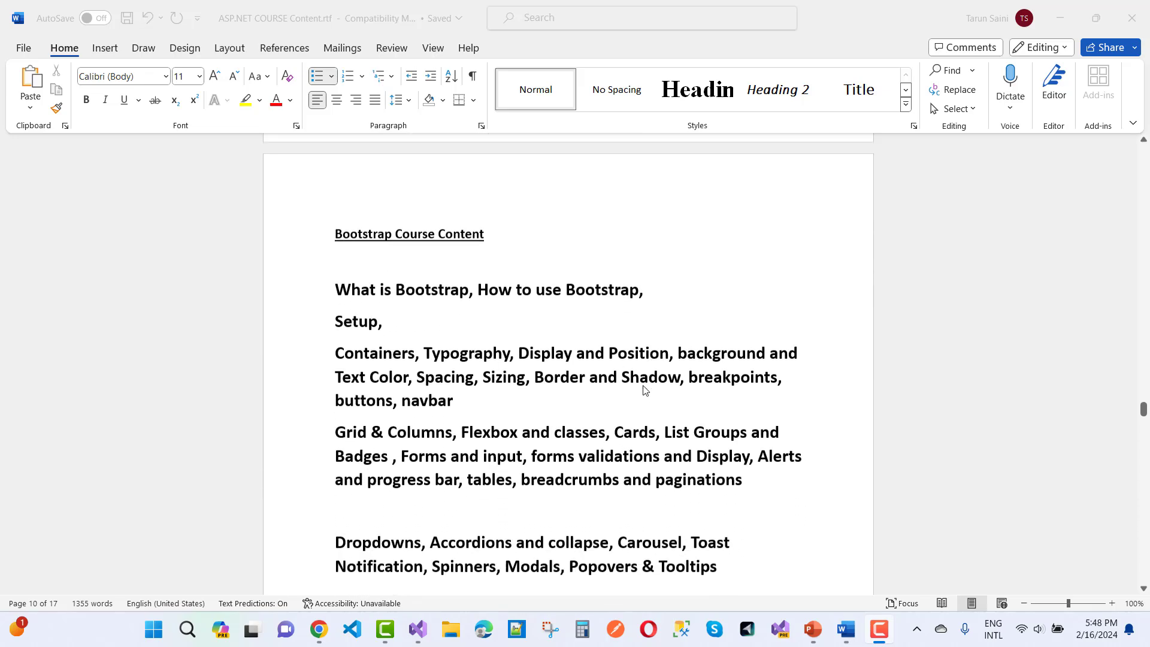
# Step: Skim the Bootstrap topics, then switch to the TechnologyKeeda solution in Visual Studio
pyautogui.scroll(-3)
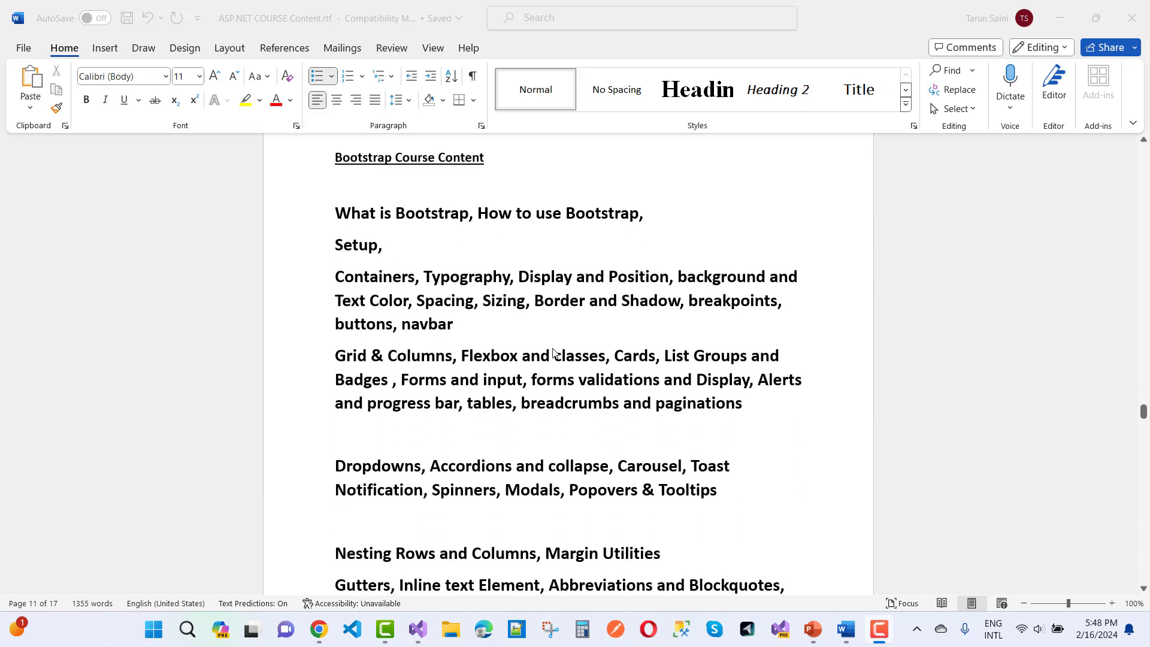
pyautogui.scroll(-3)
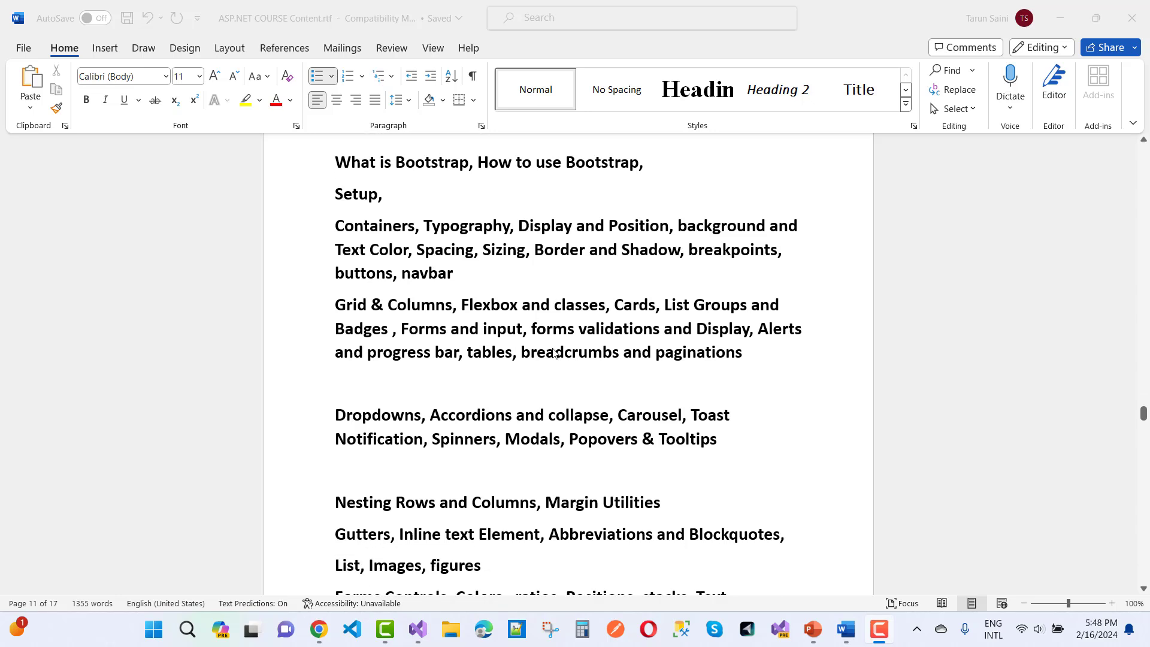
pyautogui.moveTo(648, 293)
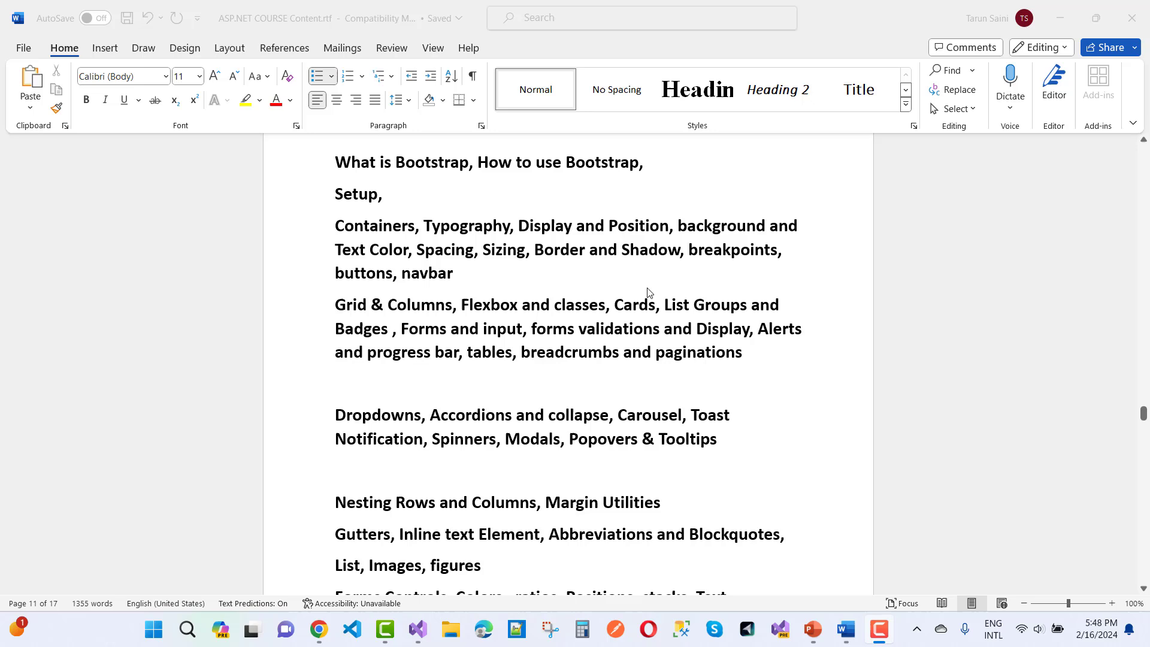
pyautogui.moveTo(417, 640)
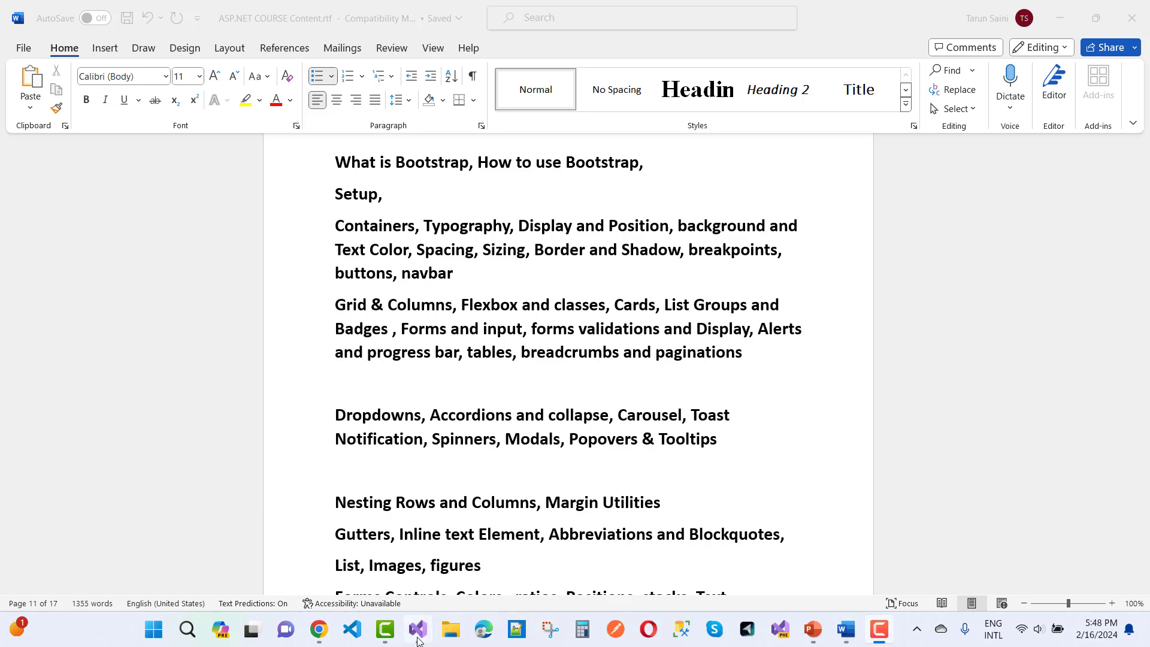
pyautogui.moveTo(417, 629)
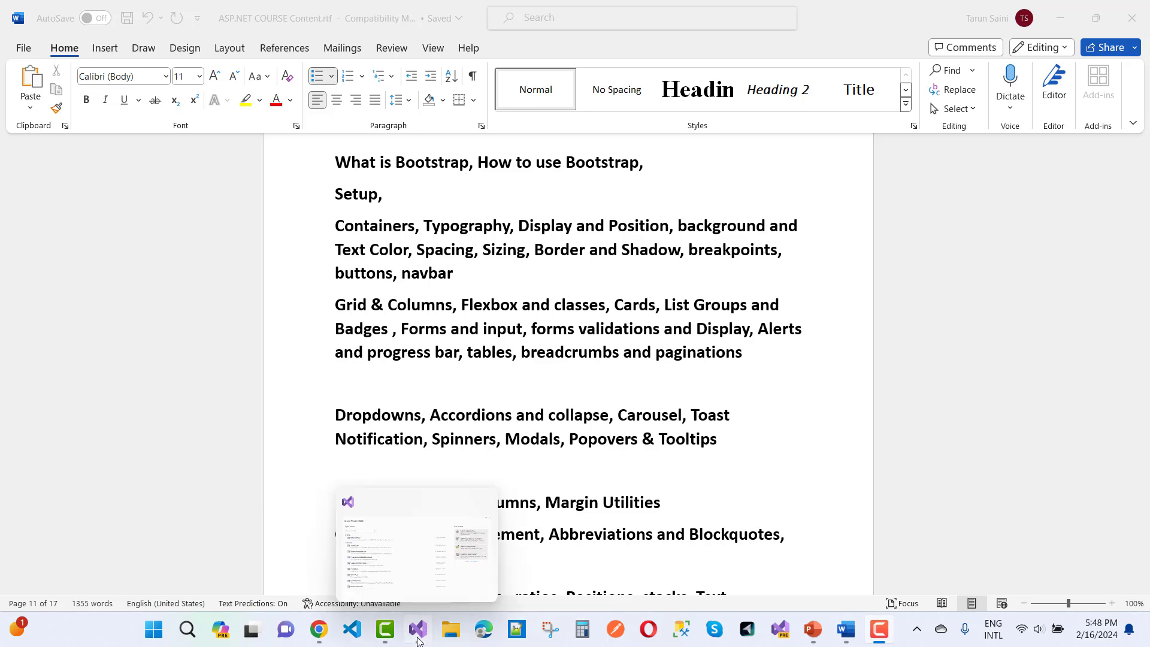
pyautogui.moveTo(639, 316)
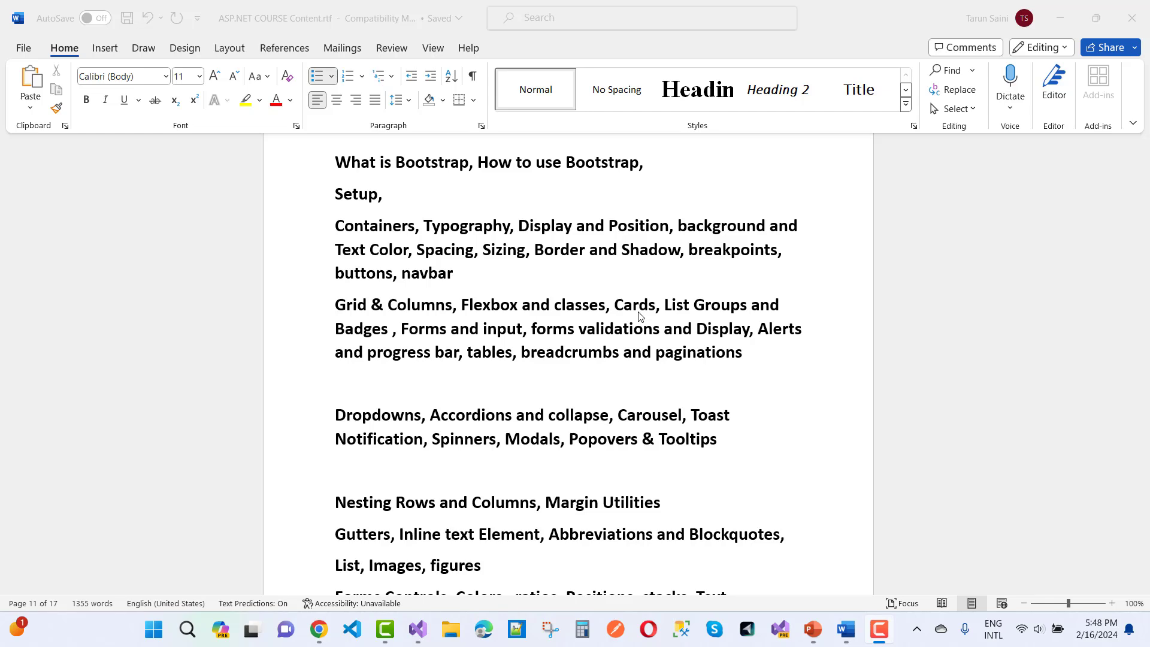
pyautogui.click(417, 628)
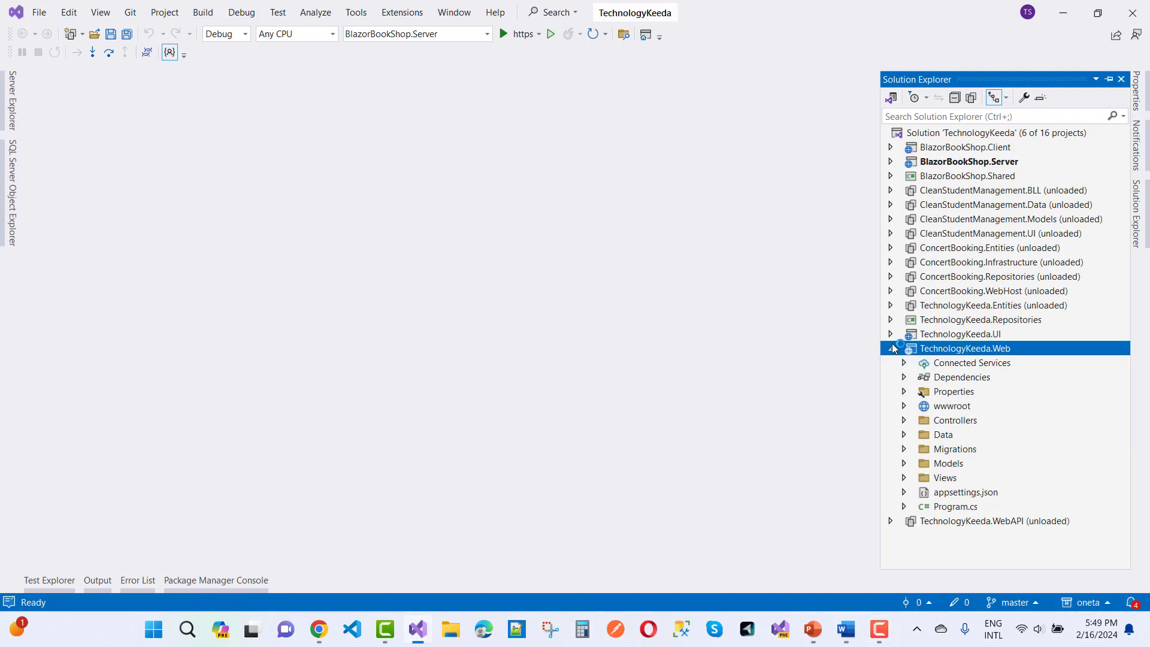
# Step: Collapse TechnologyKeeda.Web in Solution Explorer and select the unloaded ConcertBooking.Repositories project
pyautogui.click(890, 348)
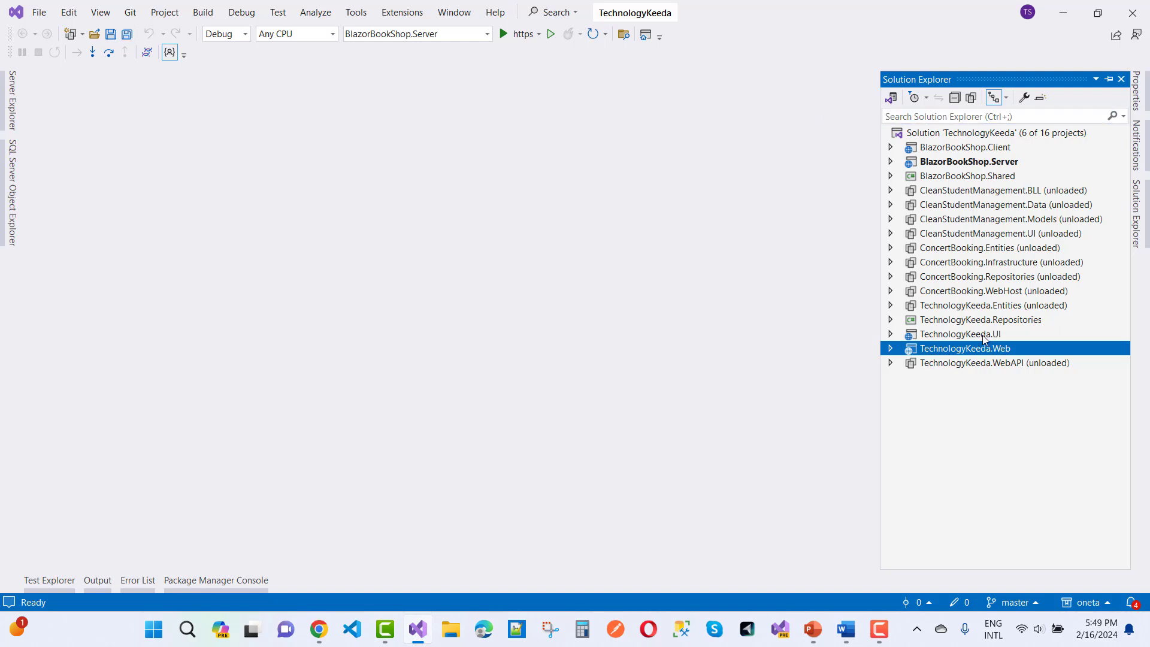
pyautogui.moveTo(1005, 323)
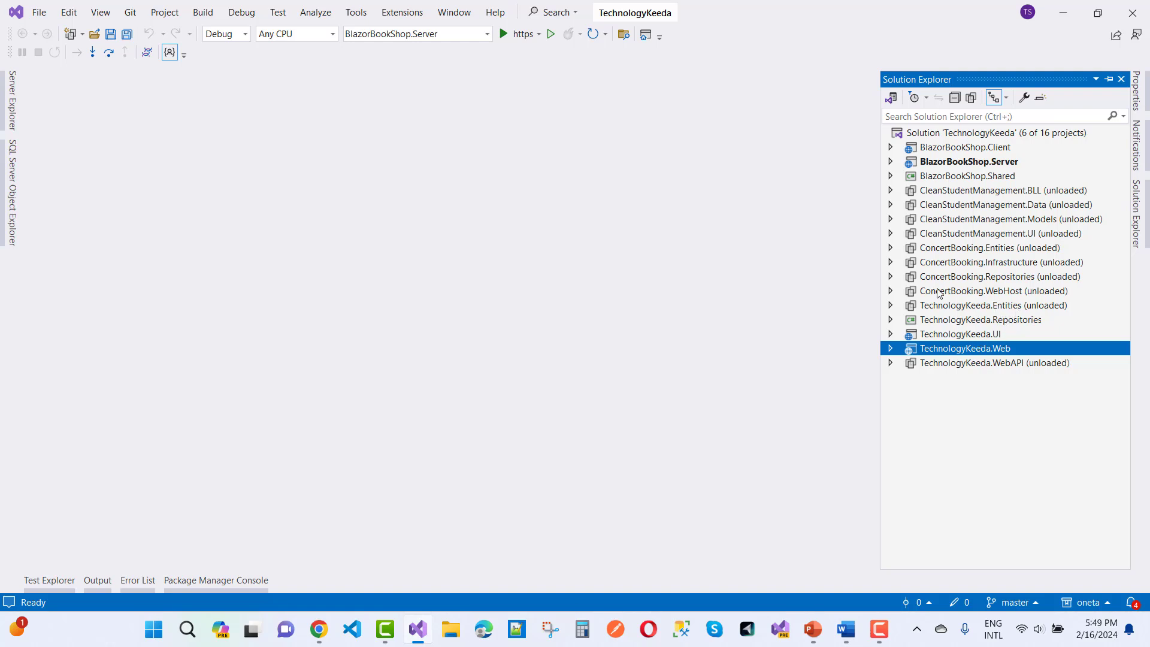
pyautogui.moveTo(932, 267)
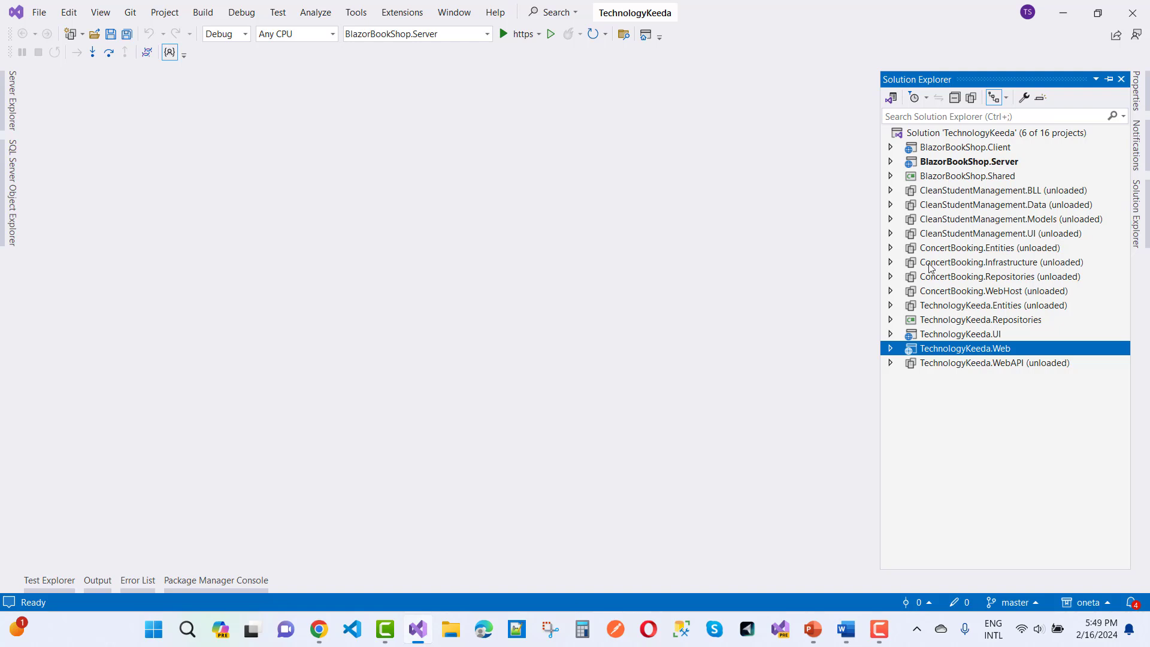
pyautogui.moveTo(1006, 286)
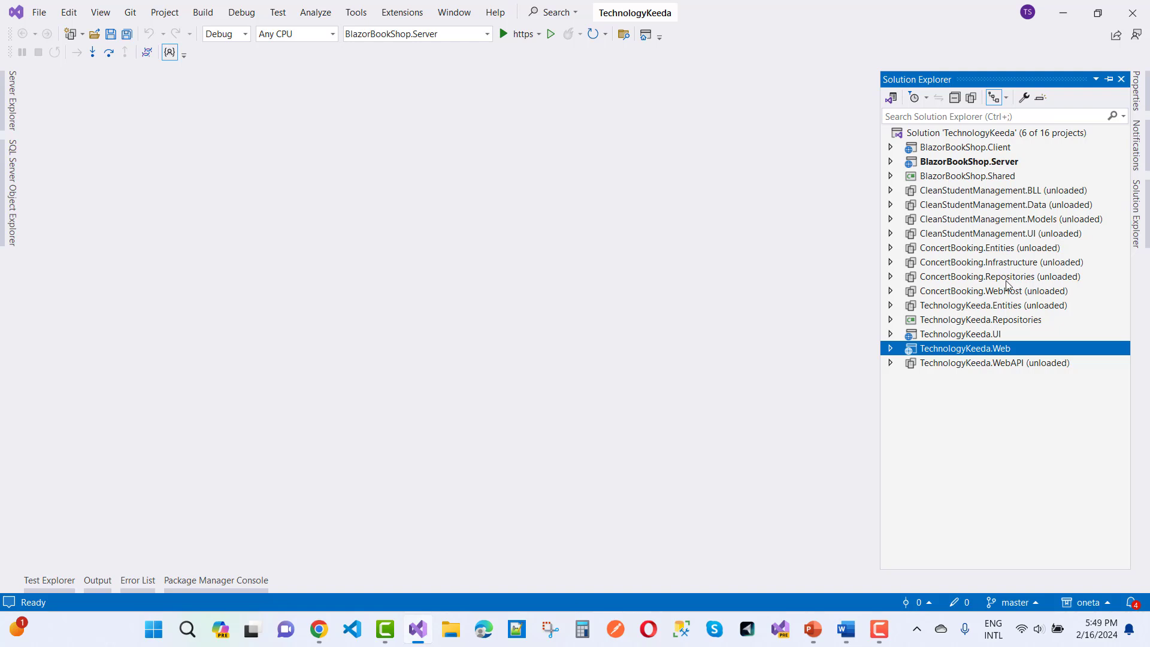
pyautogui.click(1000, 276)
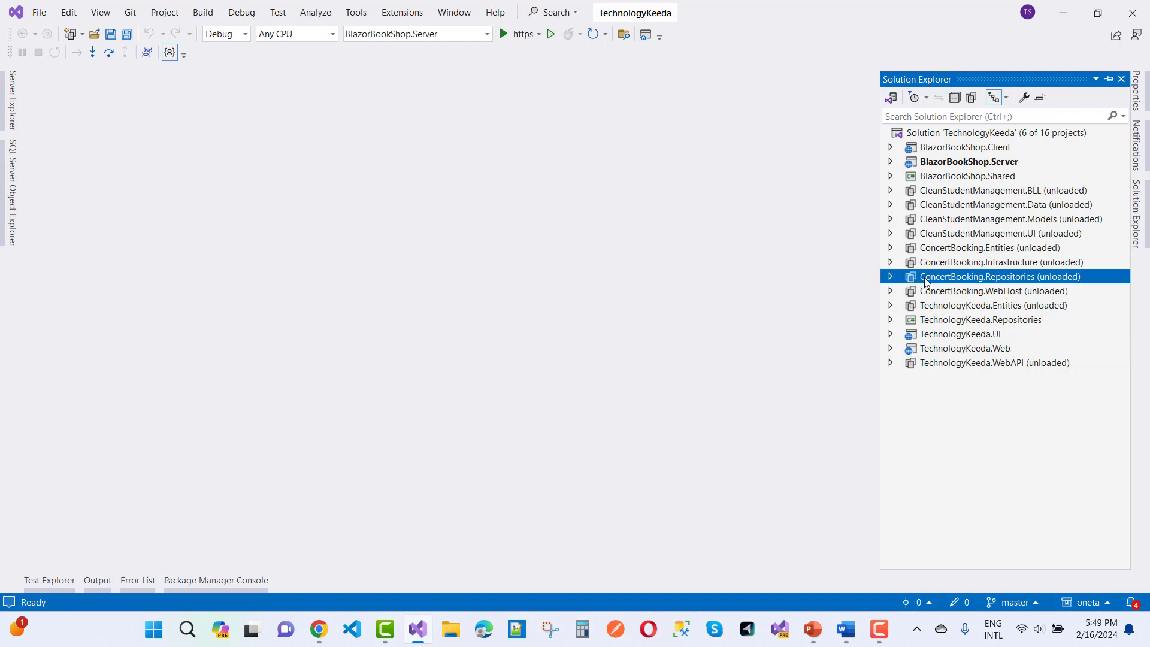
# Step: Reload the ConcertBooking.Repositories, WebHost and Infrastructure projects, bringing the solution to 9 of 16 loaded
pyautogui.rightClick(1000, 276)
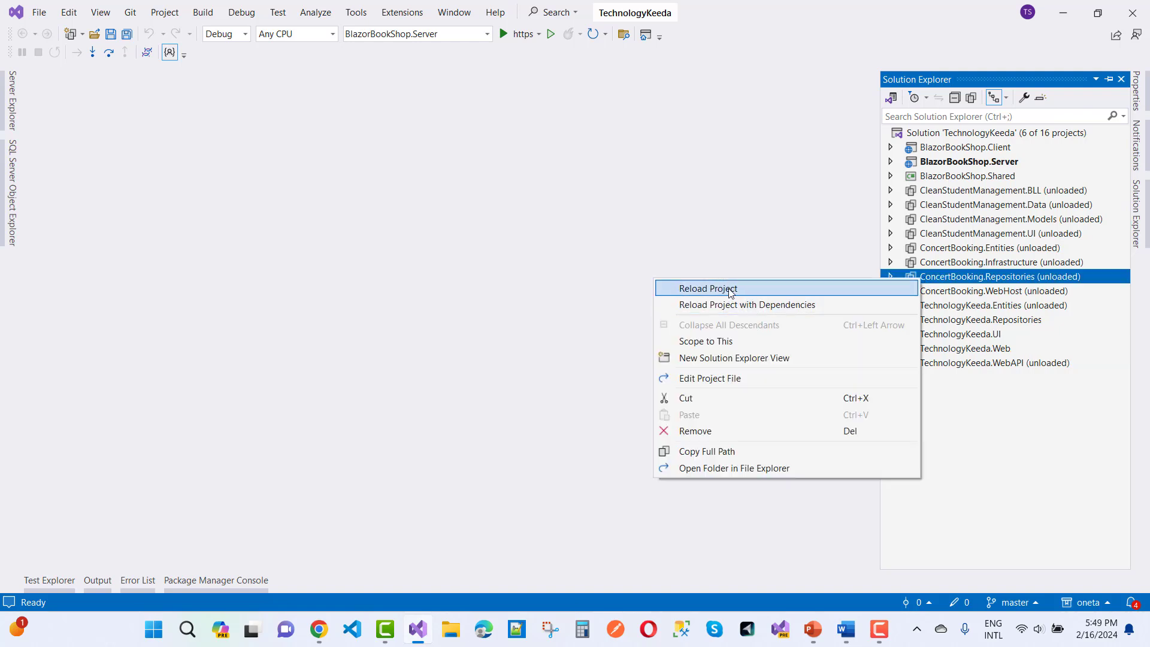
pyautogui.click(708, 288)
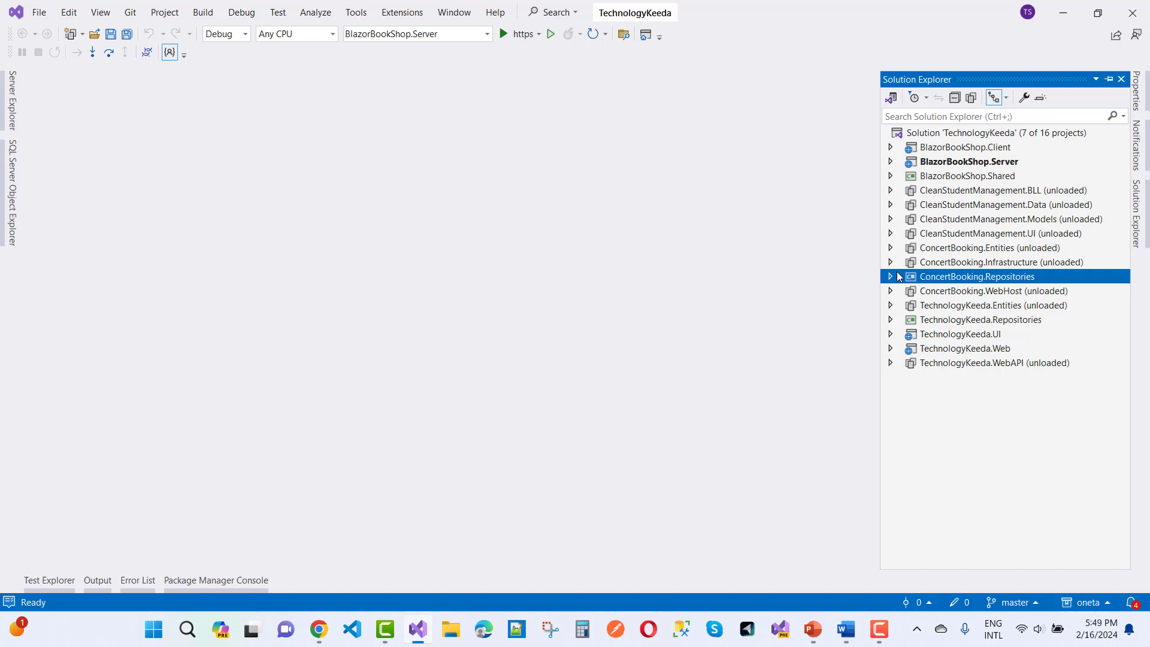
pyautogui.click(890, 277)
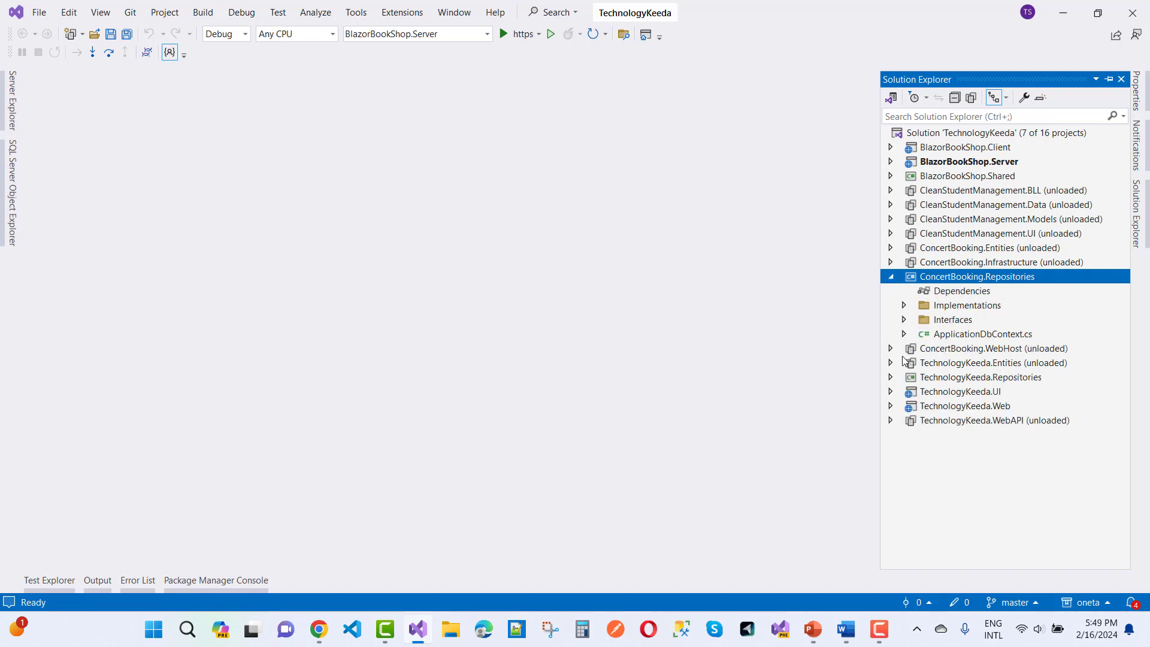
pyautogui.rightClick(992, 348)
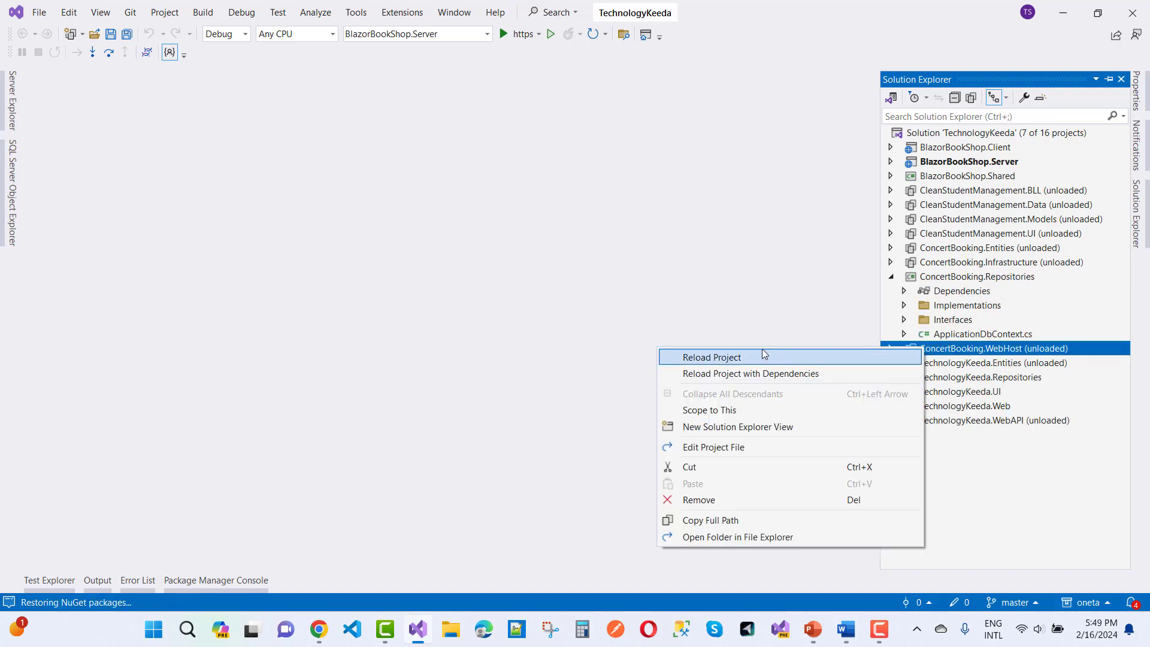
pyautogui.click(711, 357)
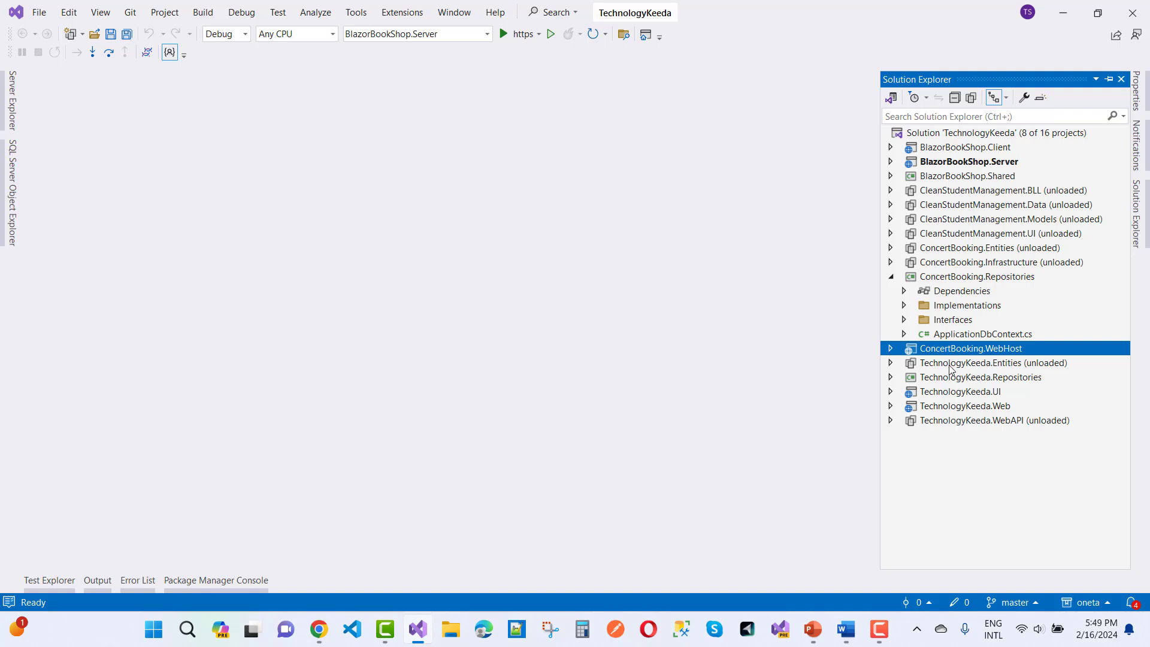
pyautogui.rightClick(1000, 262)
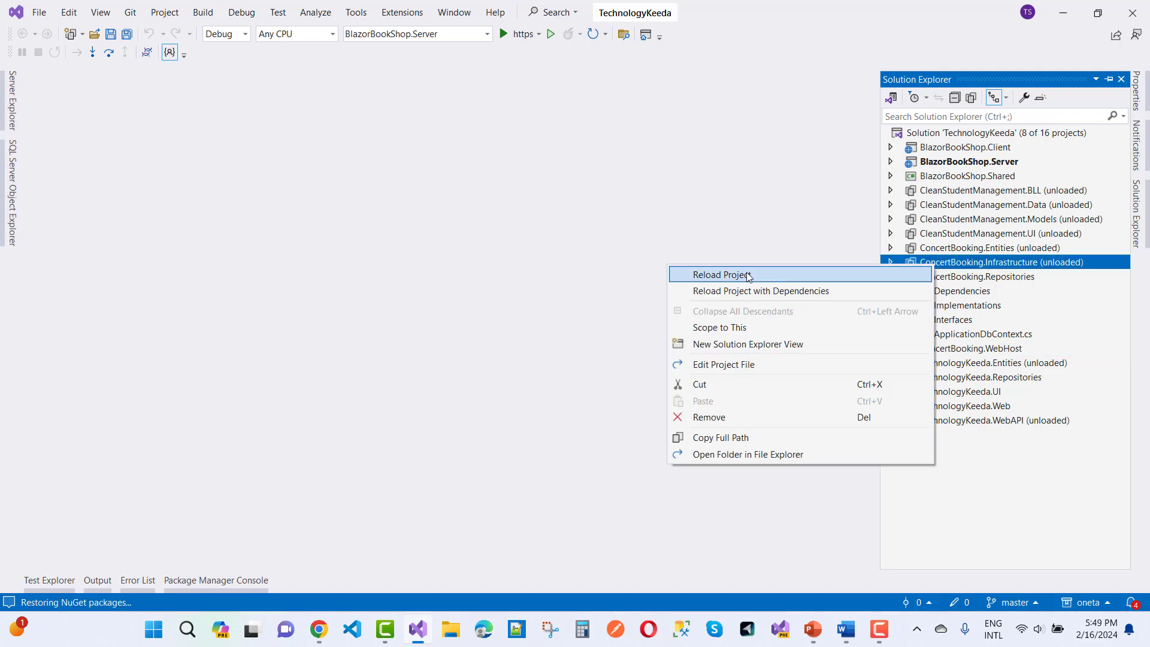
pyautogui.click(722, 274)
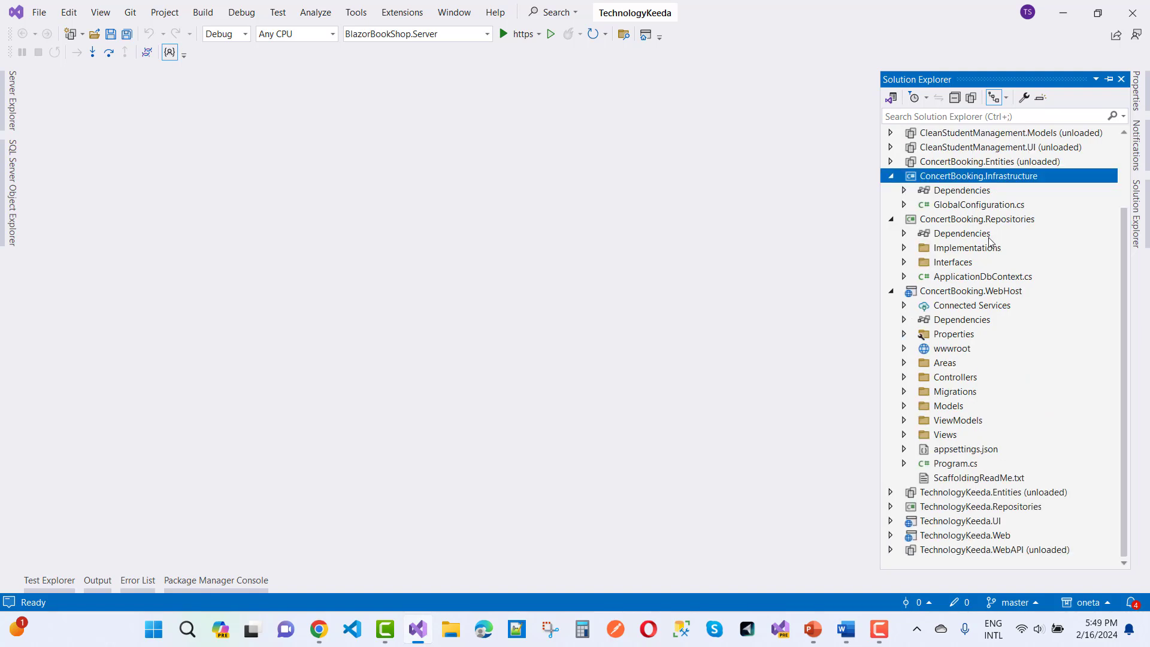
pyautogui.click(903, 247)
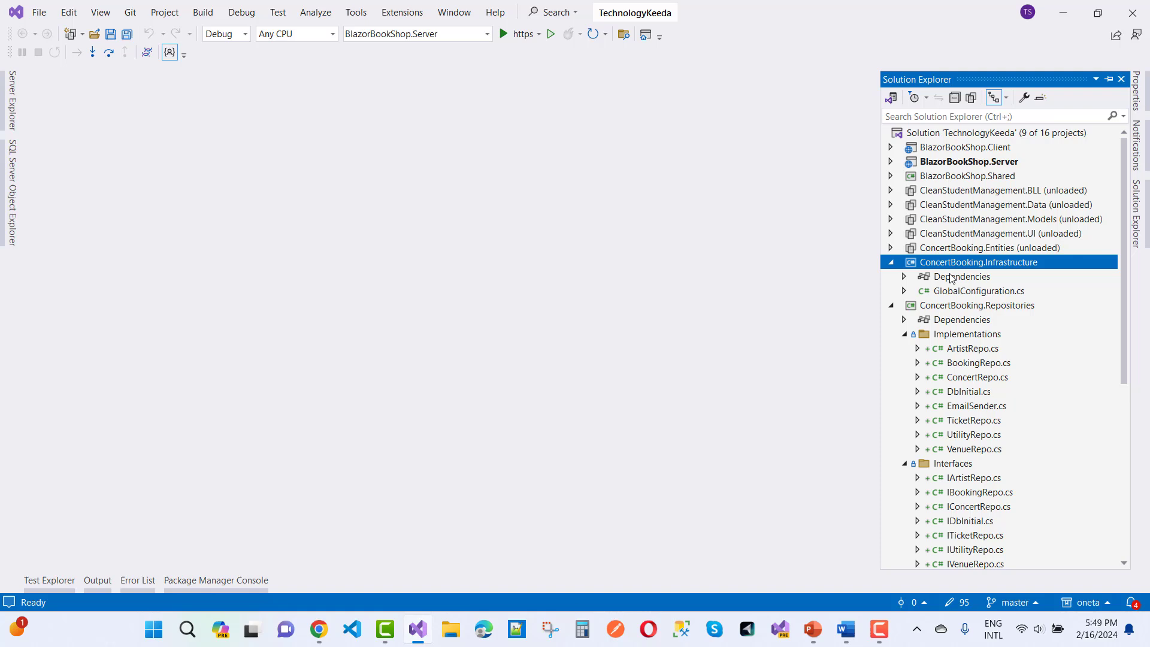
pyautogui.moveTo(932, 219)
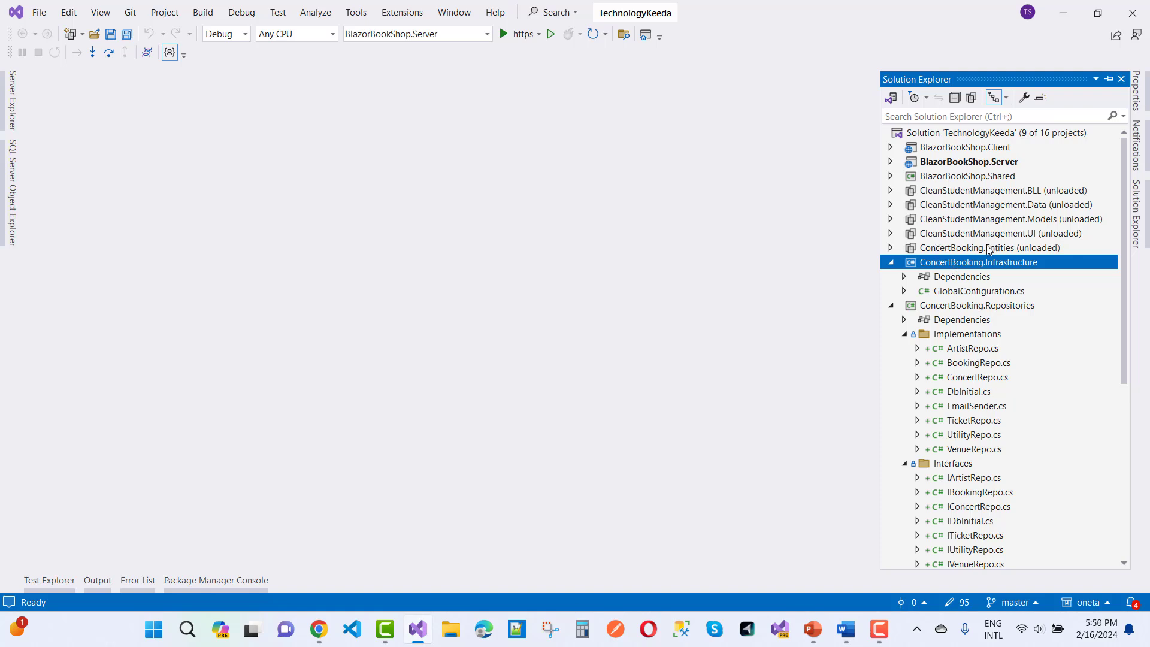
pyautogui.moveTo(962, 223)
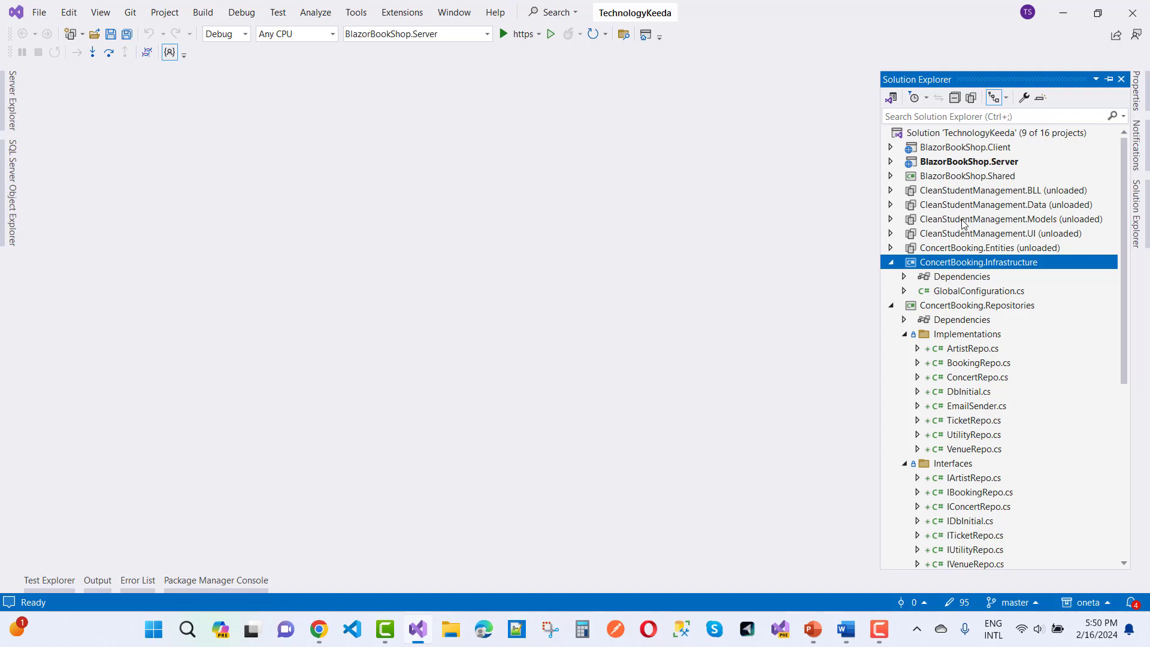
pyautogui.moveTo(984, 200)
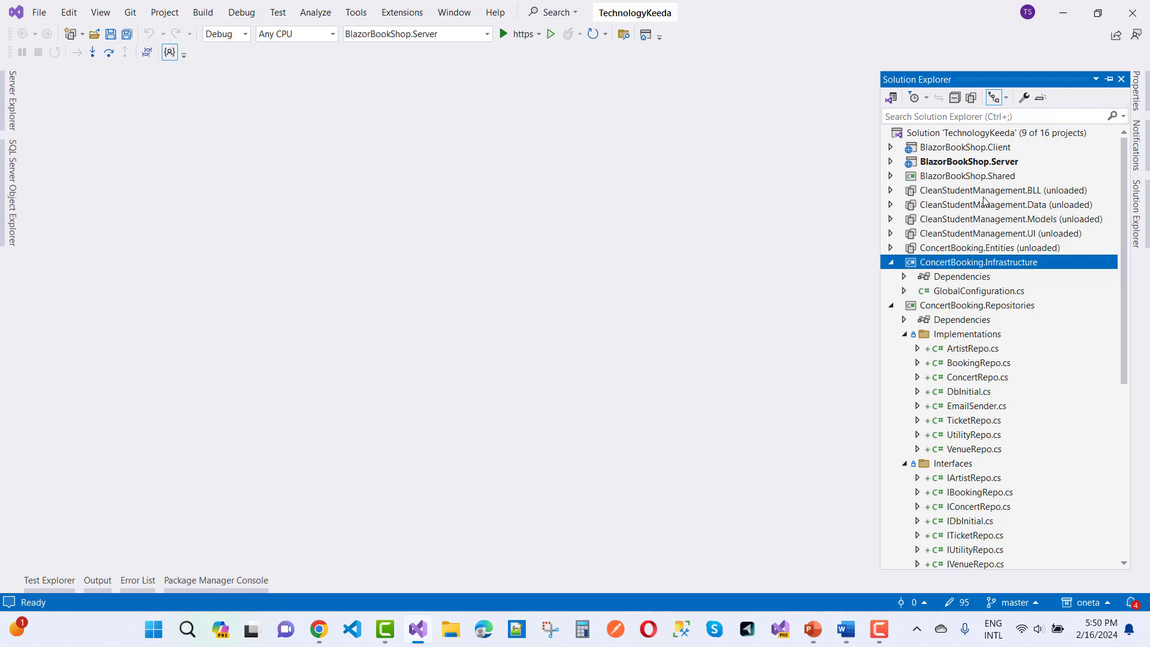
# Step: Collapse ConcertBooking.Infrastructure and Repositories, then select the ConcertBooking.WebHost project
pyautogui.click(890, 262)
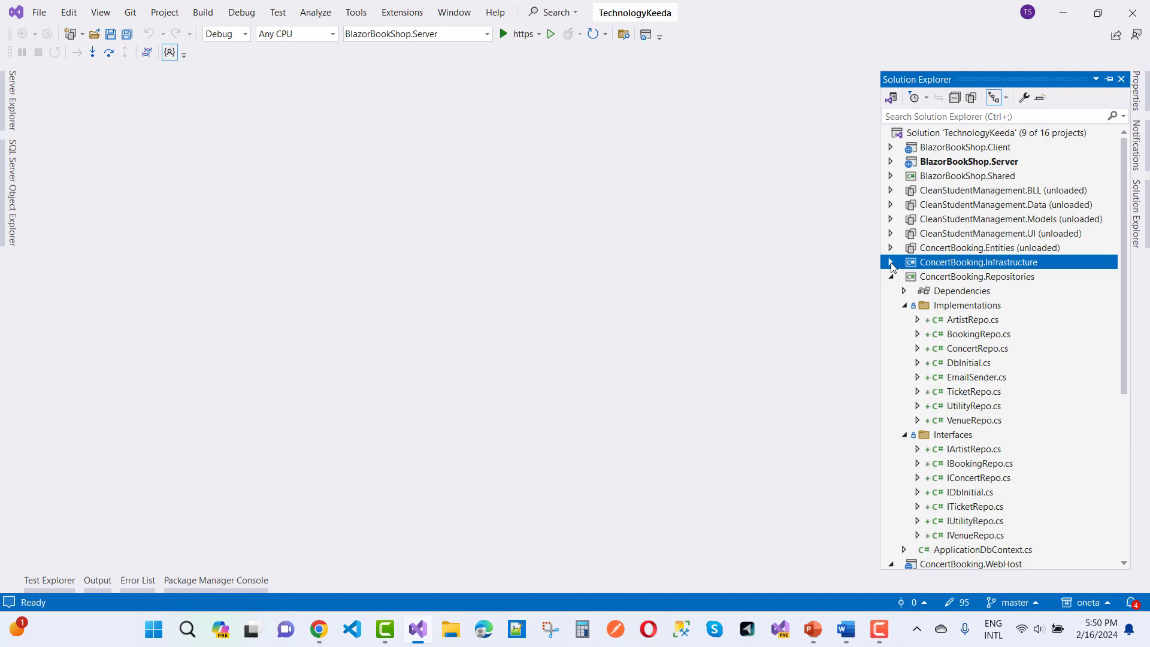
pyautogui.click(890, 290)
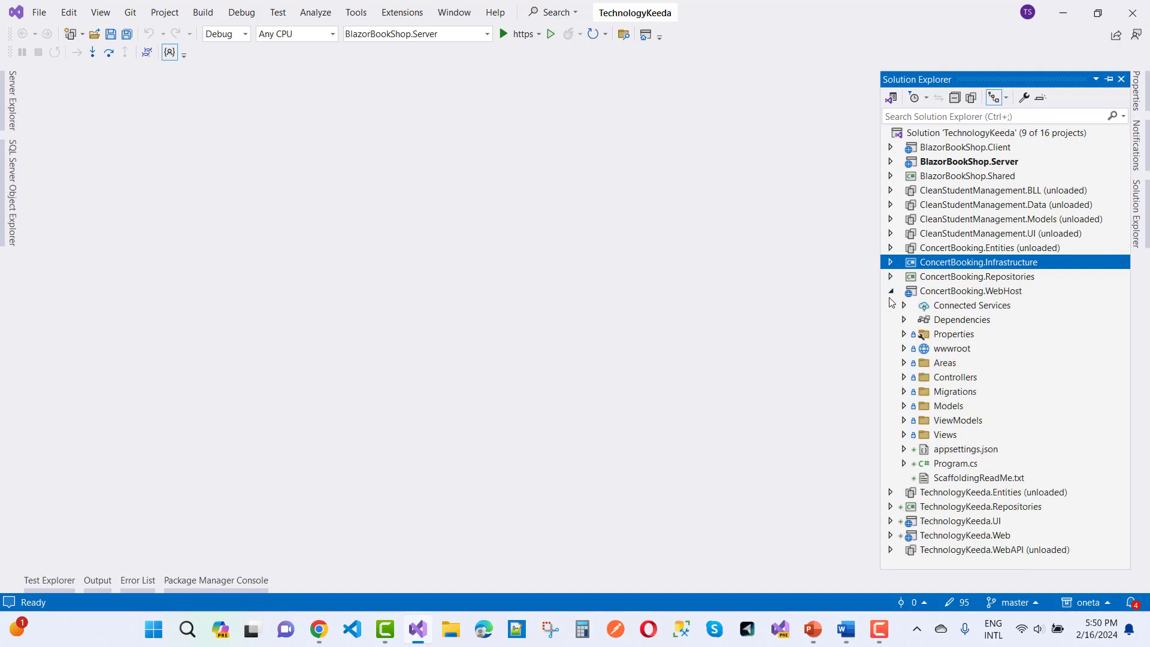
pyautogui.click(977, 291)
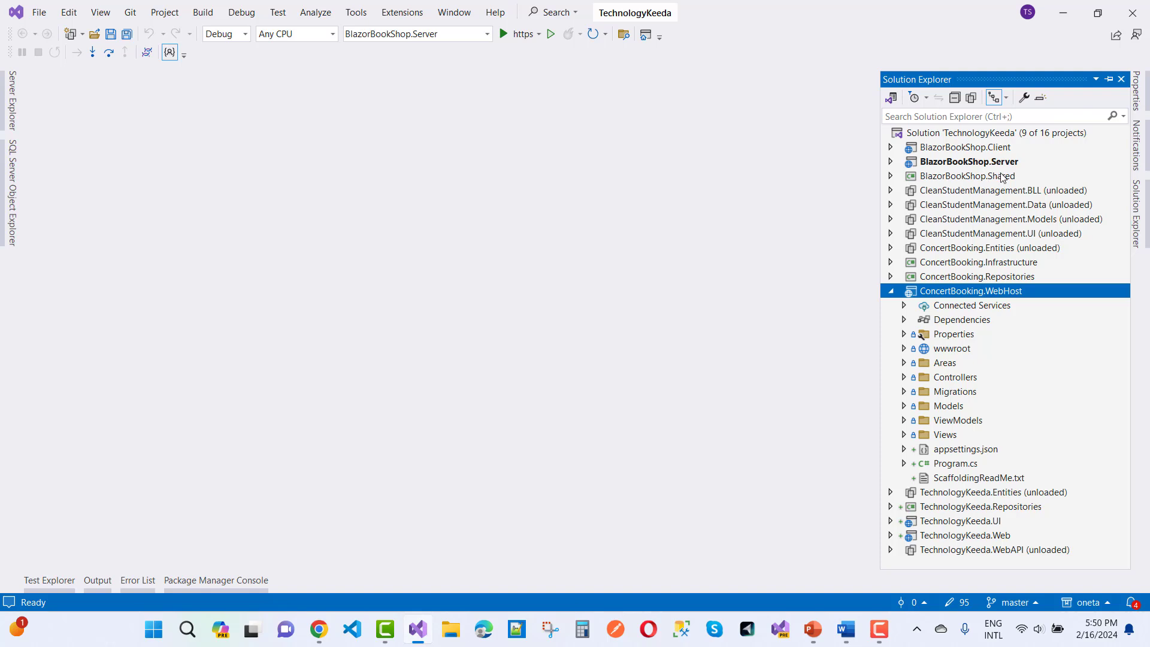
pyautogui.moveTo(918, 190)
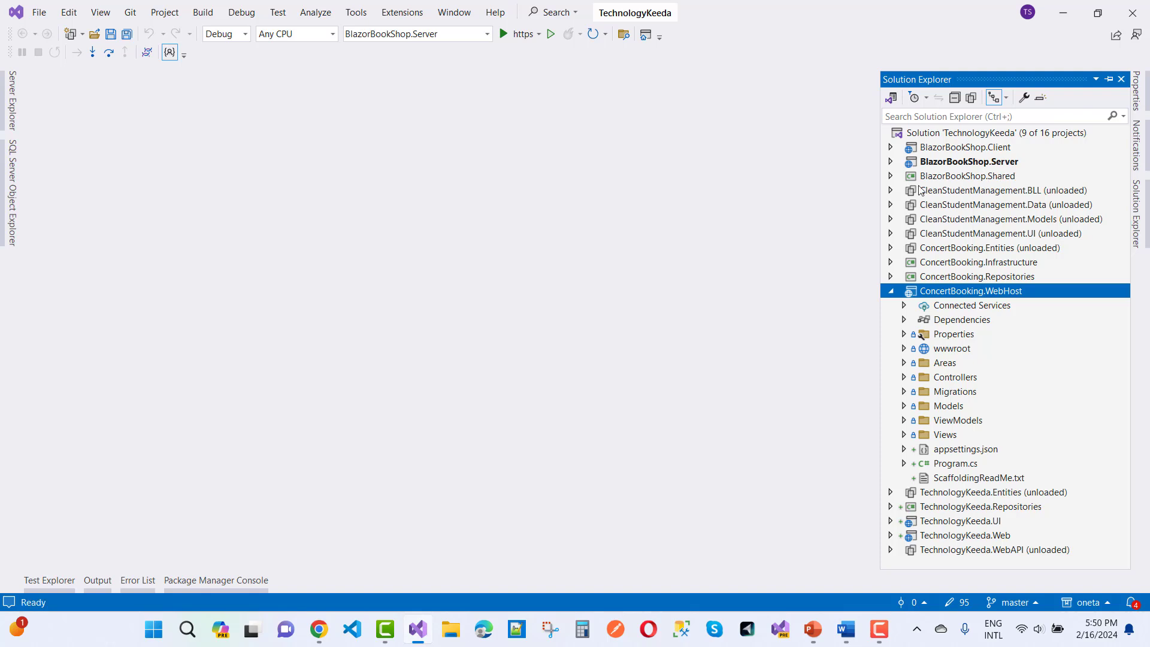
pyautogui.moveTo(709, 330)
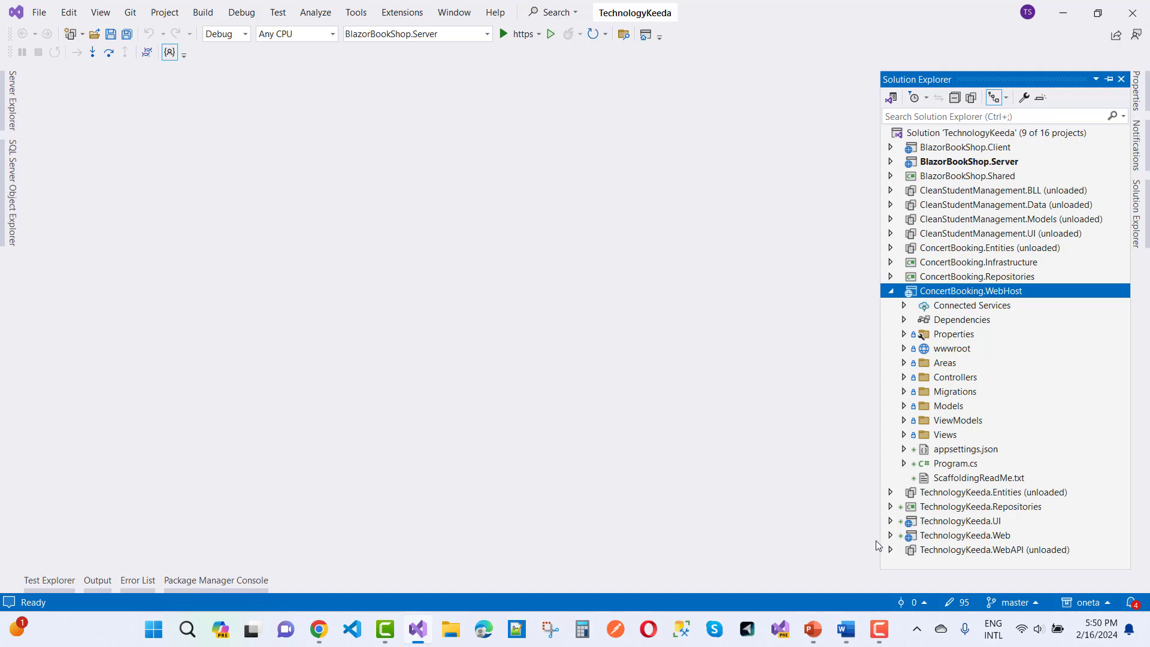
pyautogui.moveTo(745, 491)
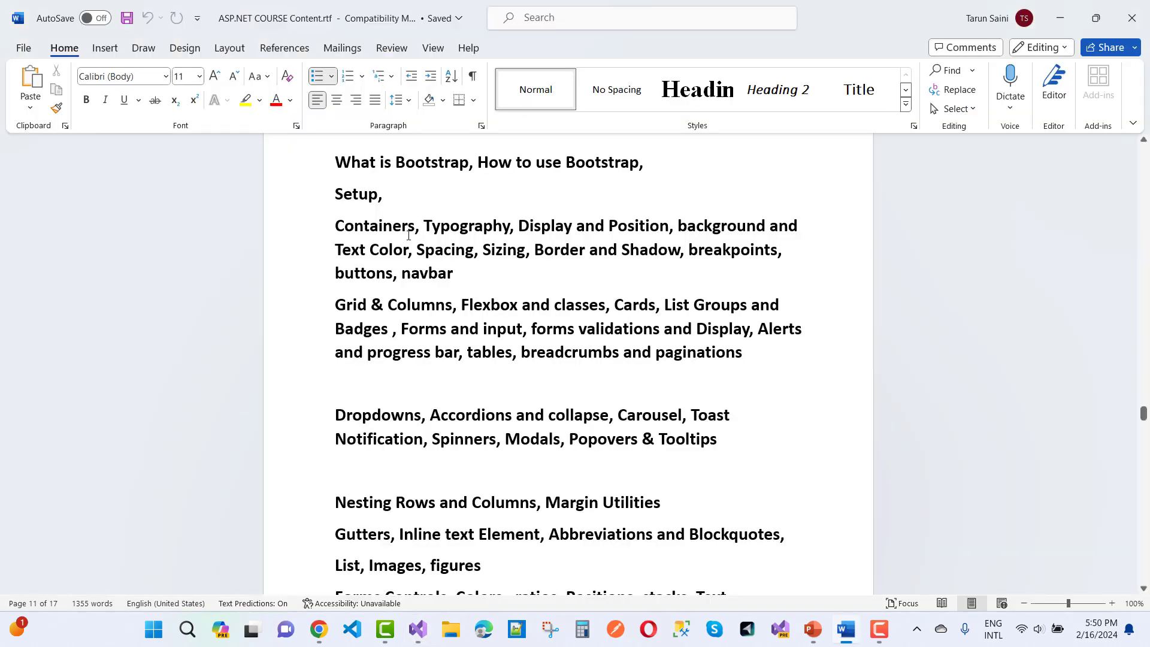
# Step: Scroll past the Bootstrap topics to the Microservices architecture topics
pyautogui.scroll(-3)
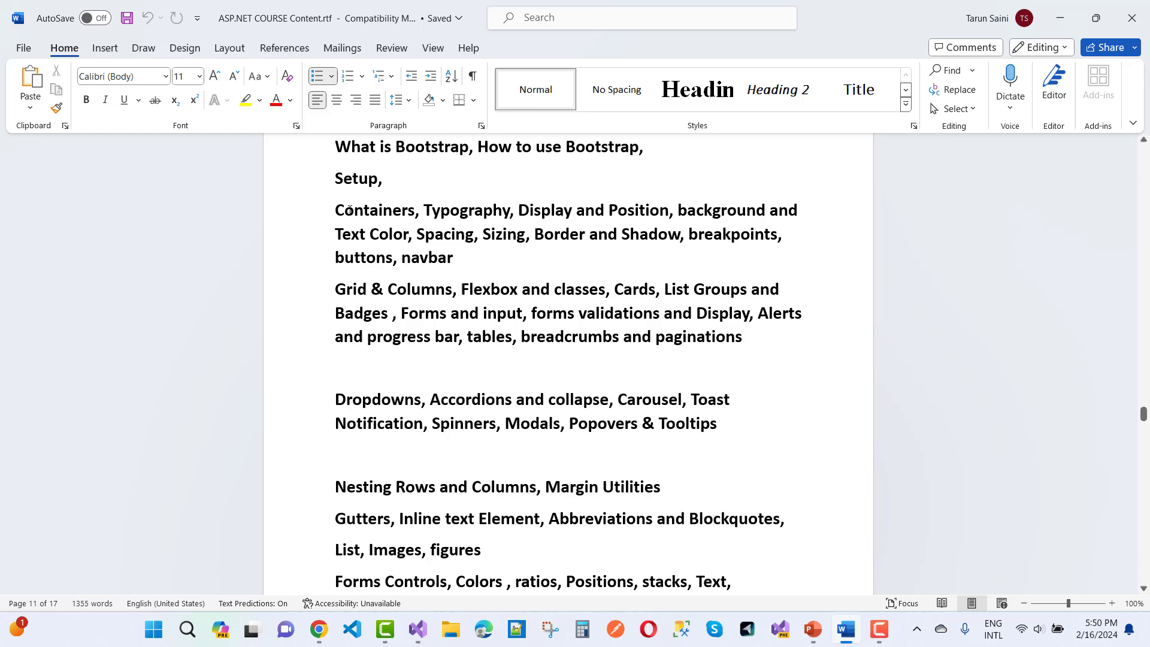
pyautogui.moveTo(763, 221)
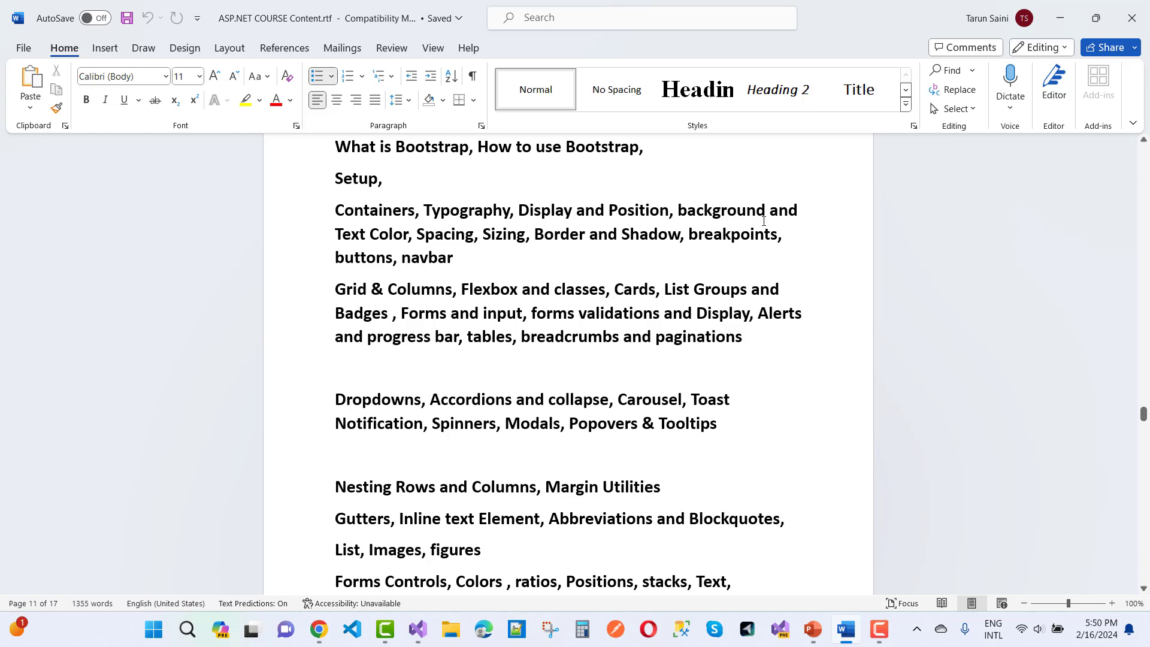
pyautogui.scroll(-3)
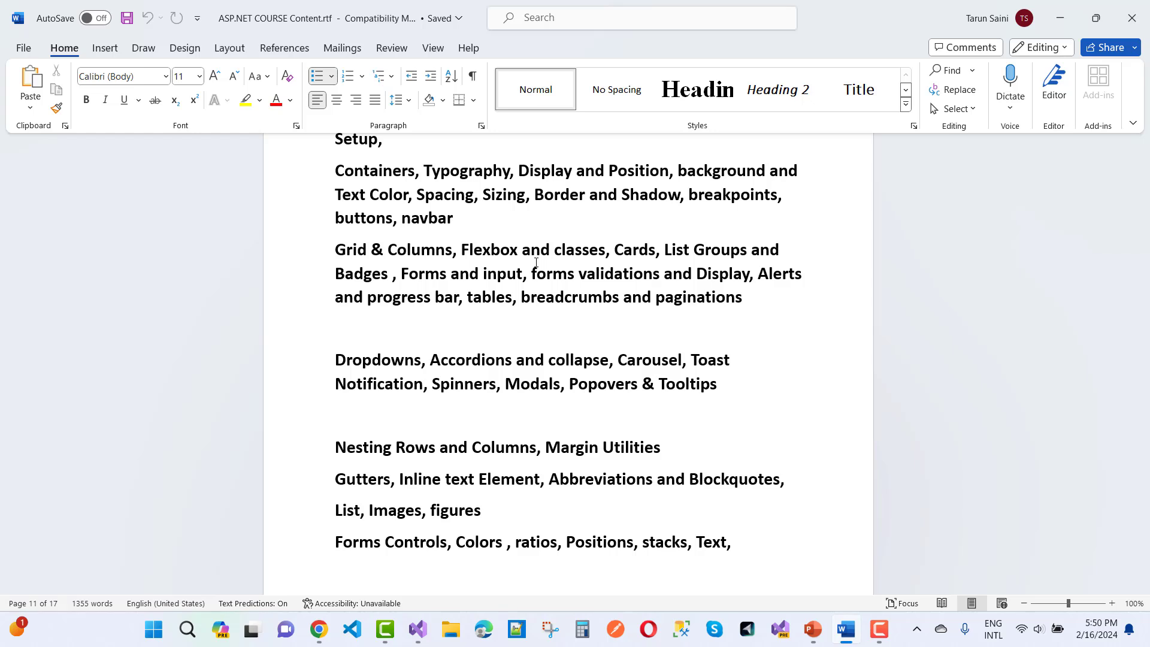
pyautogui.scroll(-3)
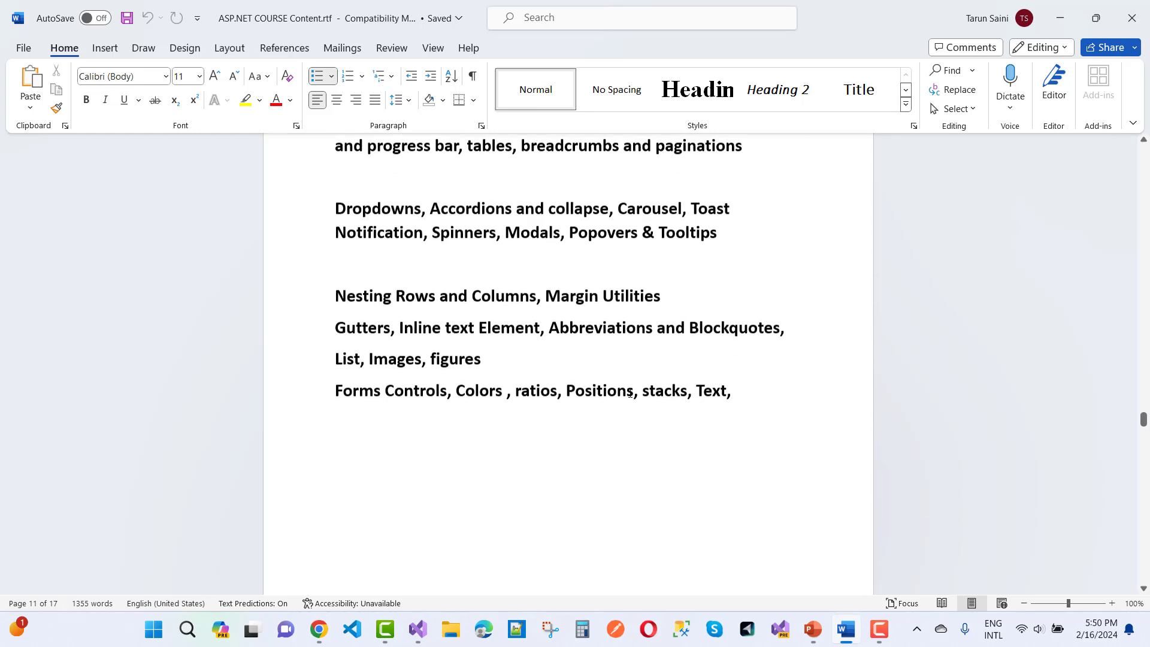
pyautogui.scroll(-3)
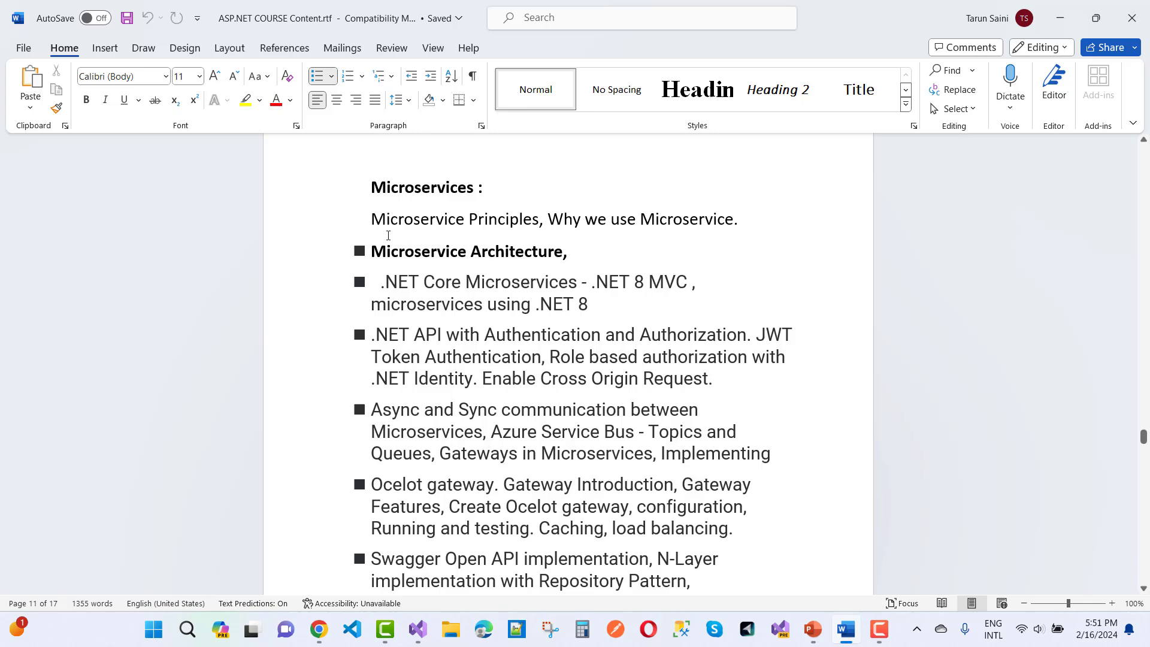
# Step: Scroll through the Microservices and JavaScript fundamentals topics to the Blazor Course Content section
pyautogui.scroll(-3)
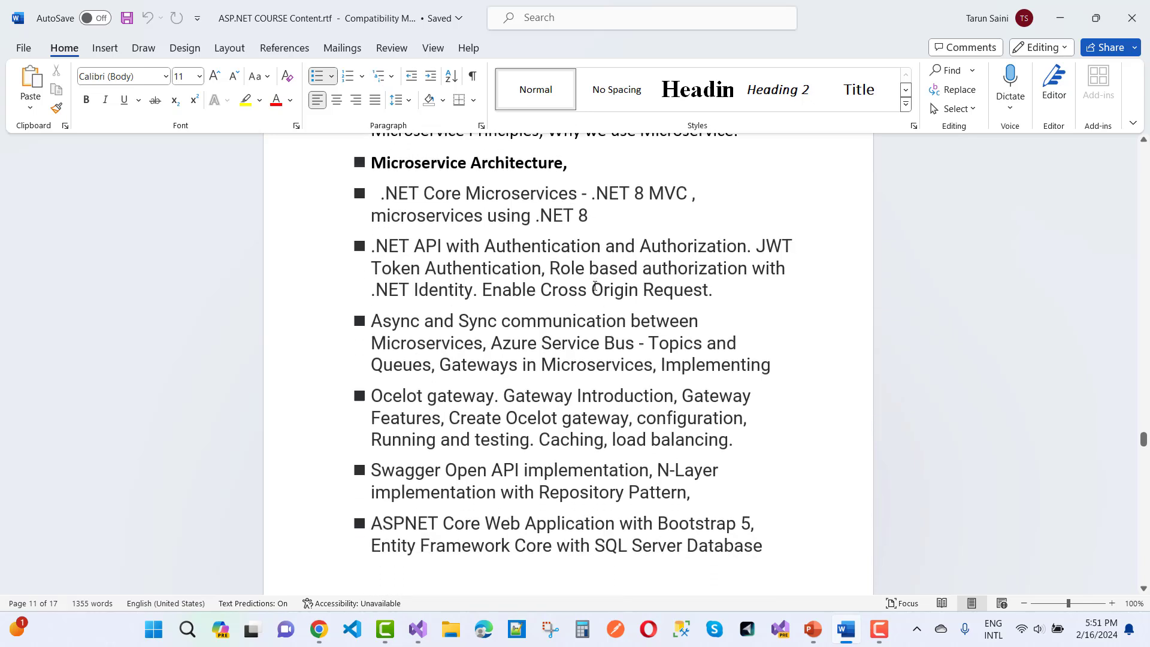
pyautogui.scroll(-3)
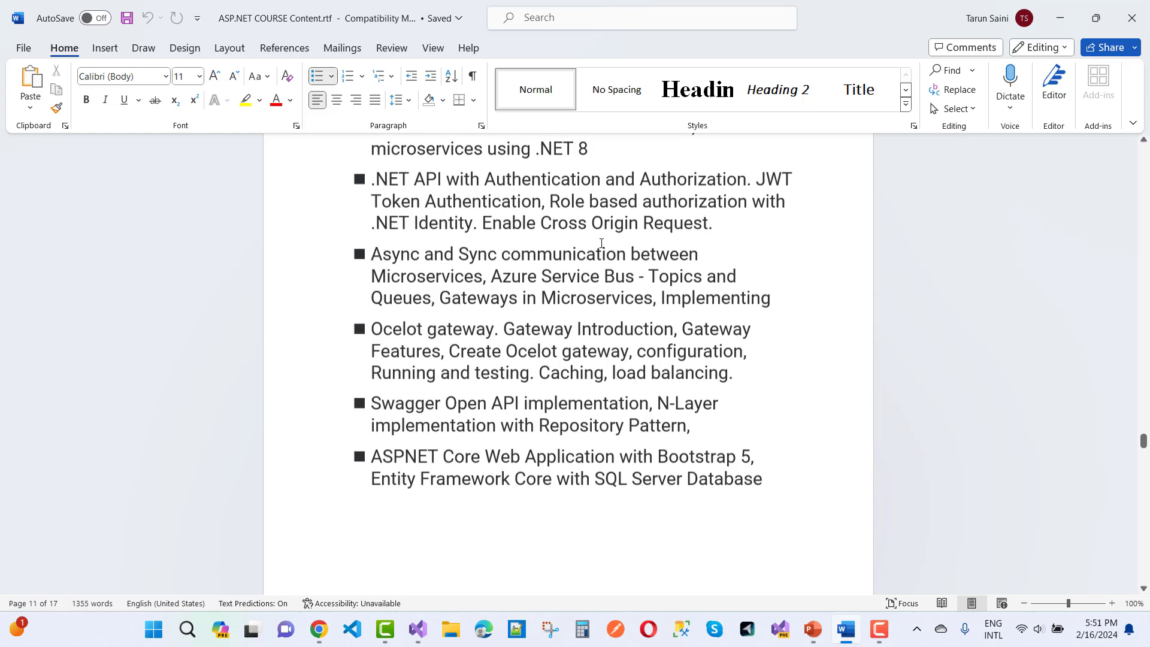
pyautogui.scroll(-3)
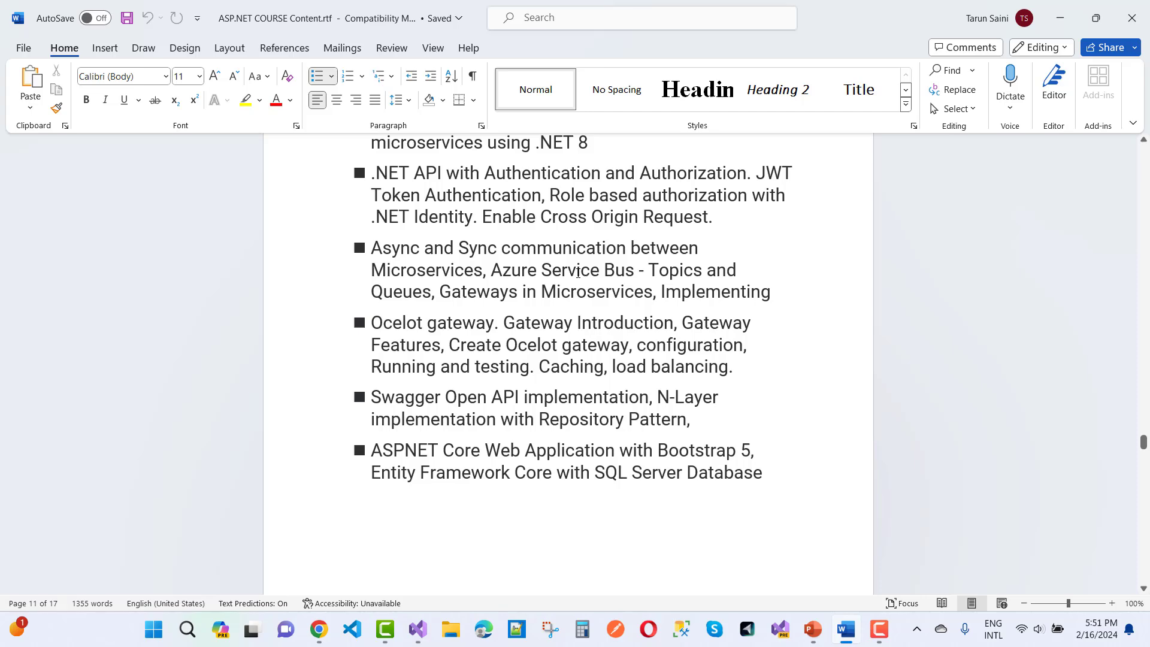
pyautogui.scroll(-3)
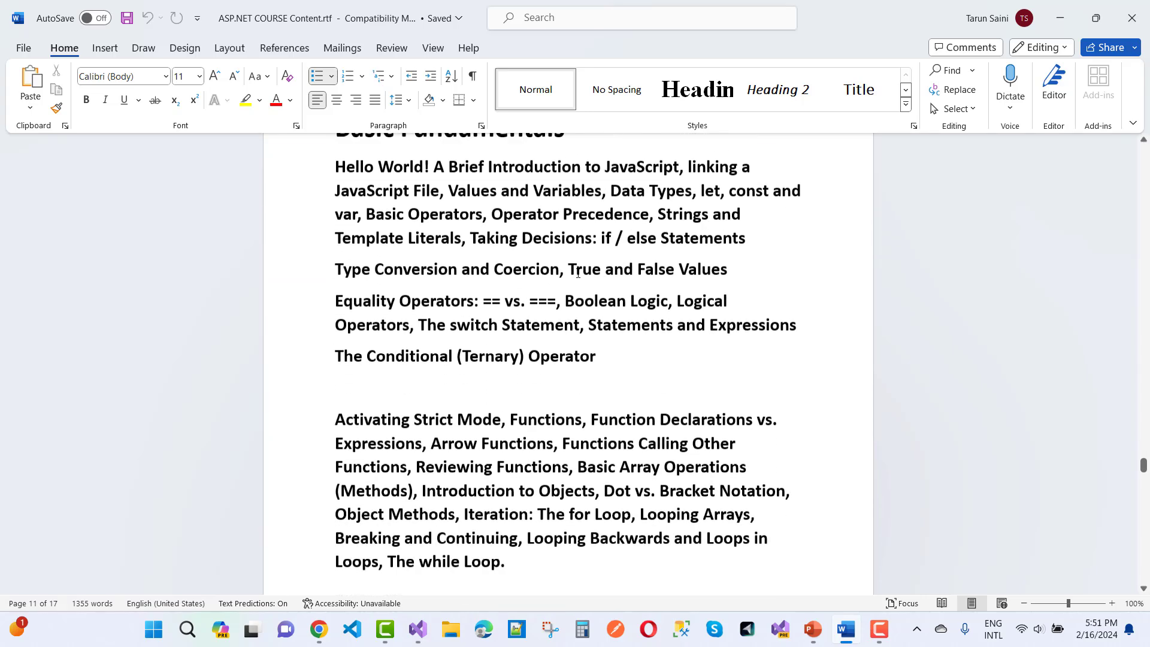
pyautogui.scroll(-3)
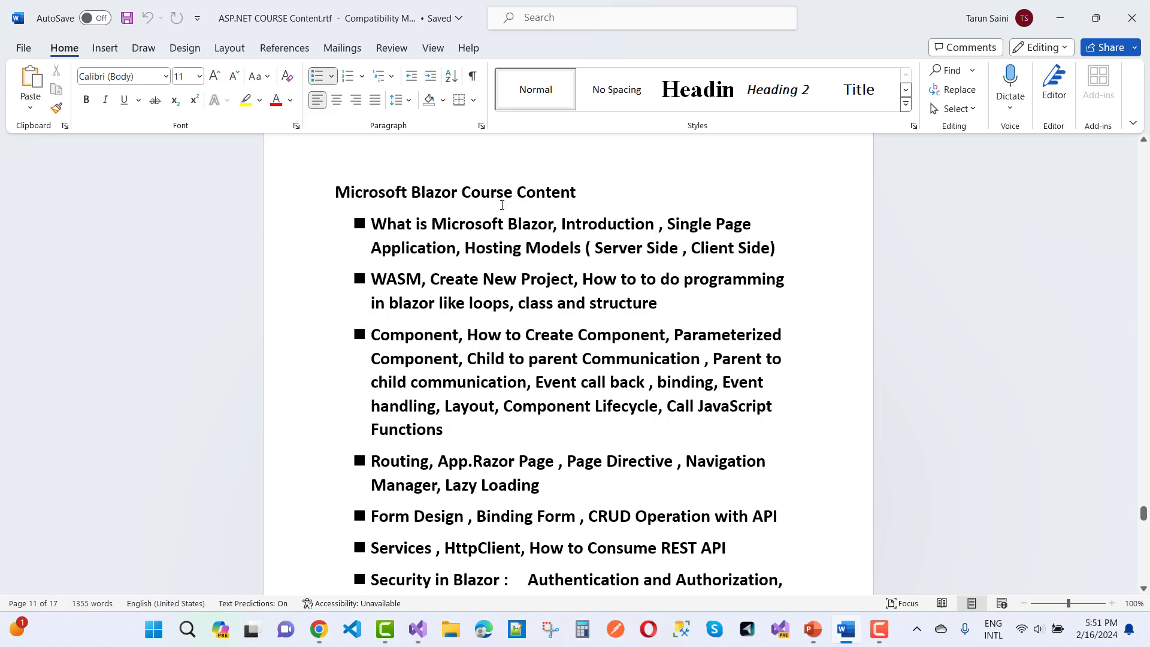
# Step: Scroll the Blazor Course Content list down to the final Improvements bullet
pyautogui.scroll(-3)
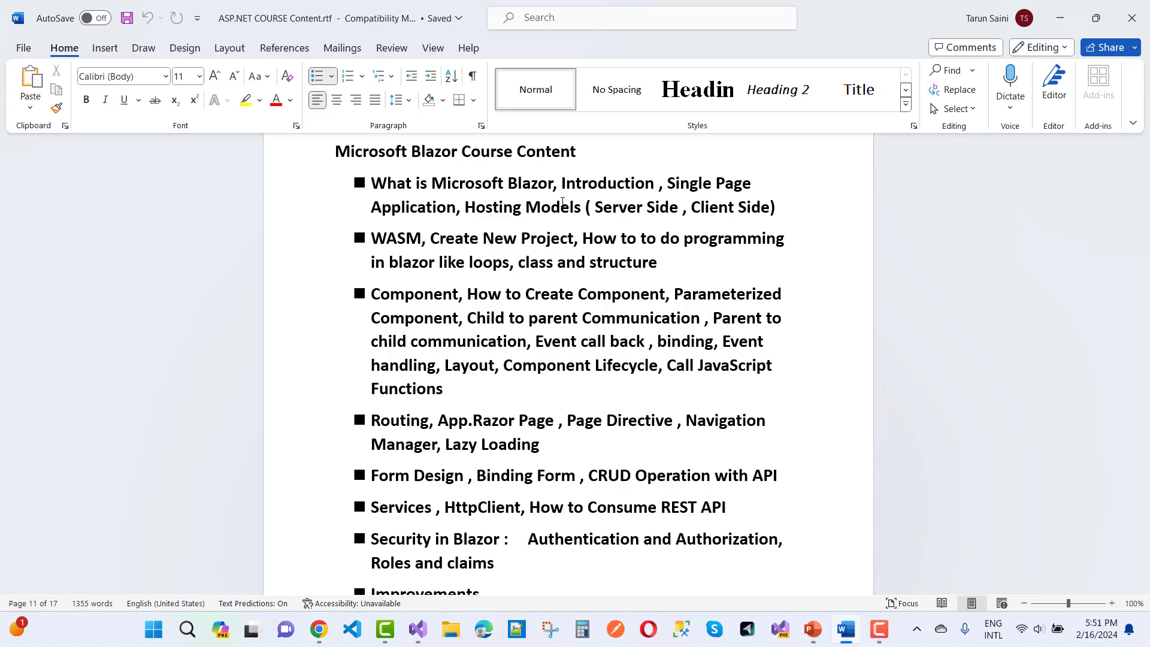
pyautogui.scroll(-3)
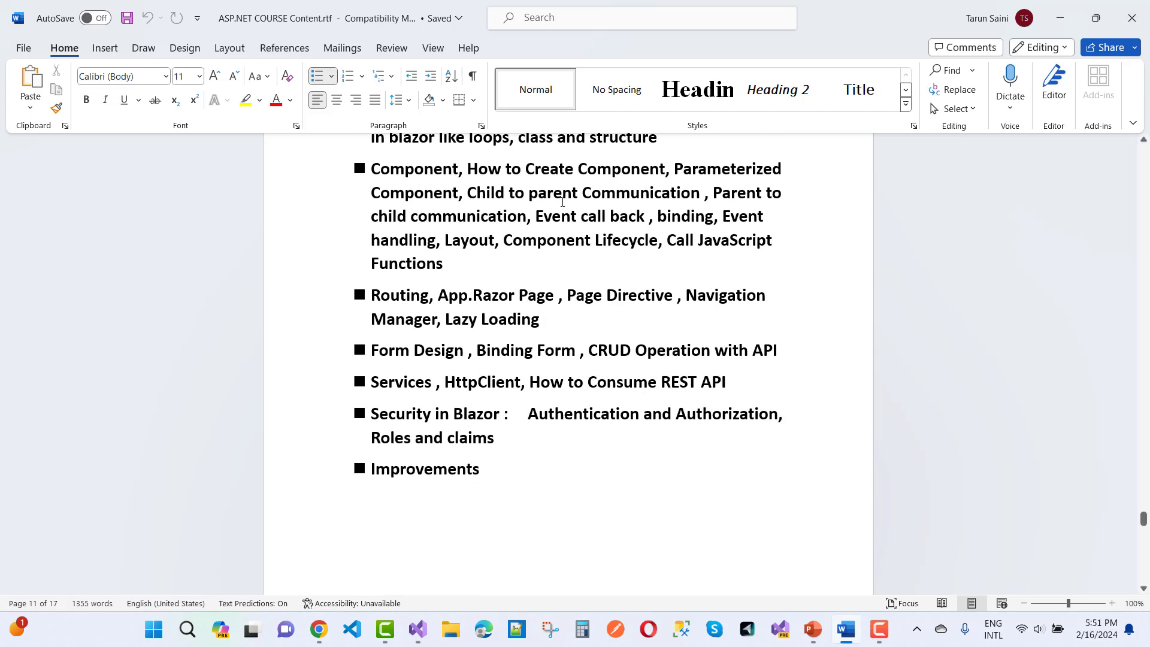